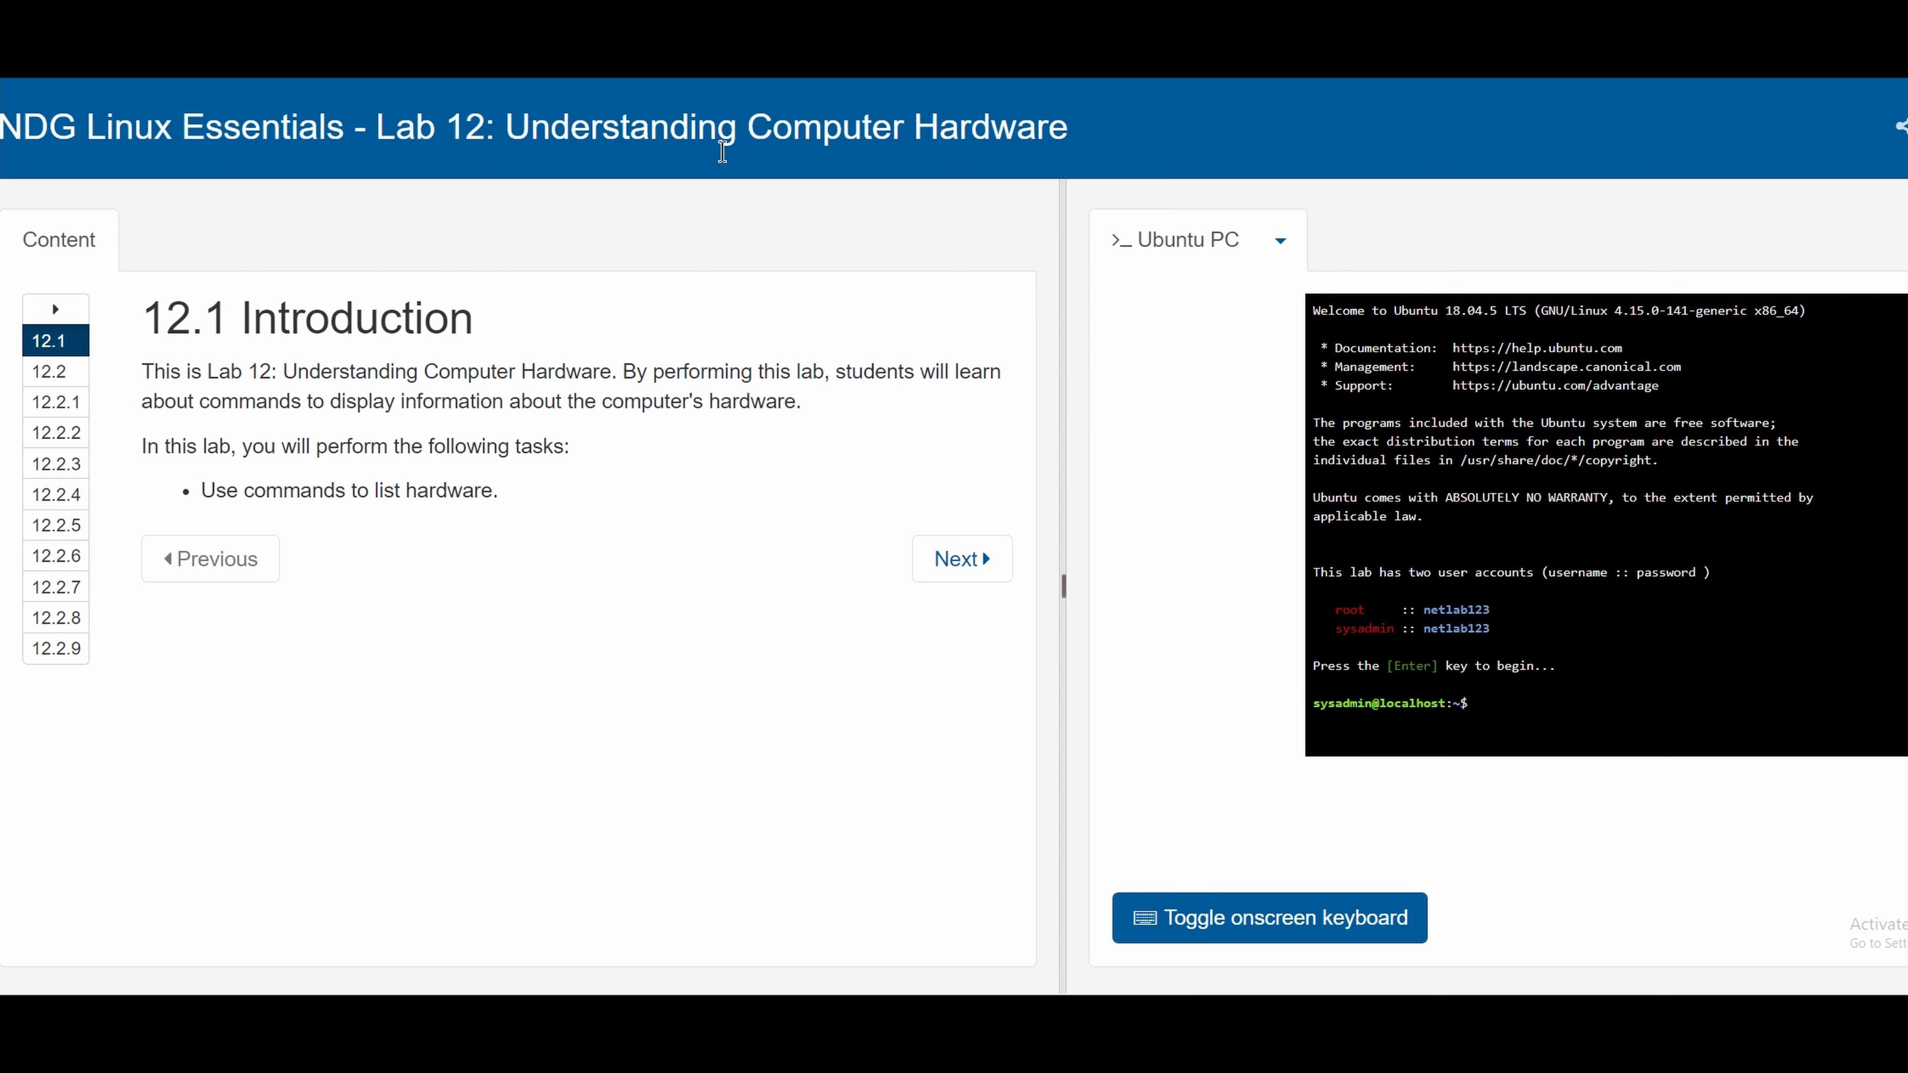
mouse_move(461, 526)
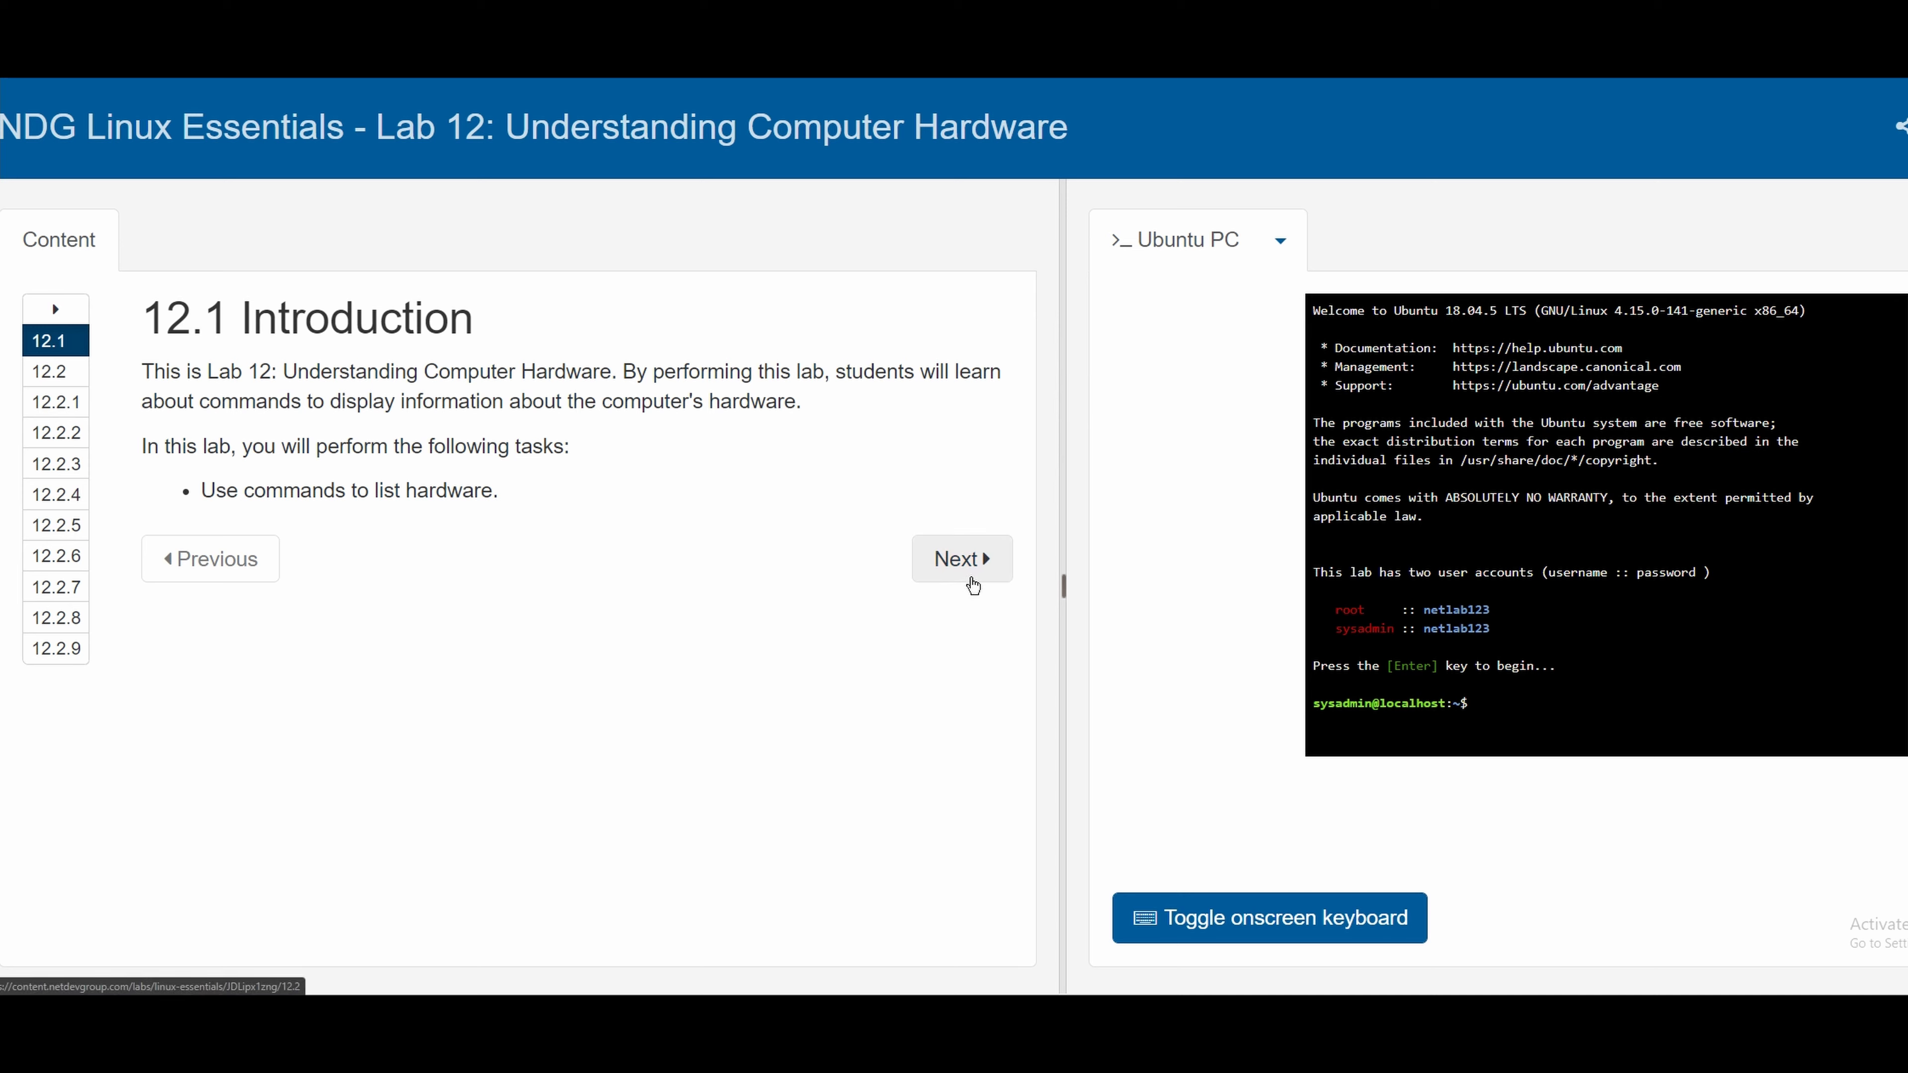
Advance from the 12.1 Introduction page to section 12.2, Listing Computer Hardware
click(960, 558)
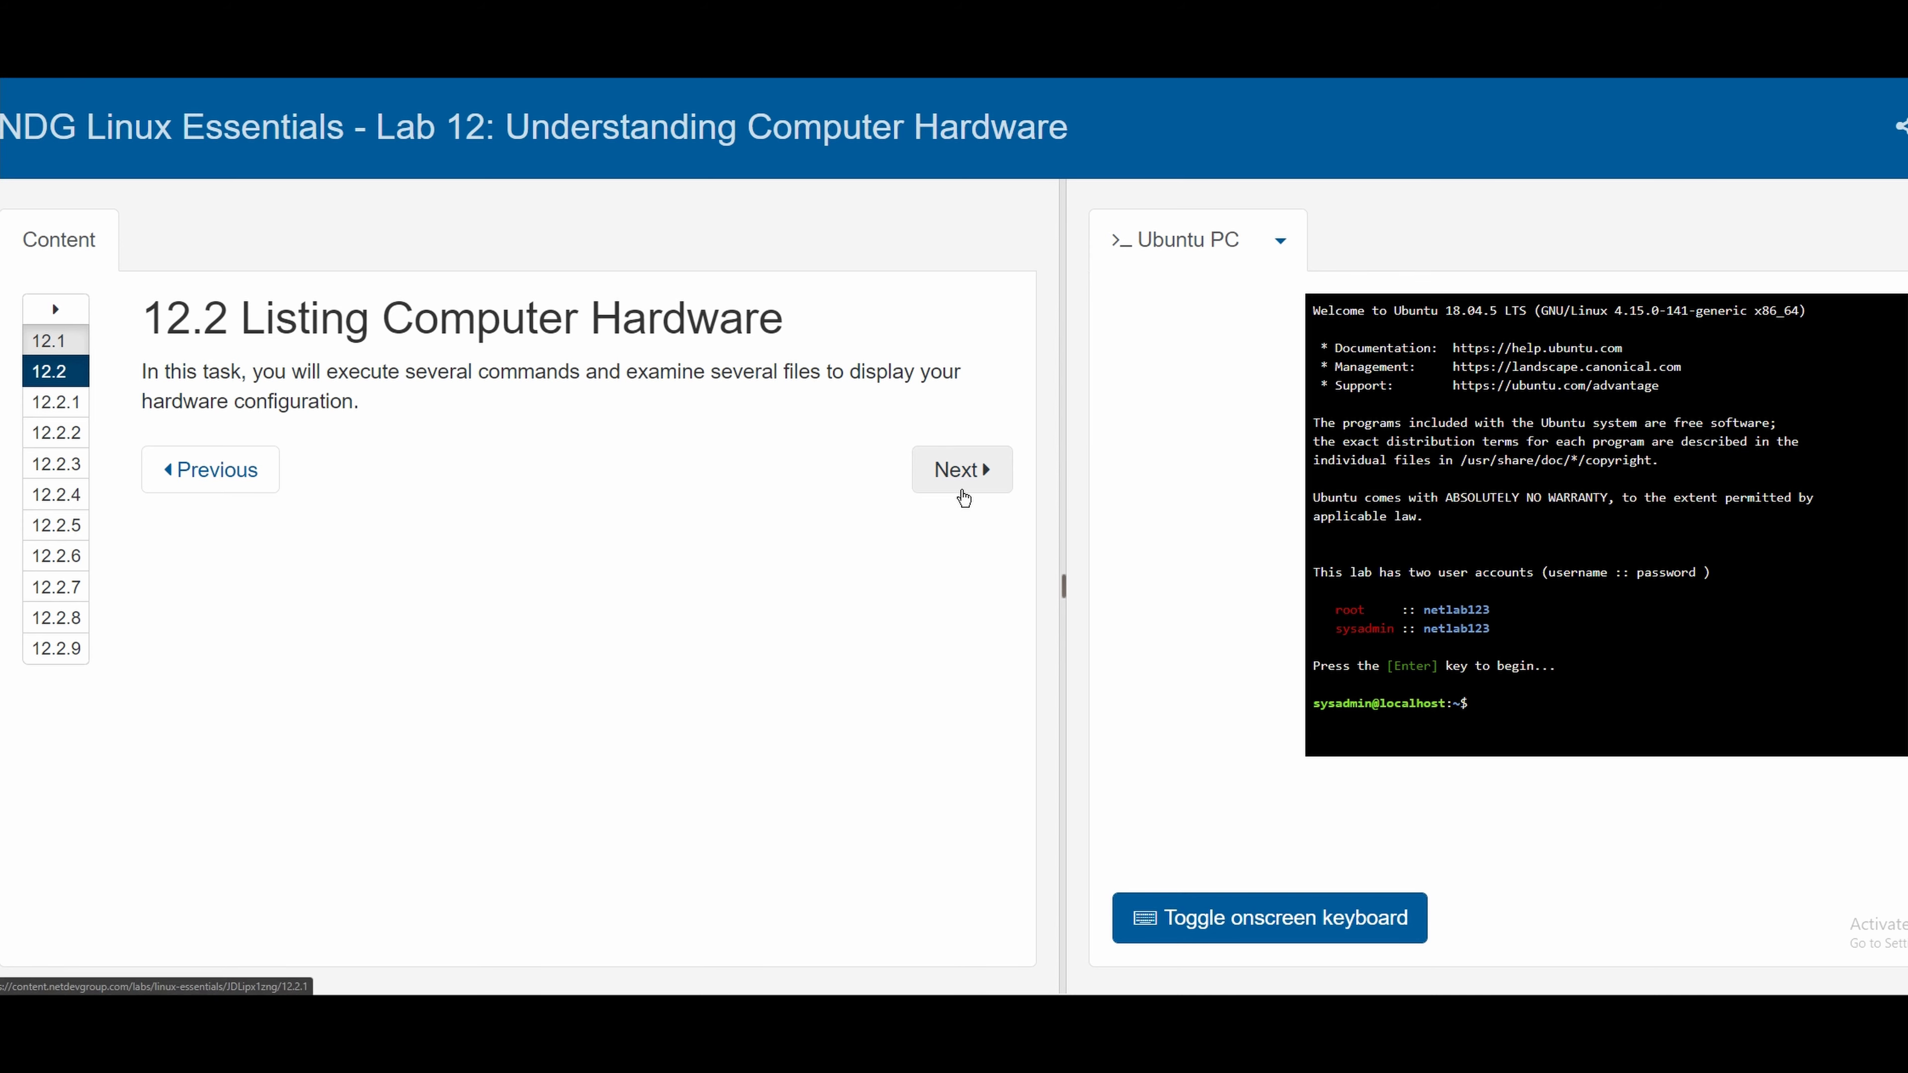
Move to Step 12.2.1 and run lscpu to list the CPU architecture details and flags
click(959, 470)
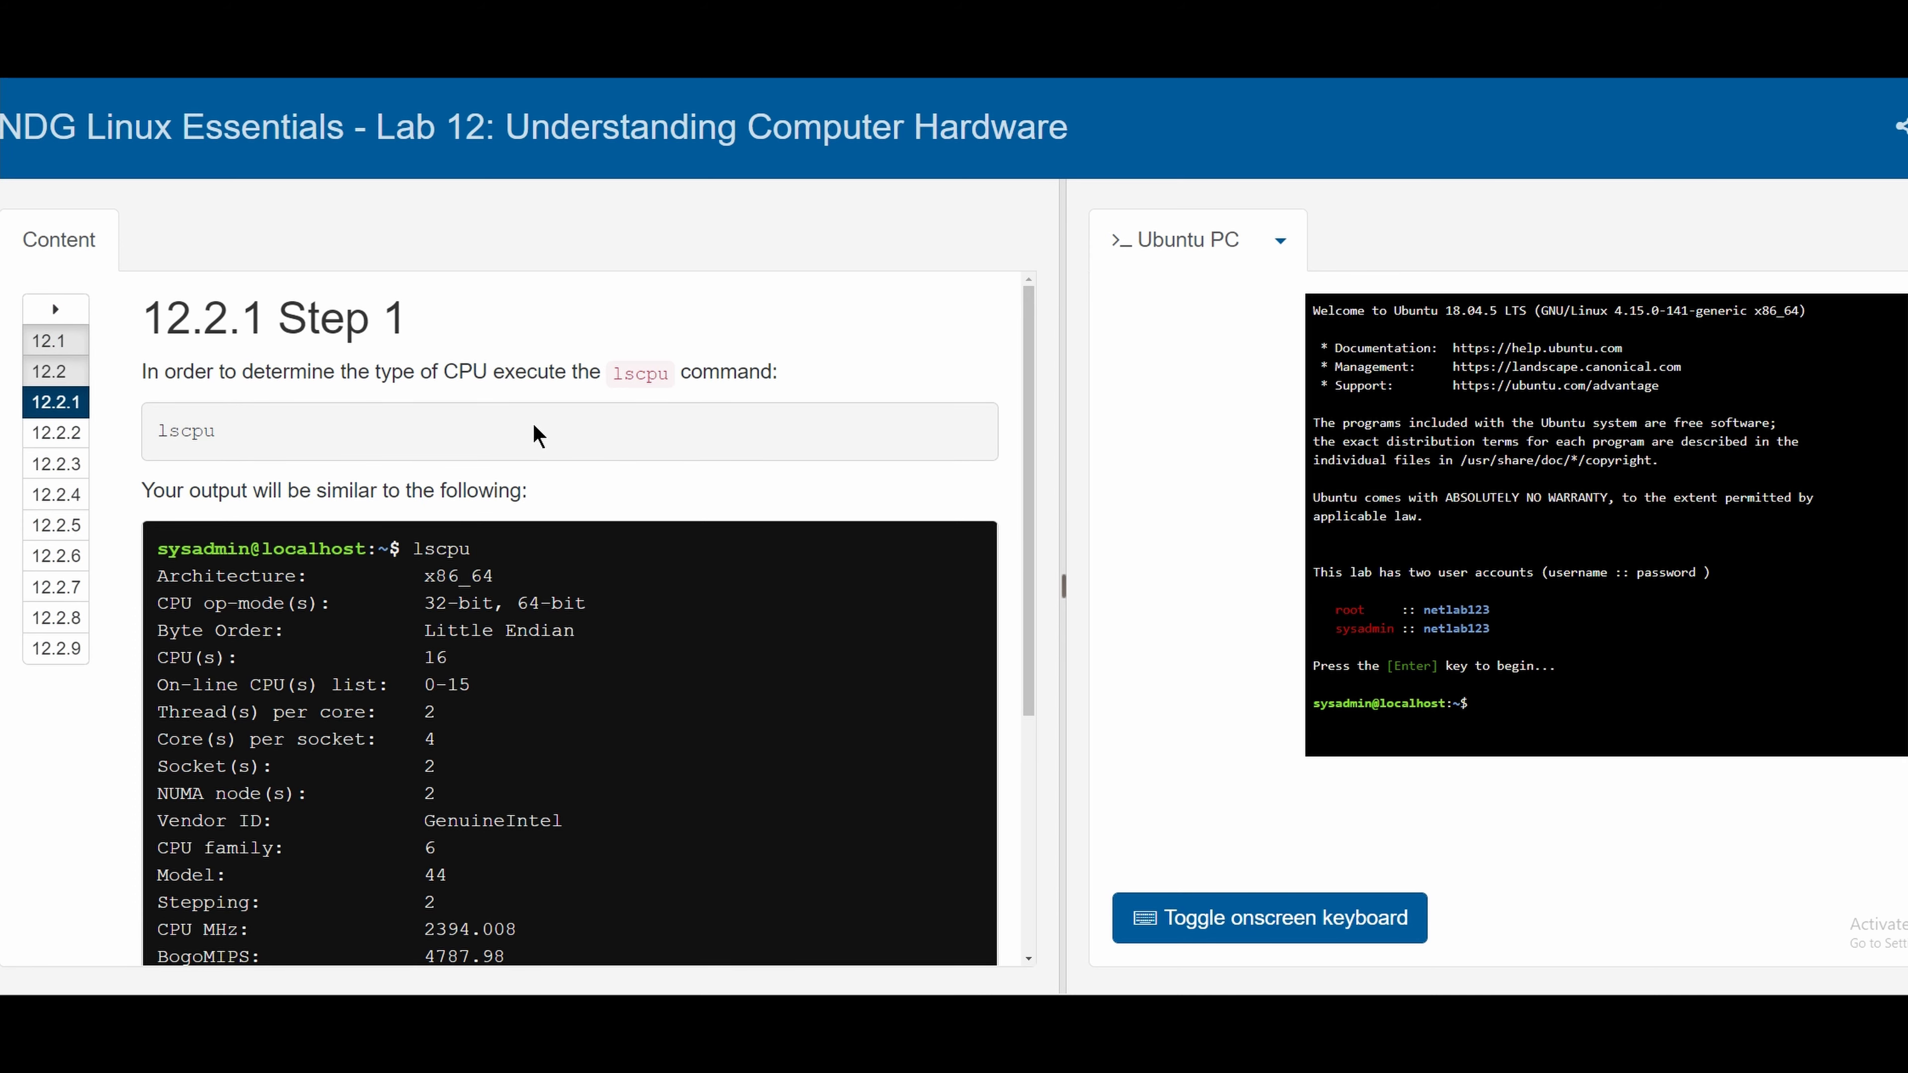
mouse_move(980, 511)
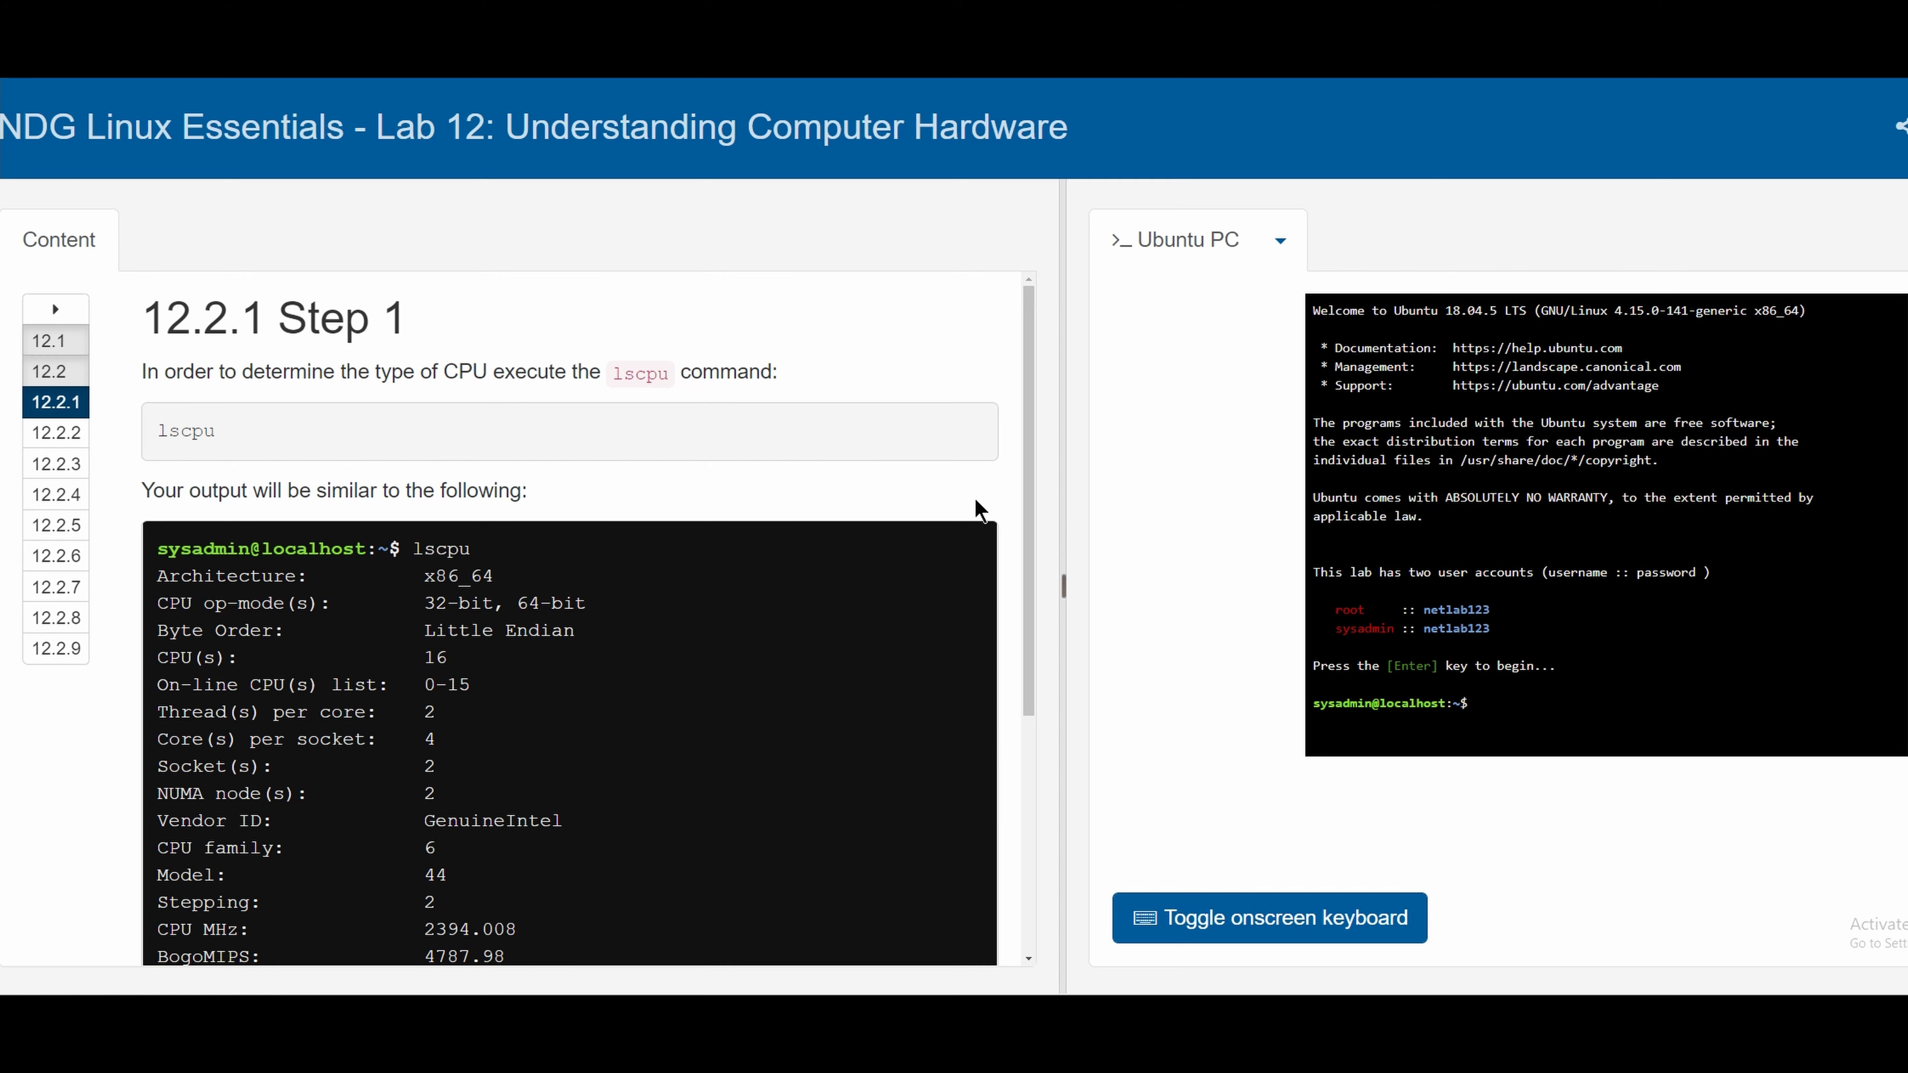
mouse_move(1499, 711)
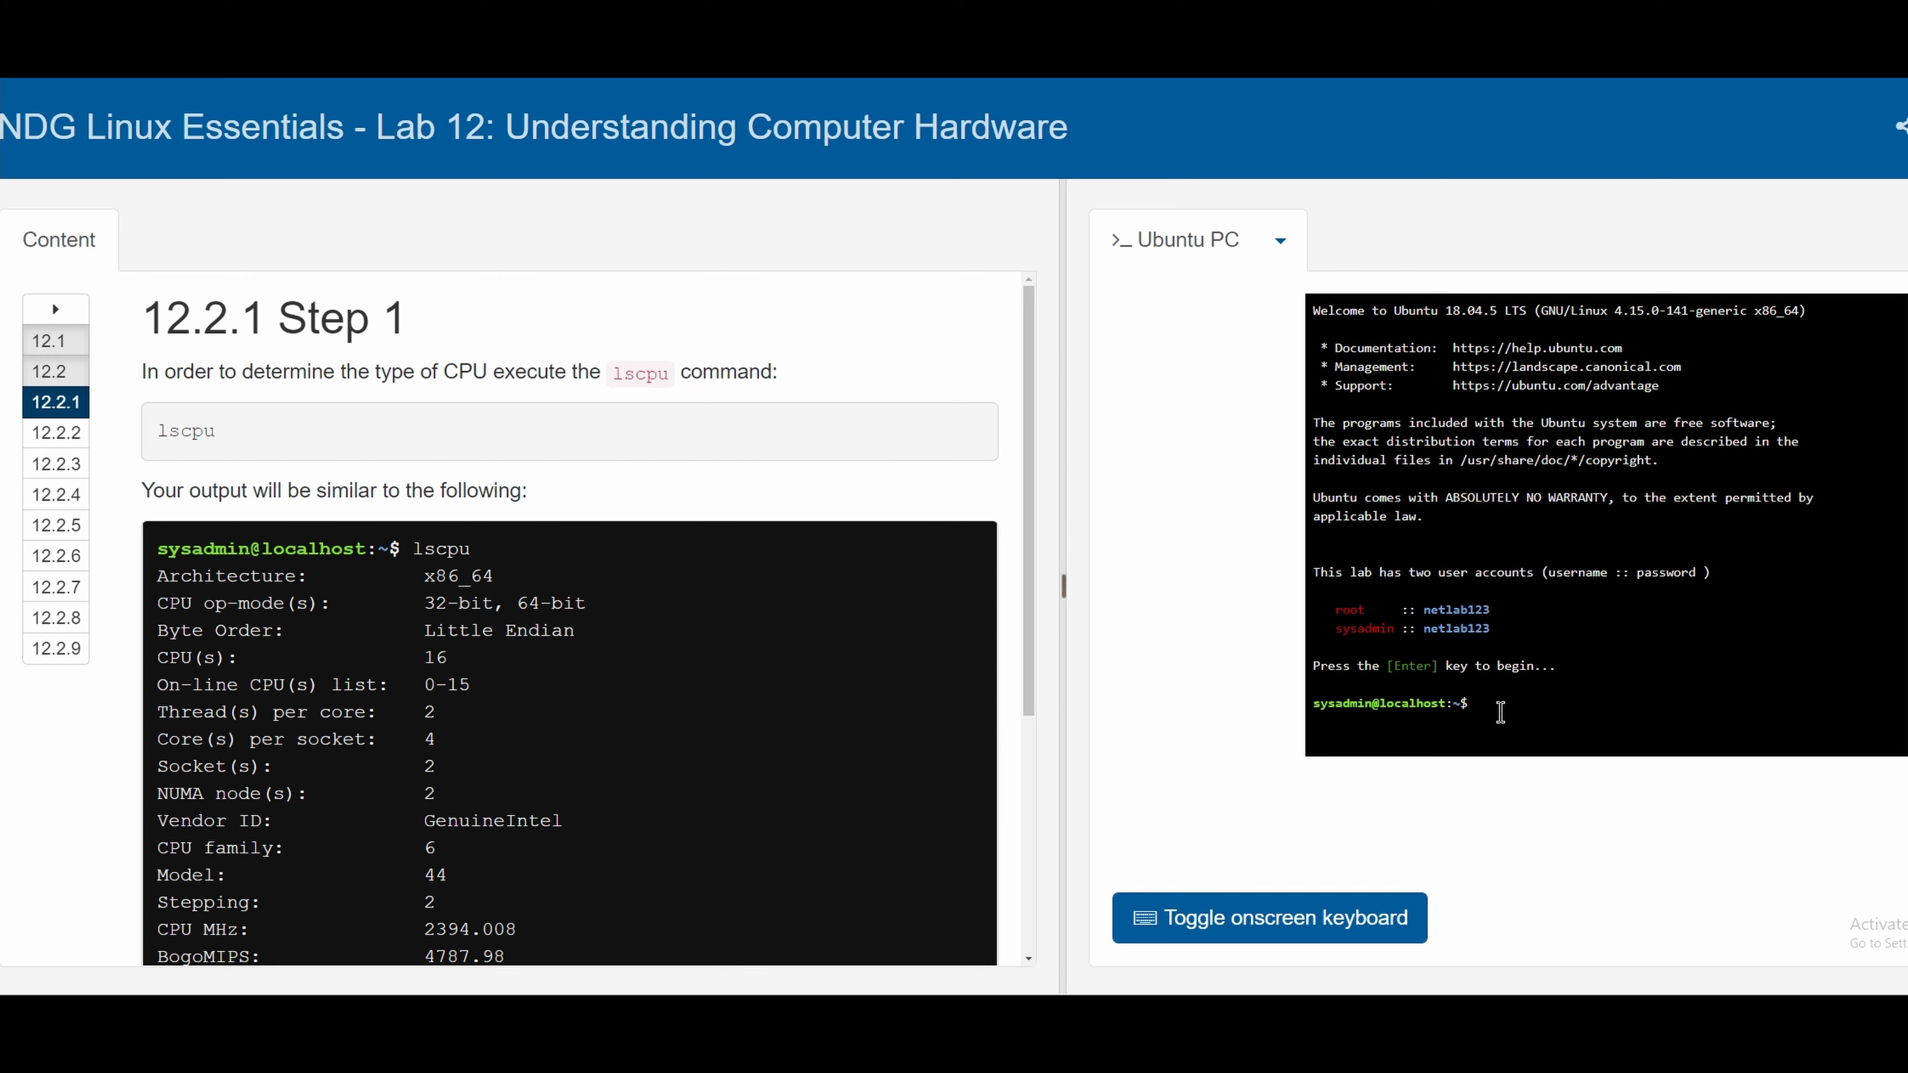
mouse_move(1557, 728)
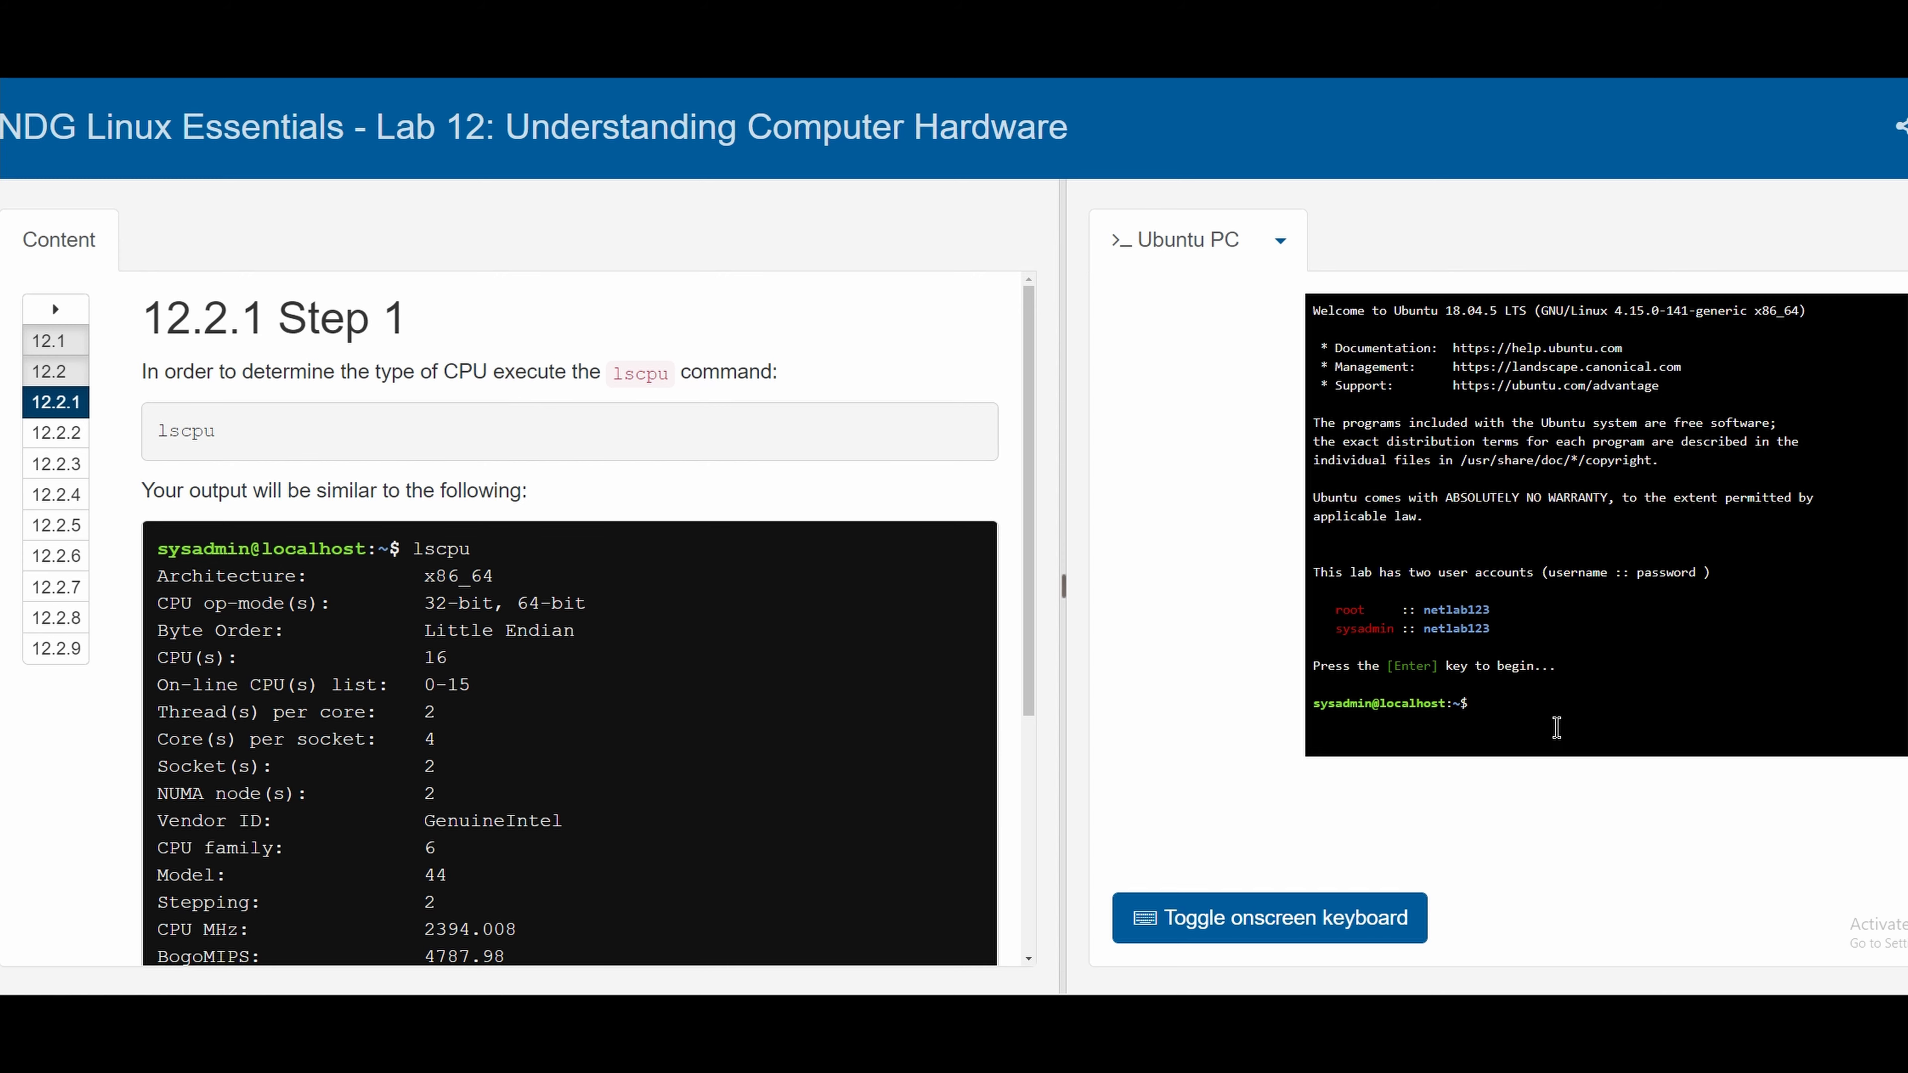
text(cpu)
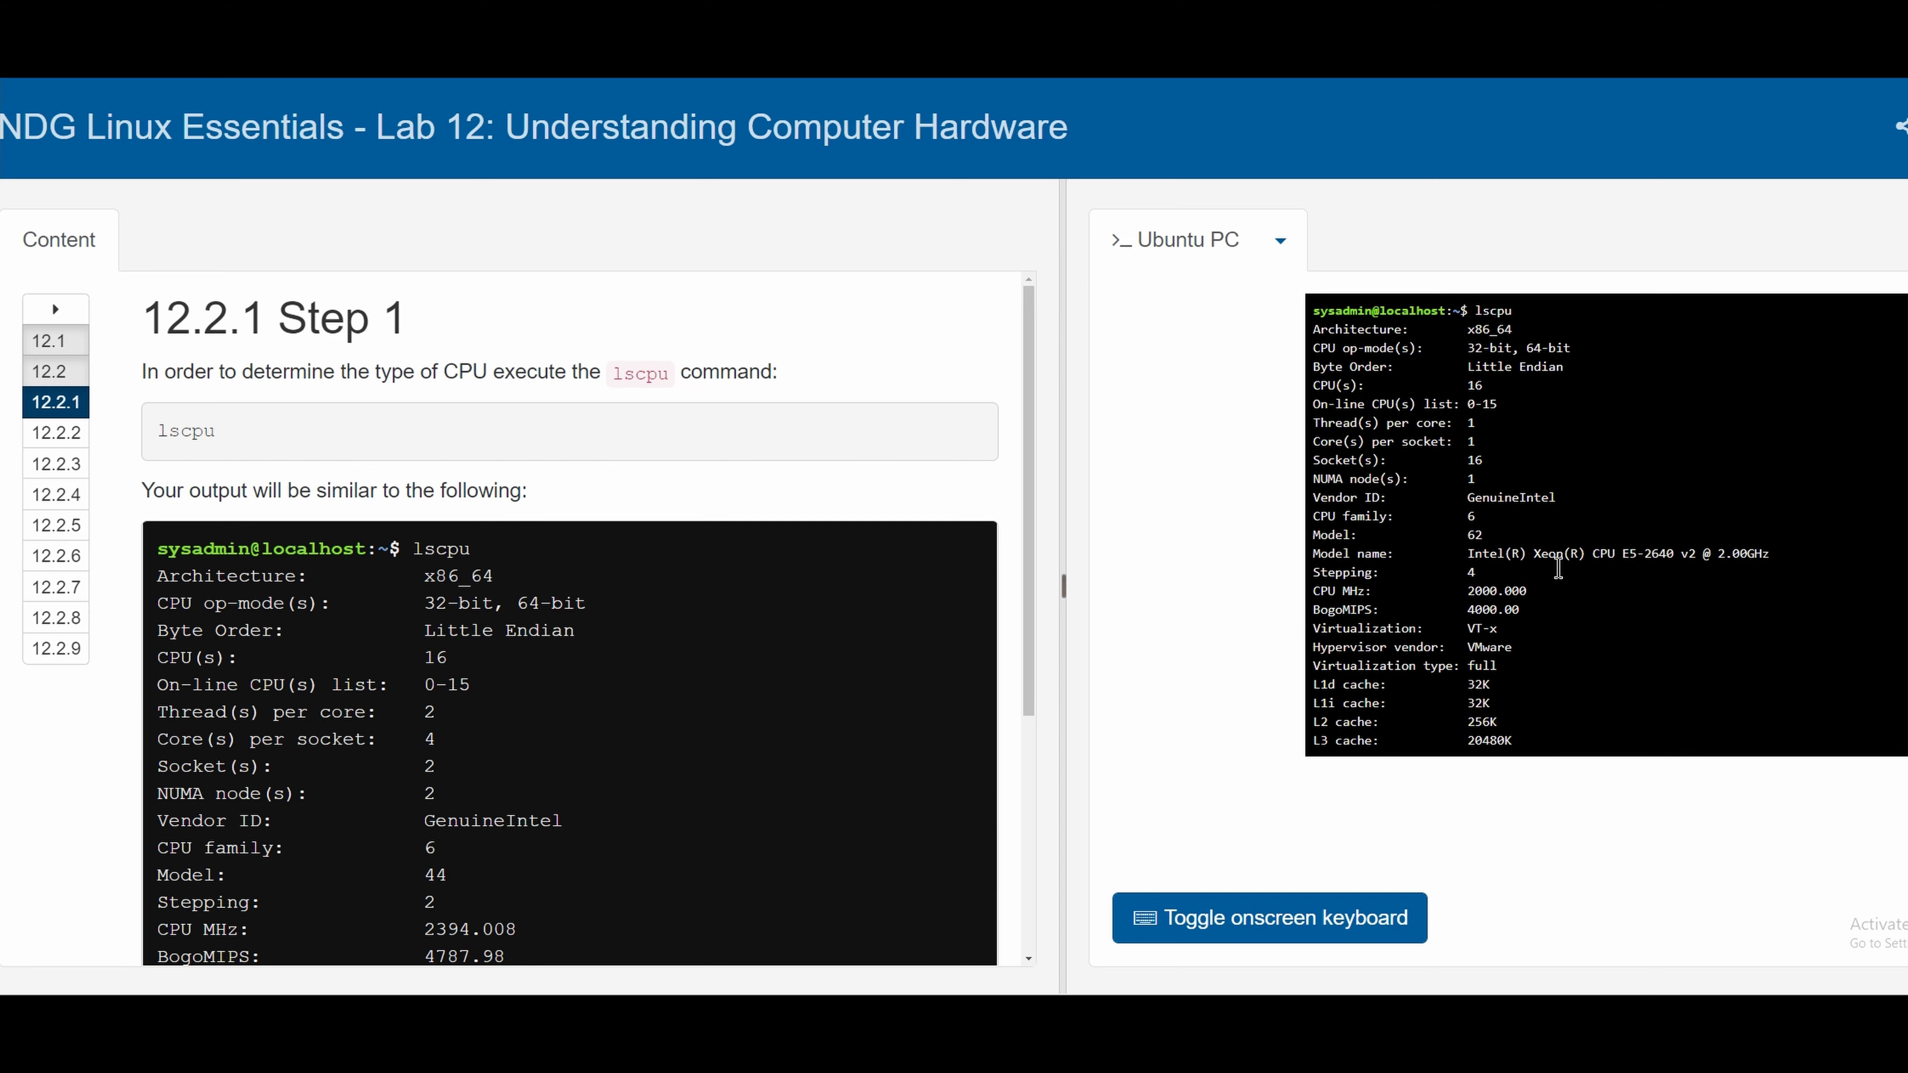
mouse_move(1421, 498)
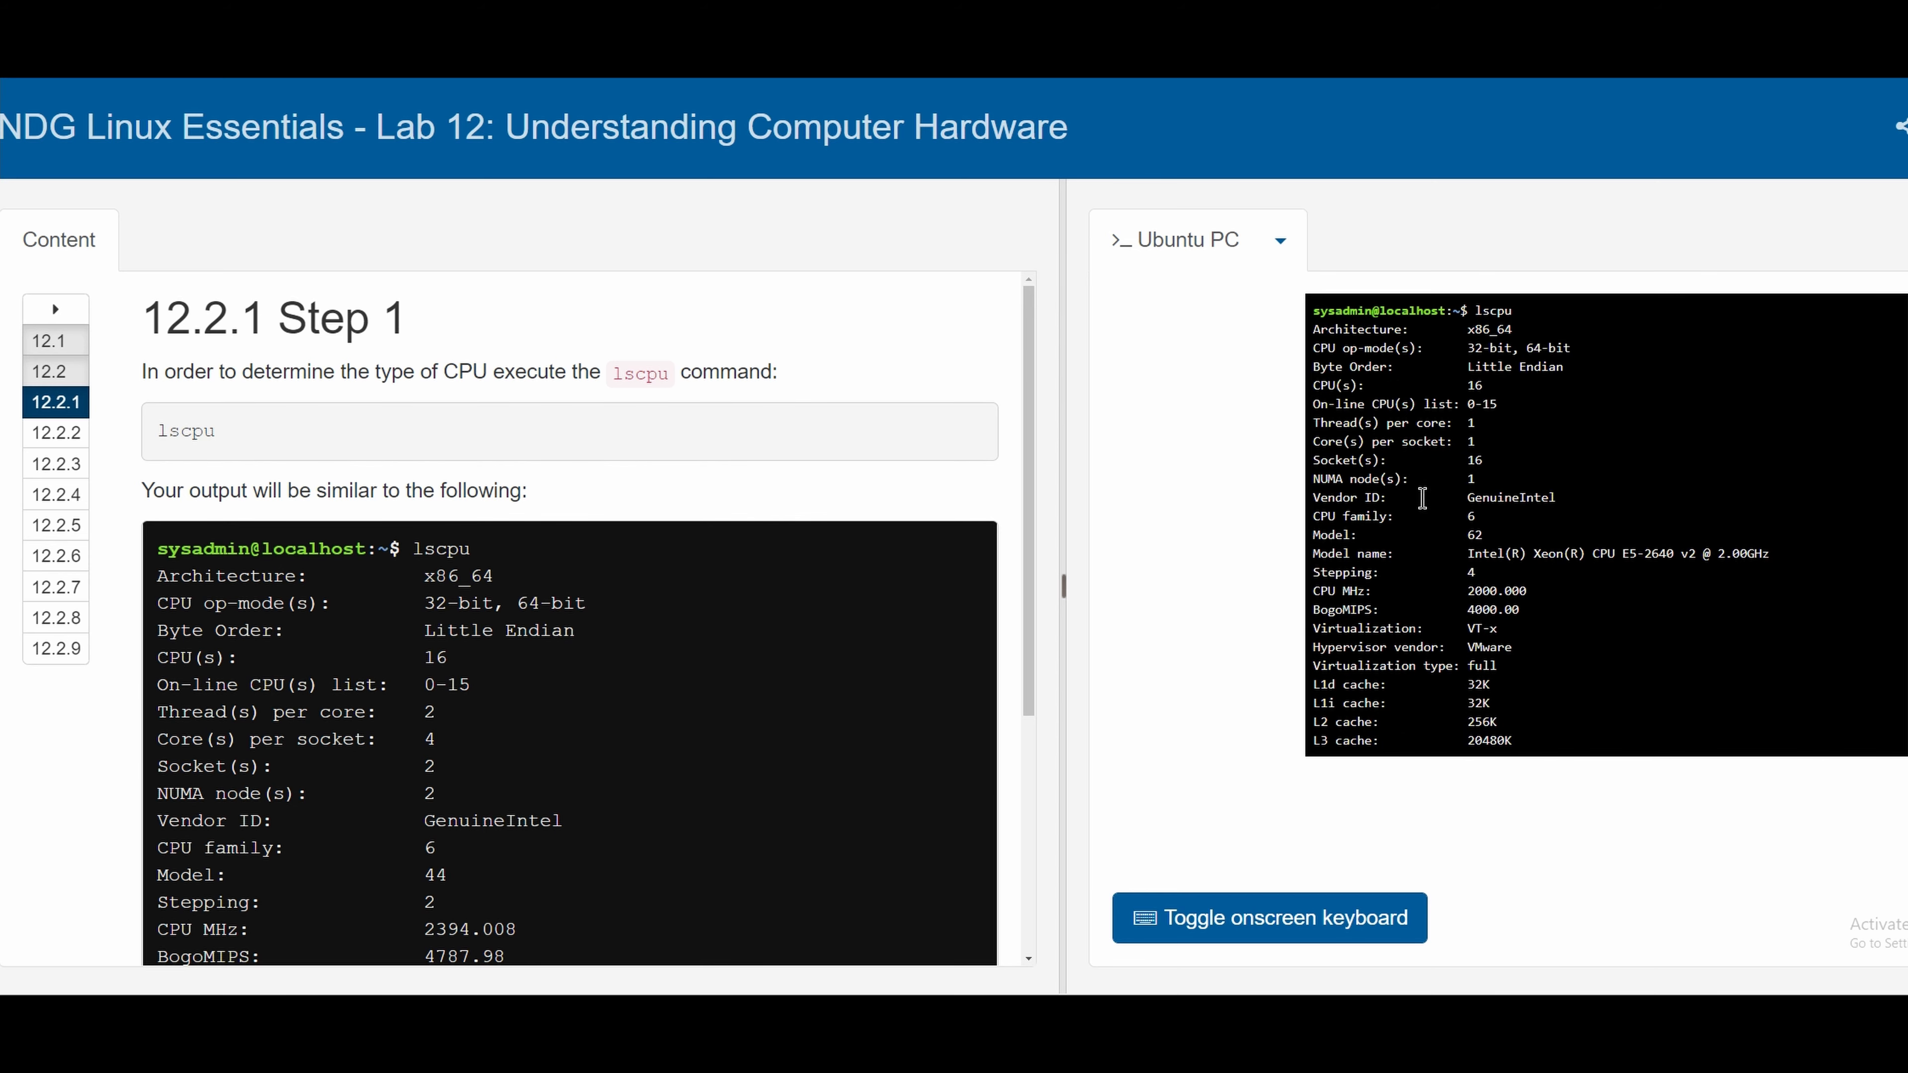
mouse_move(1499, 465)
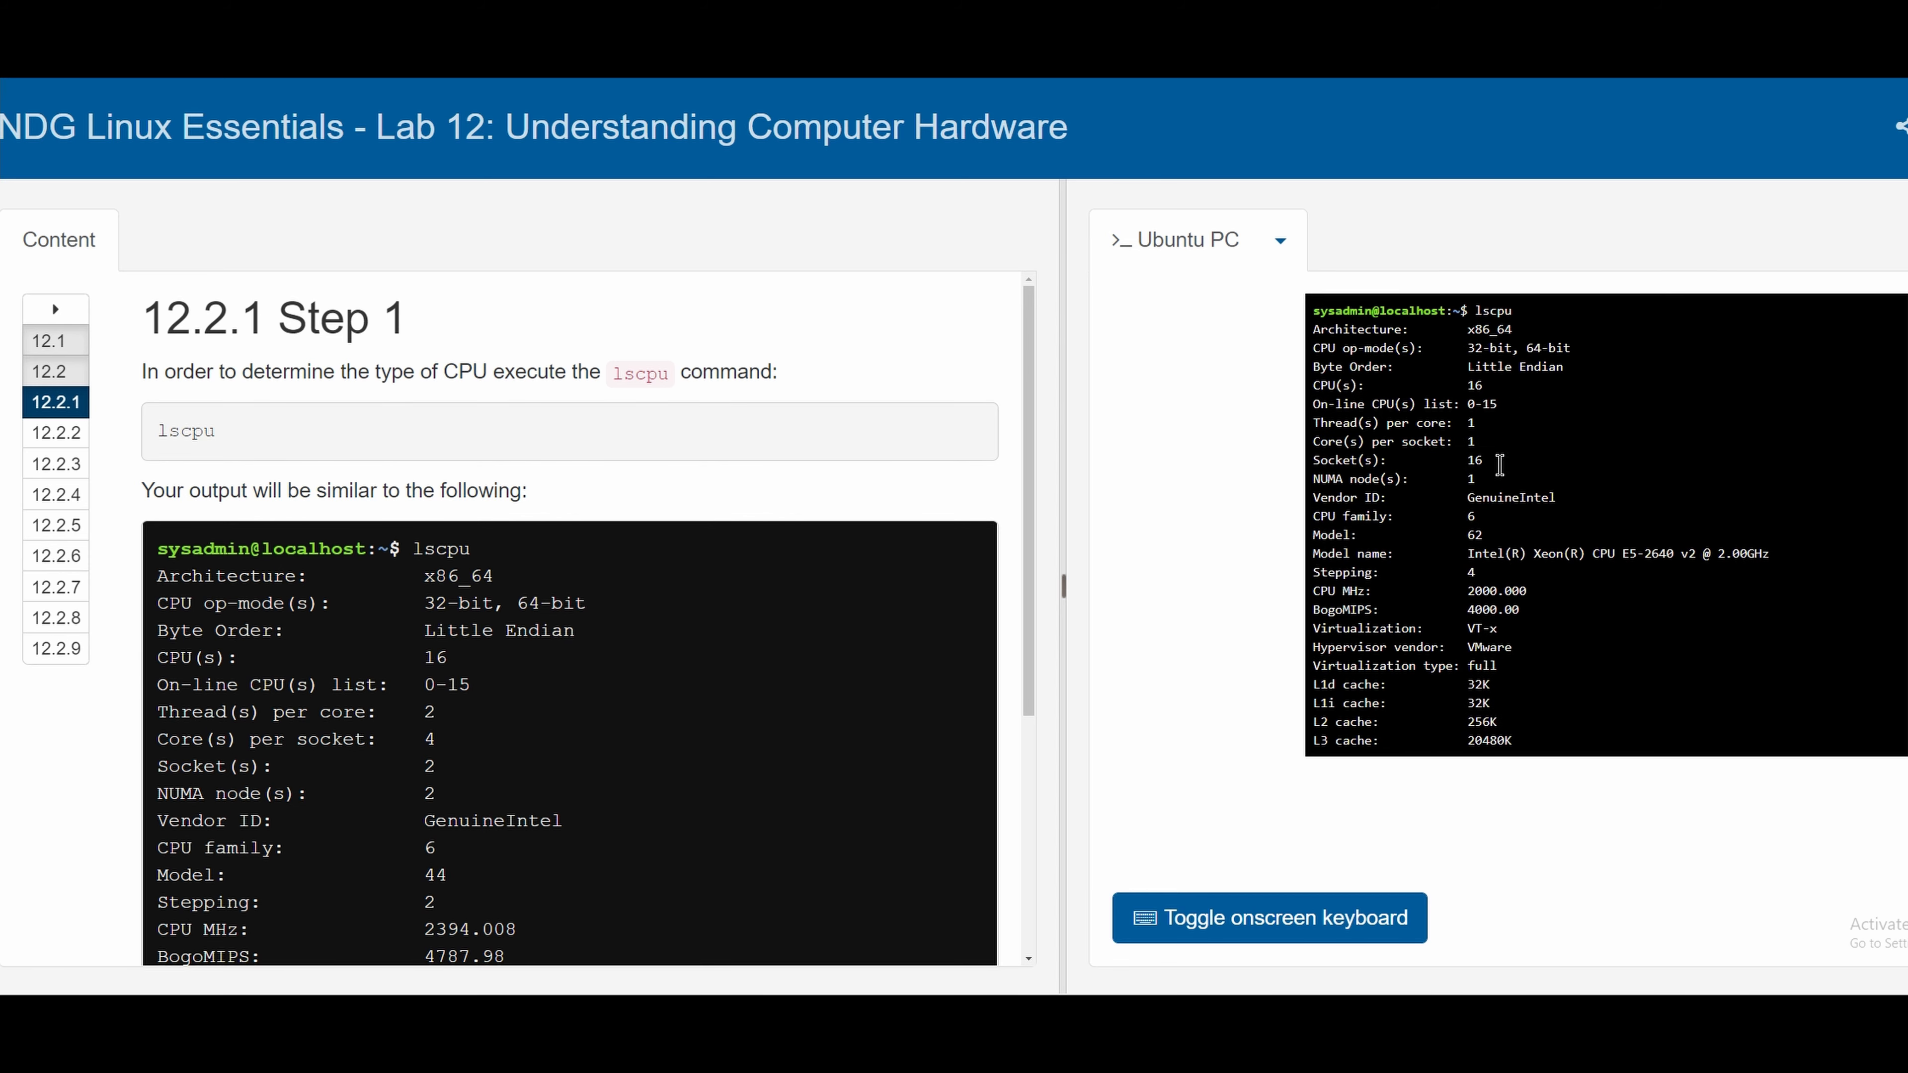
mouse_move(792, 313)
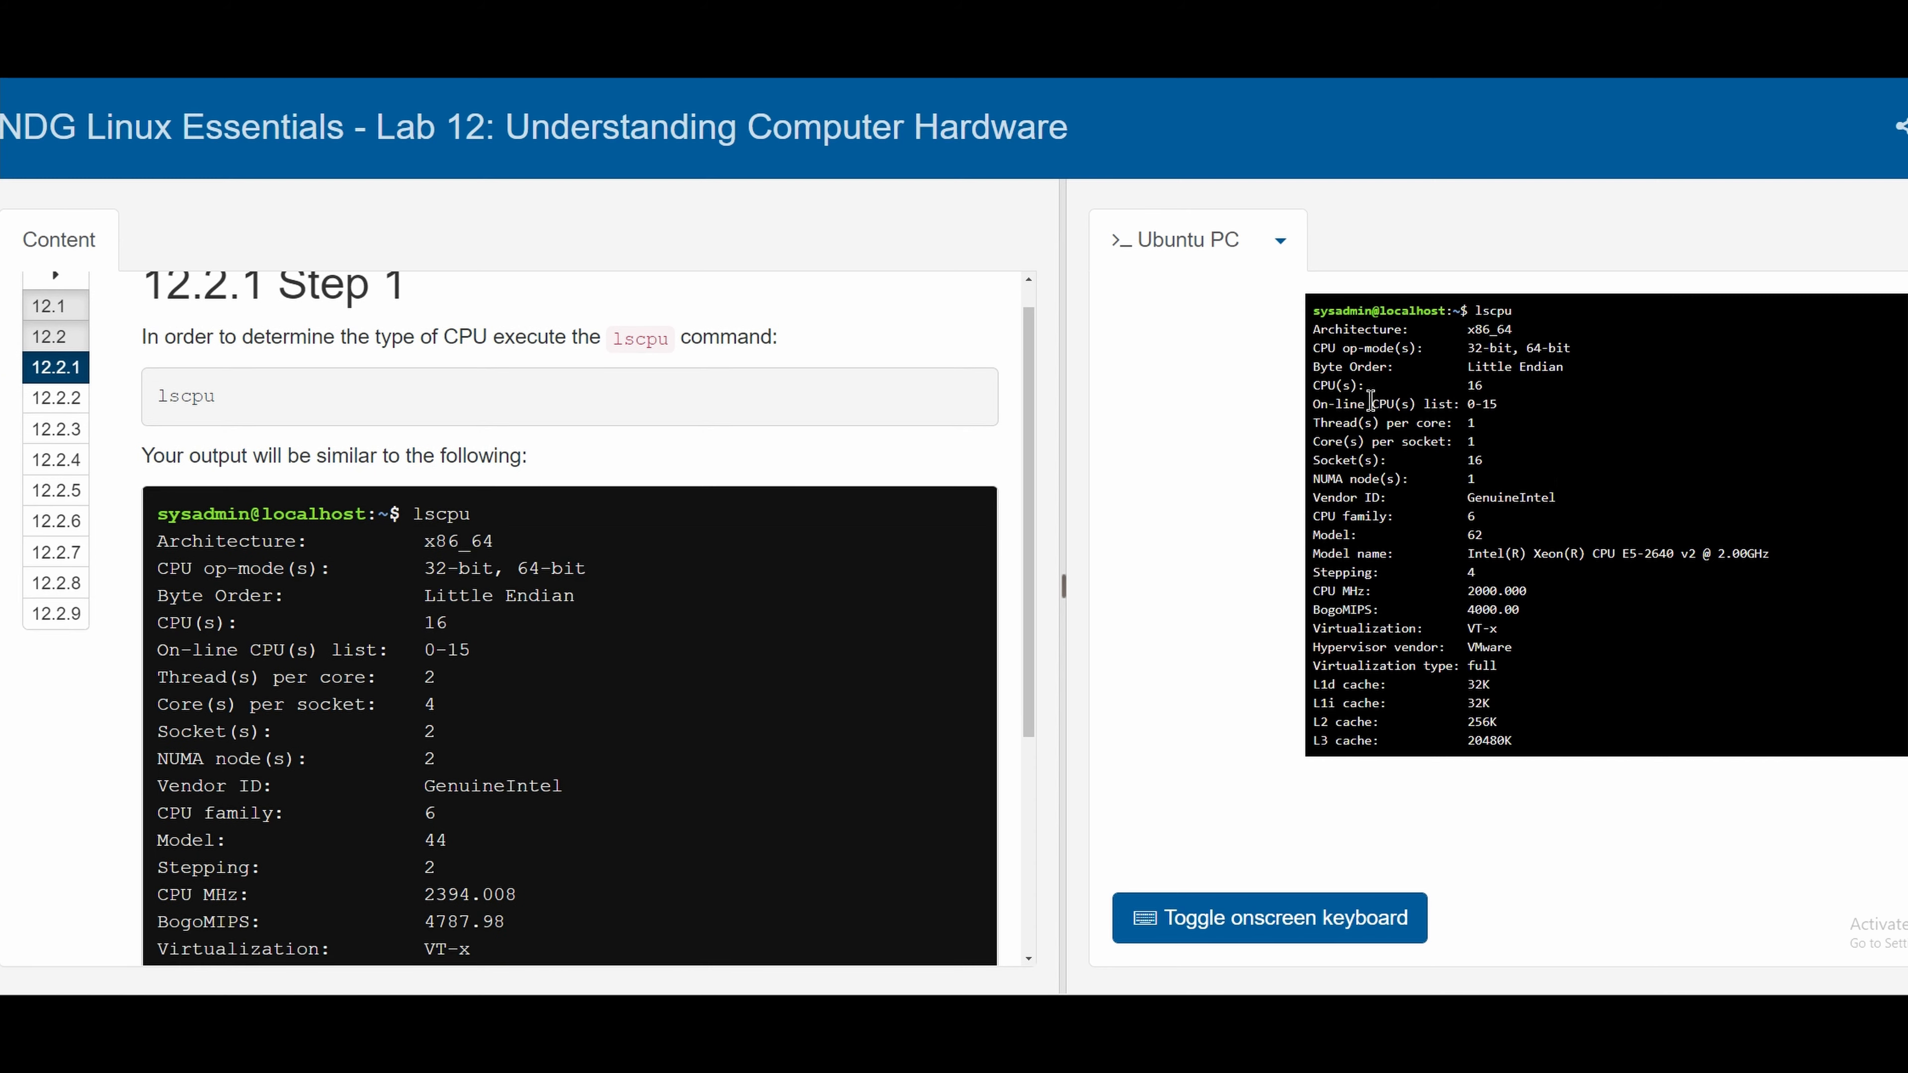
scroll(down, 3)
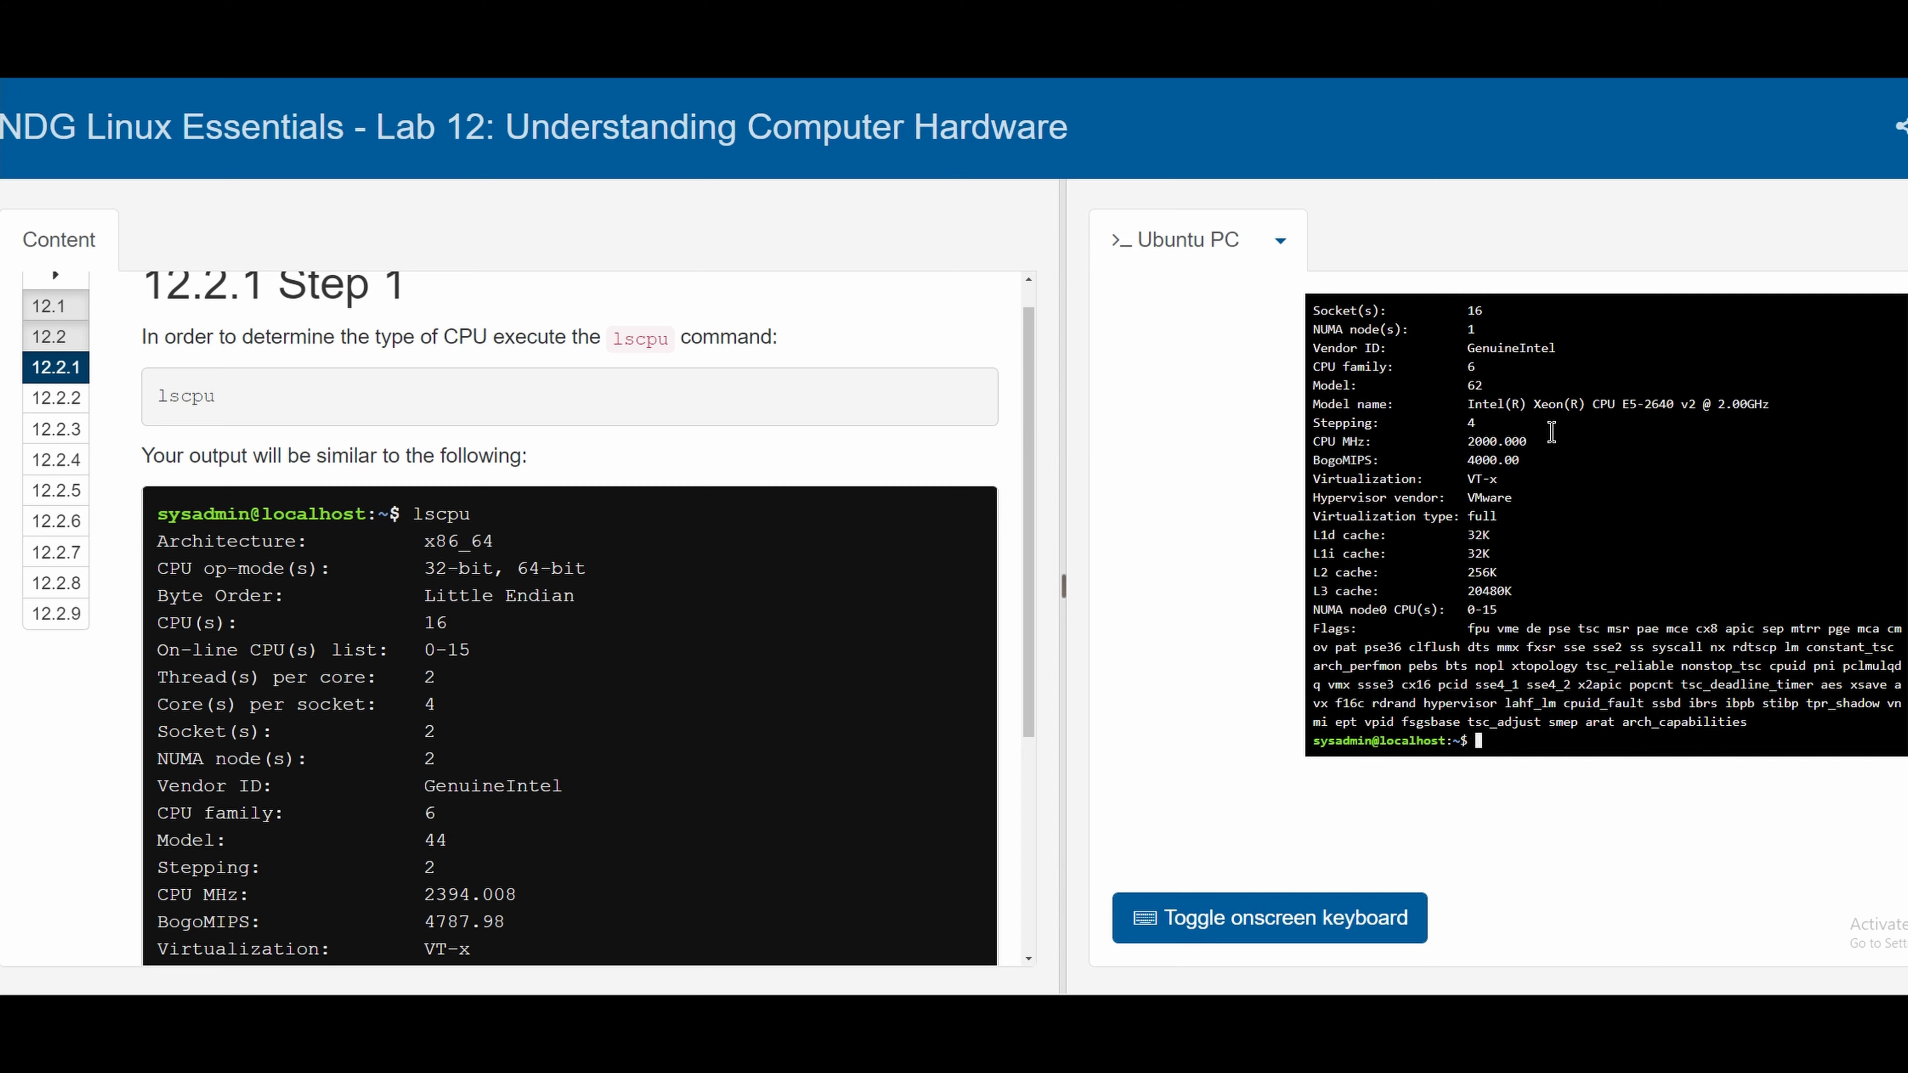
Move to Step 12.2.2 and run head -n 20 /proc/cpuinfo to show processor details and flags
click(54, 432)
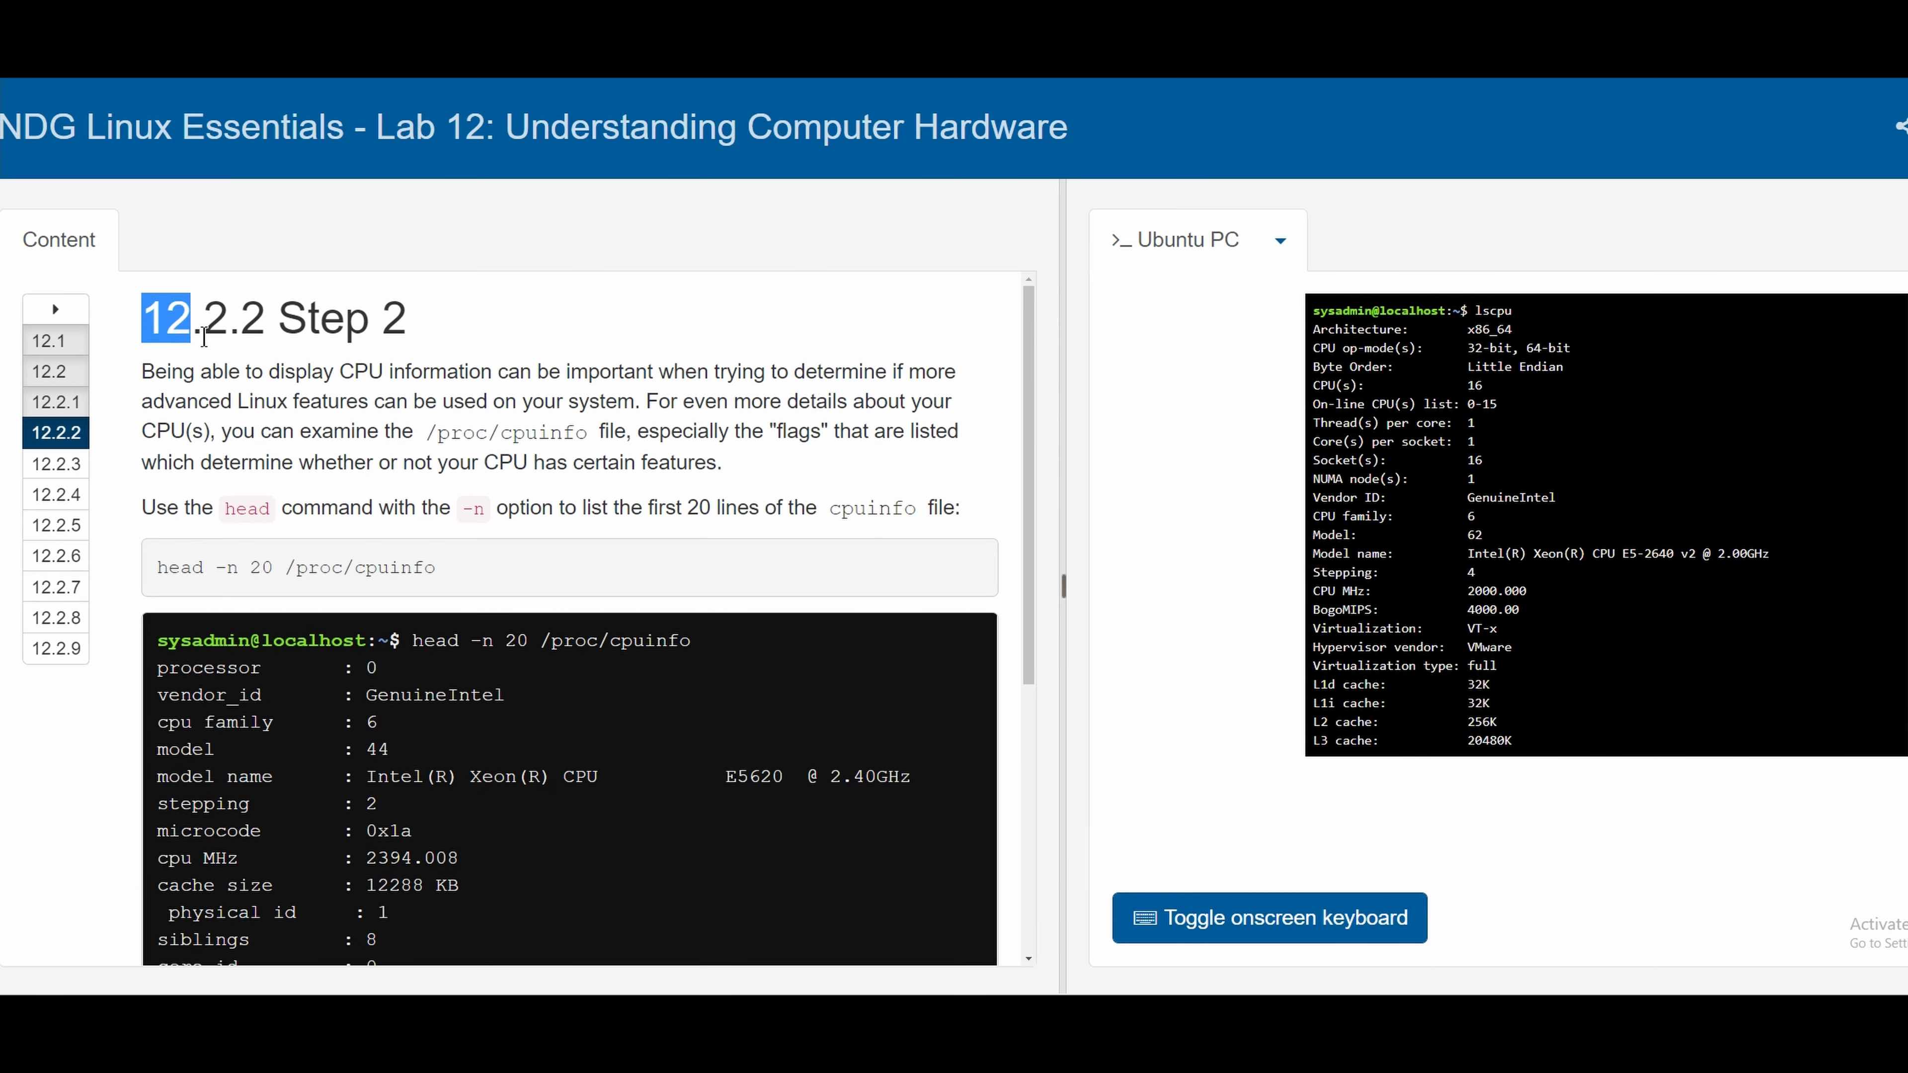
double_click(456, 431)
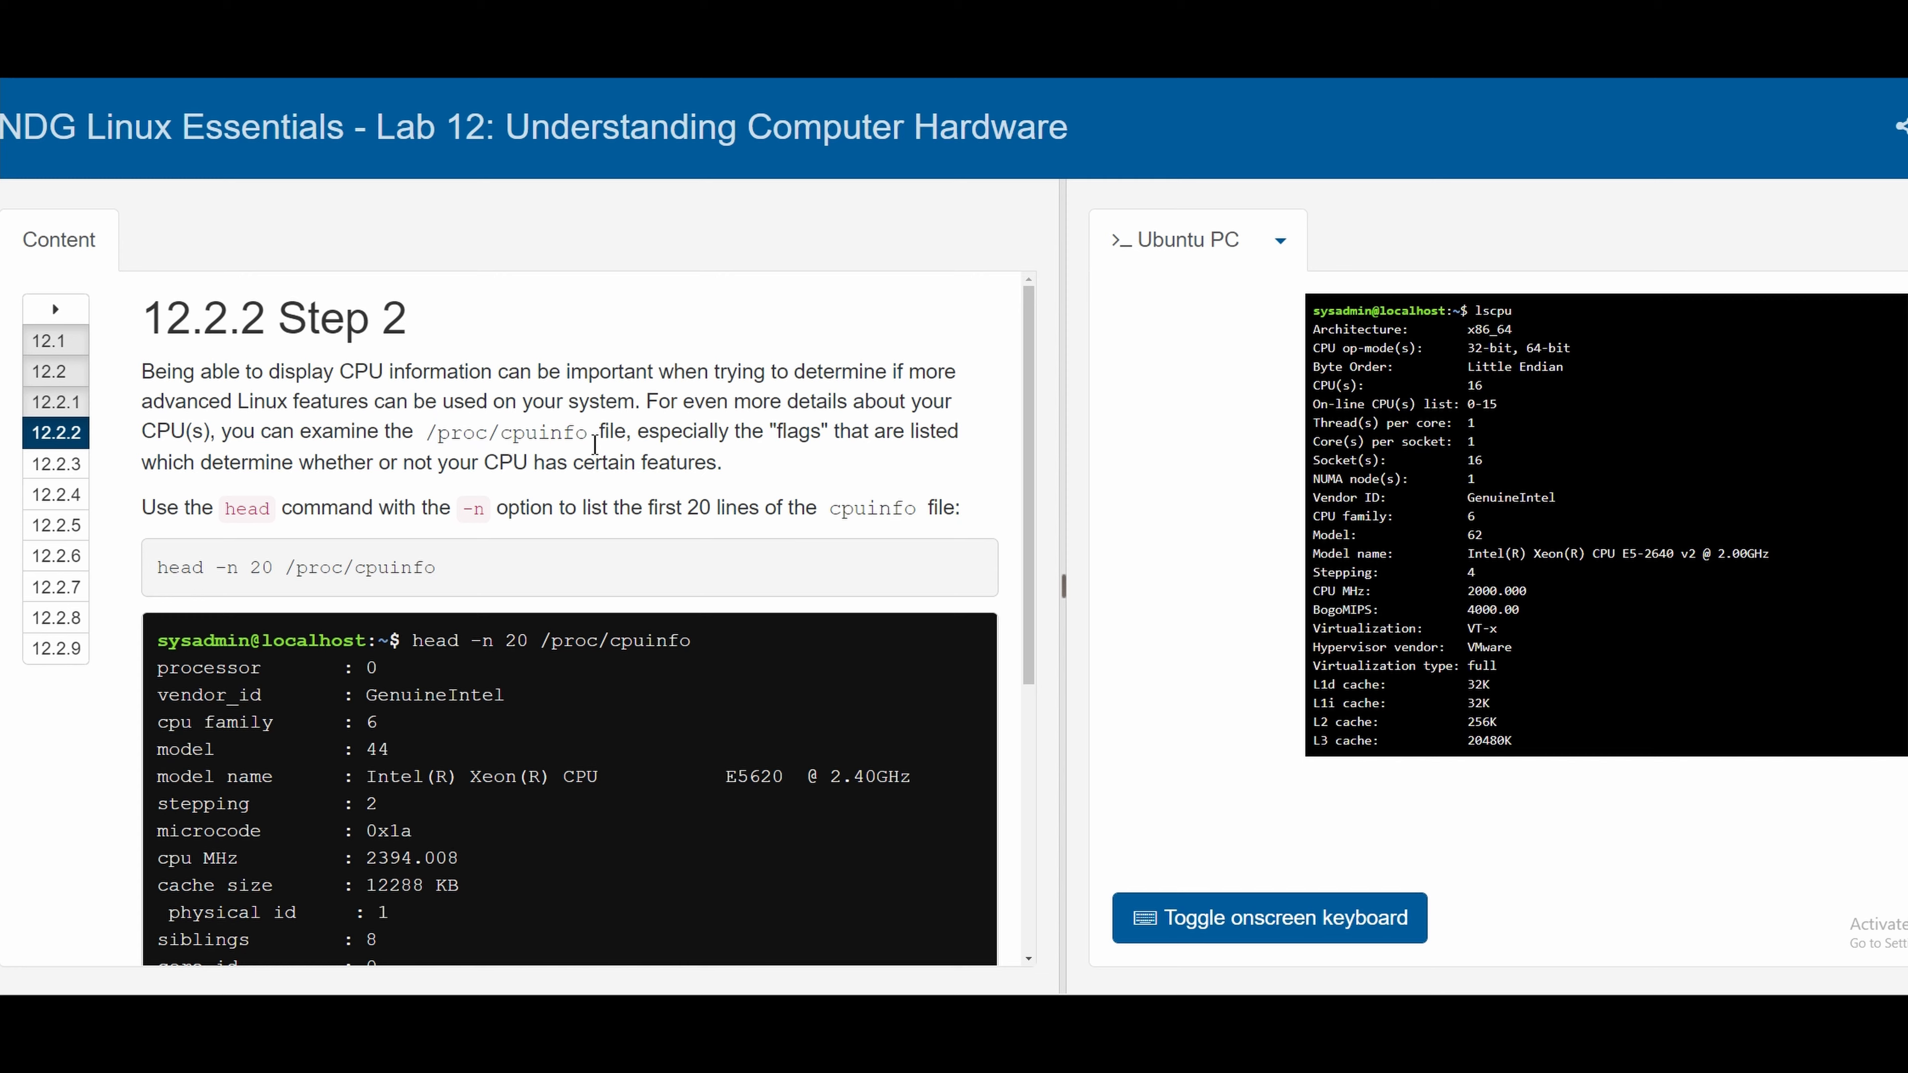
mouse_move(722, 465)
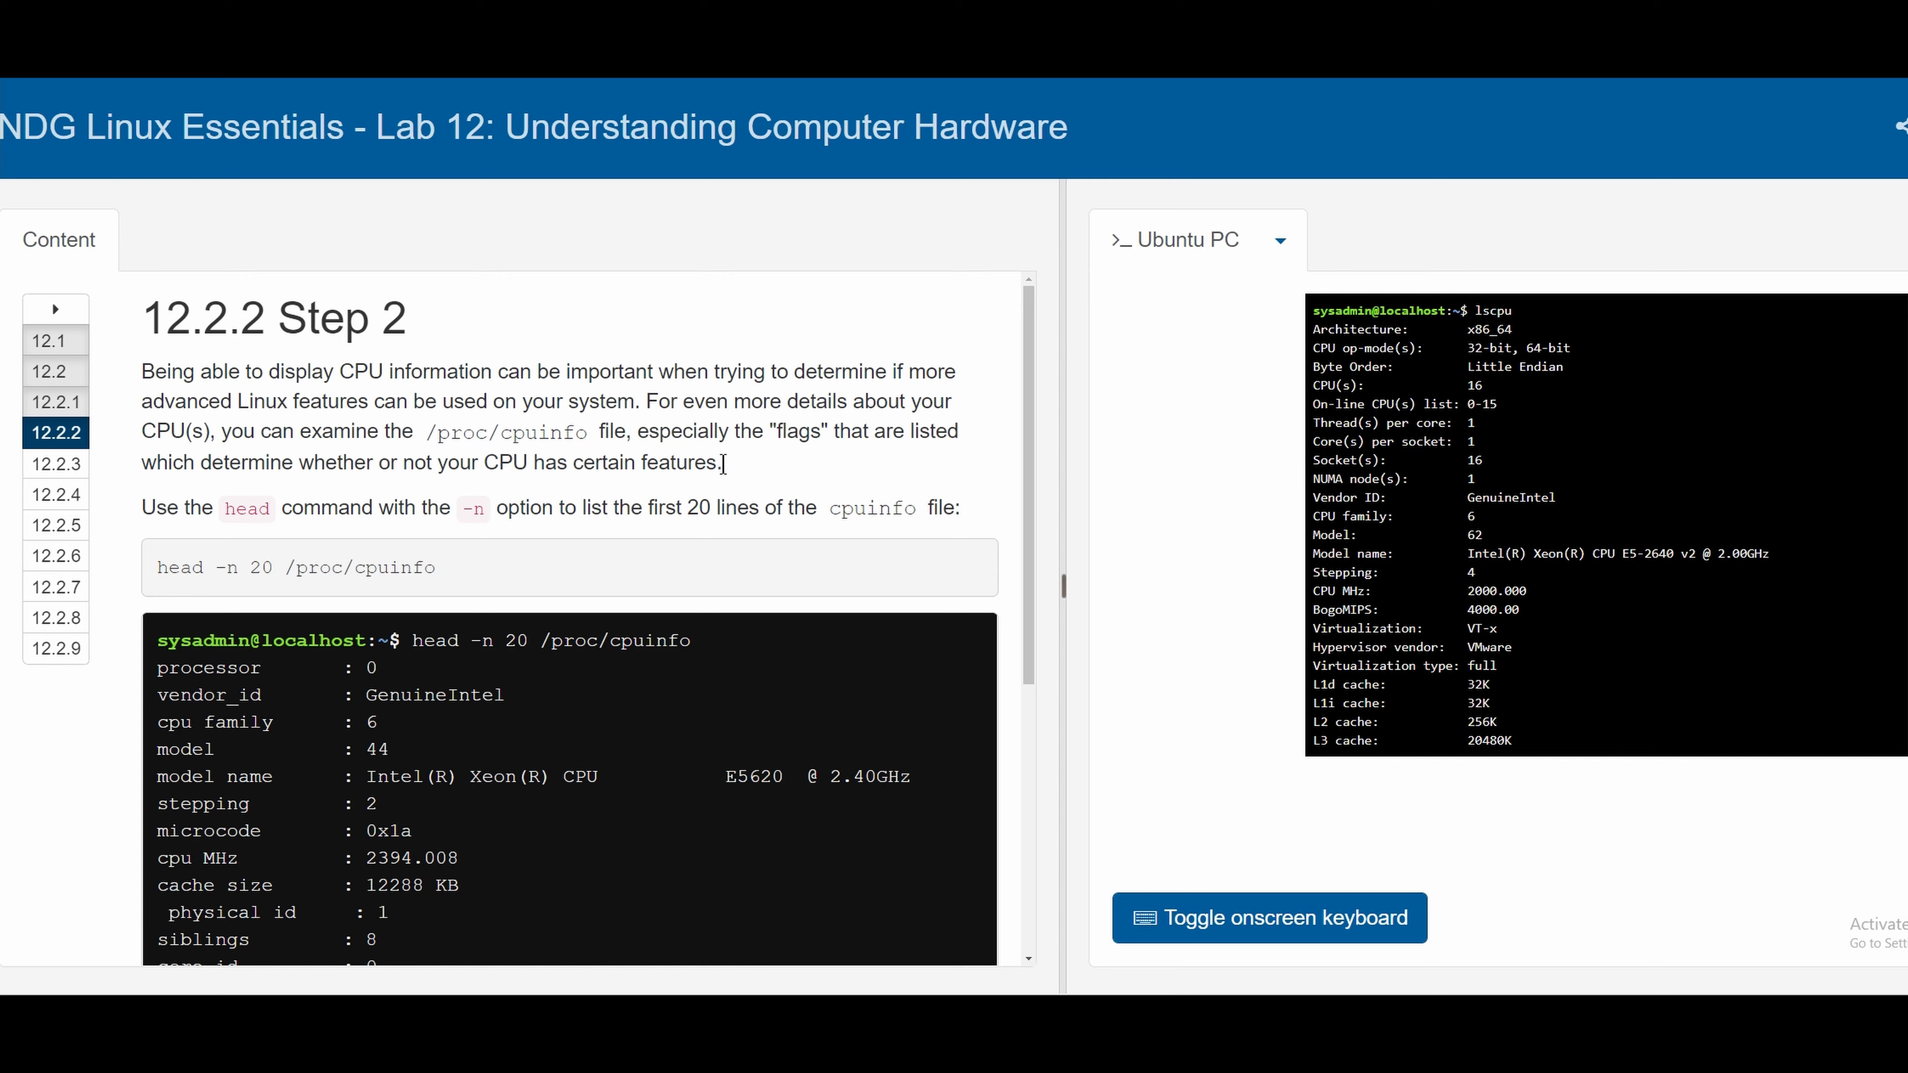
mouse_move(579, 510)
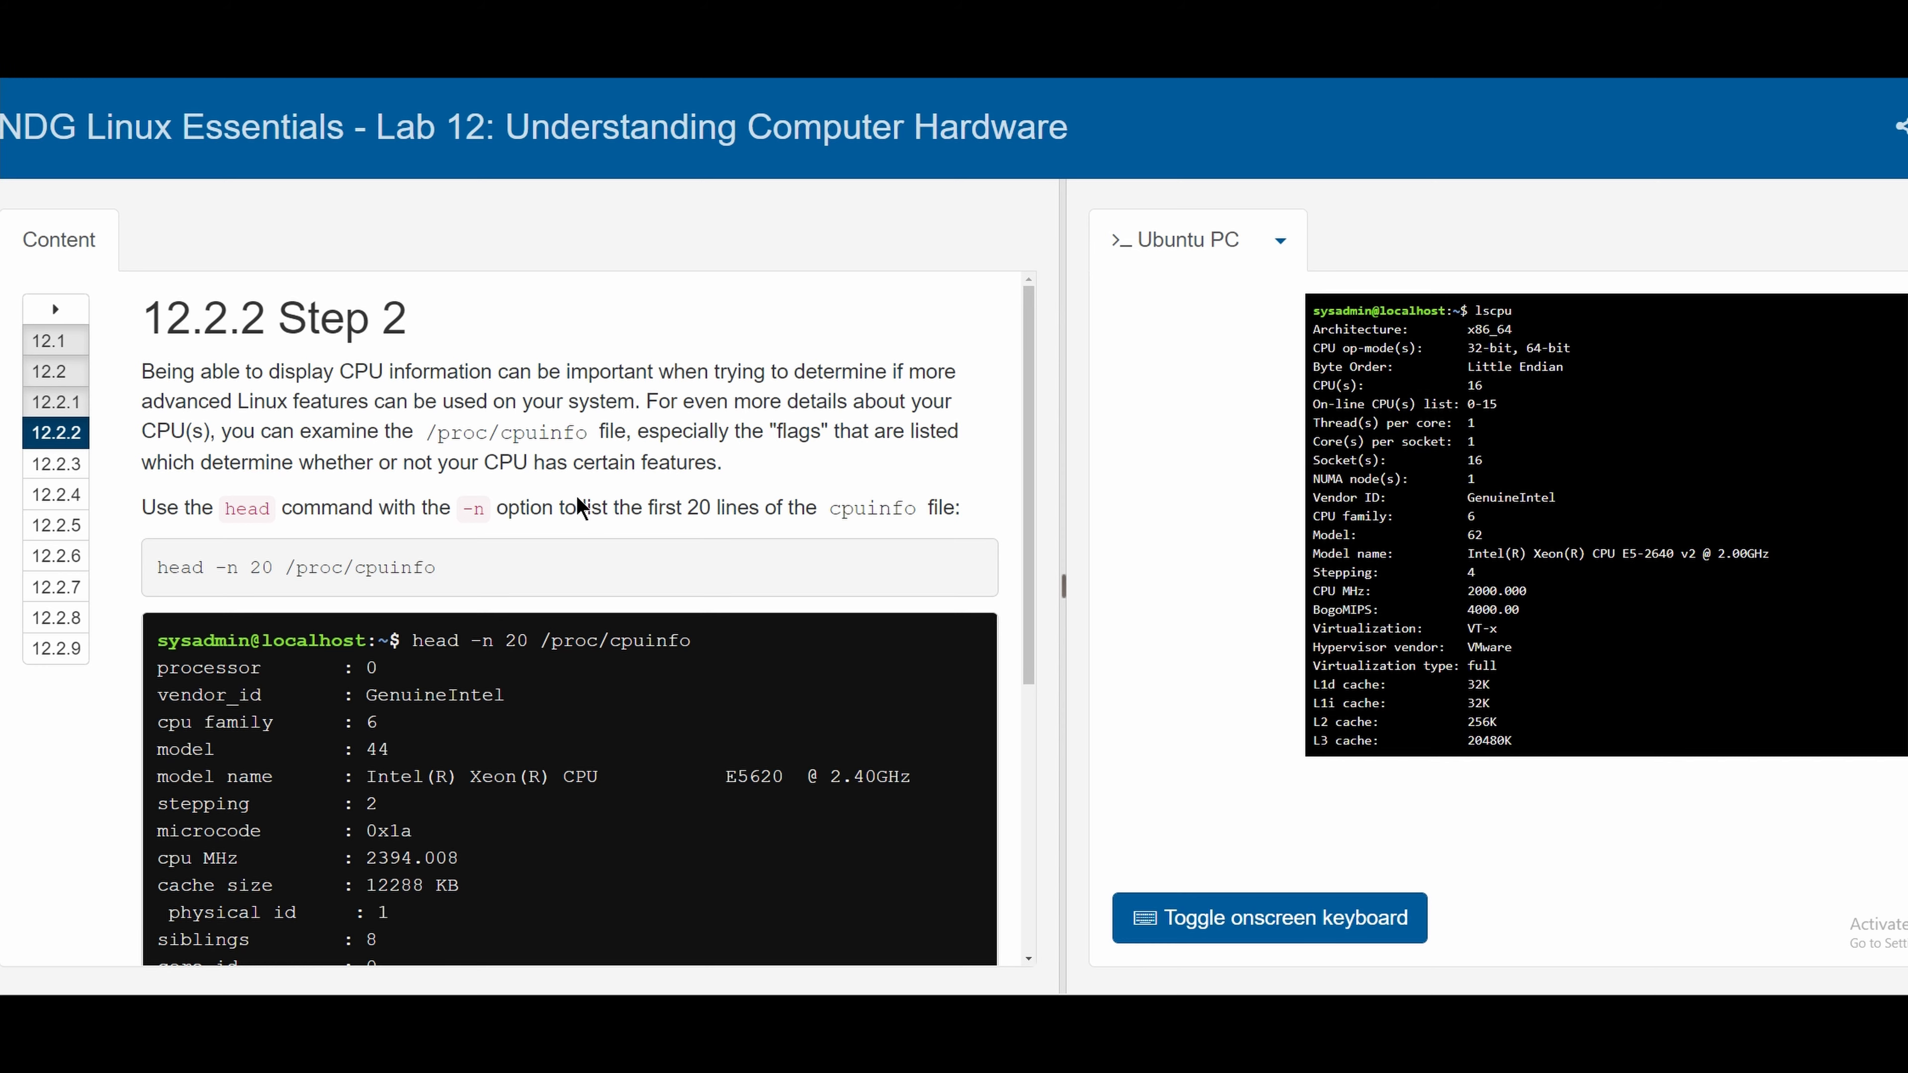
scroll(down, 3)
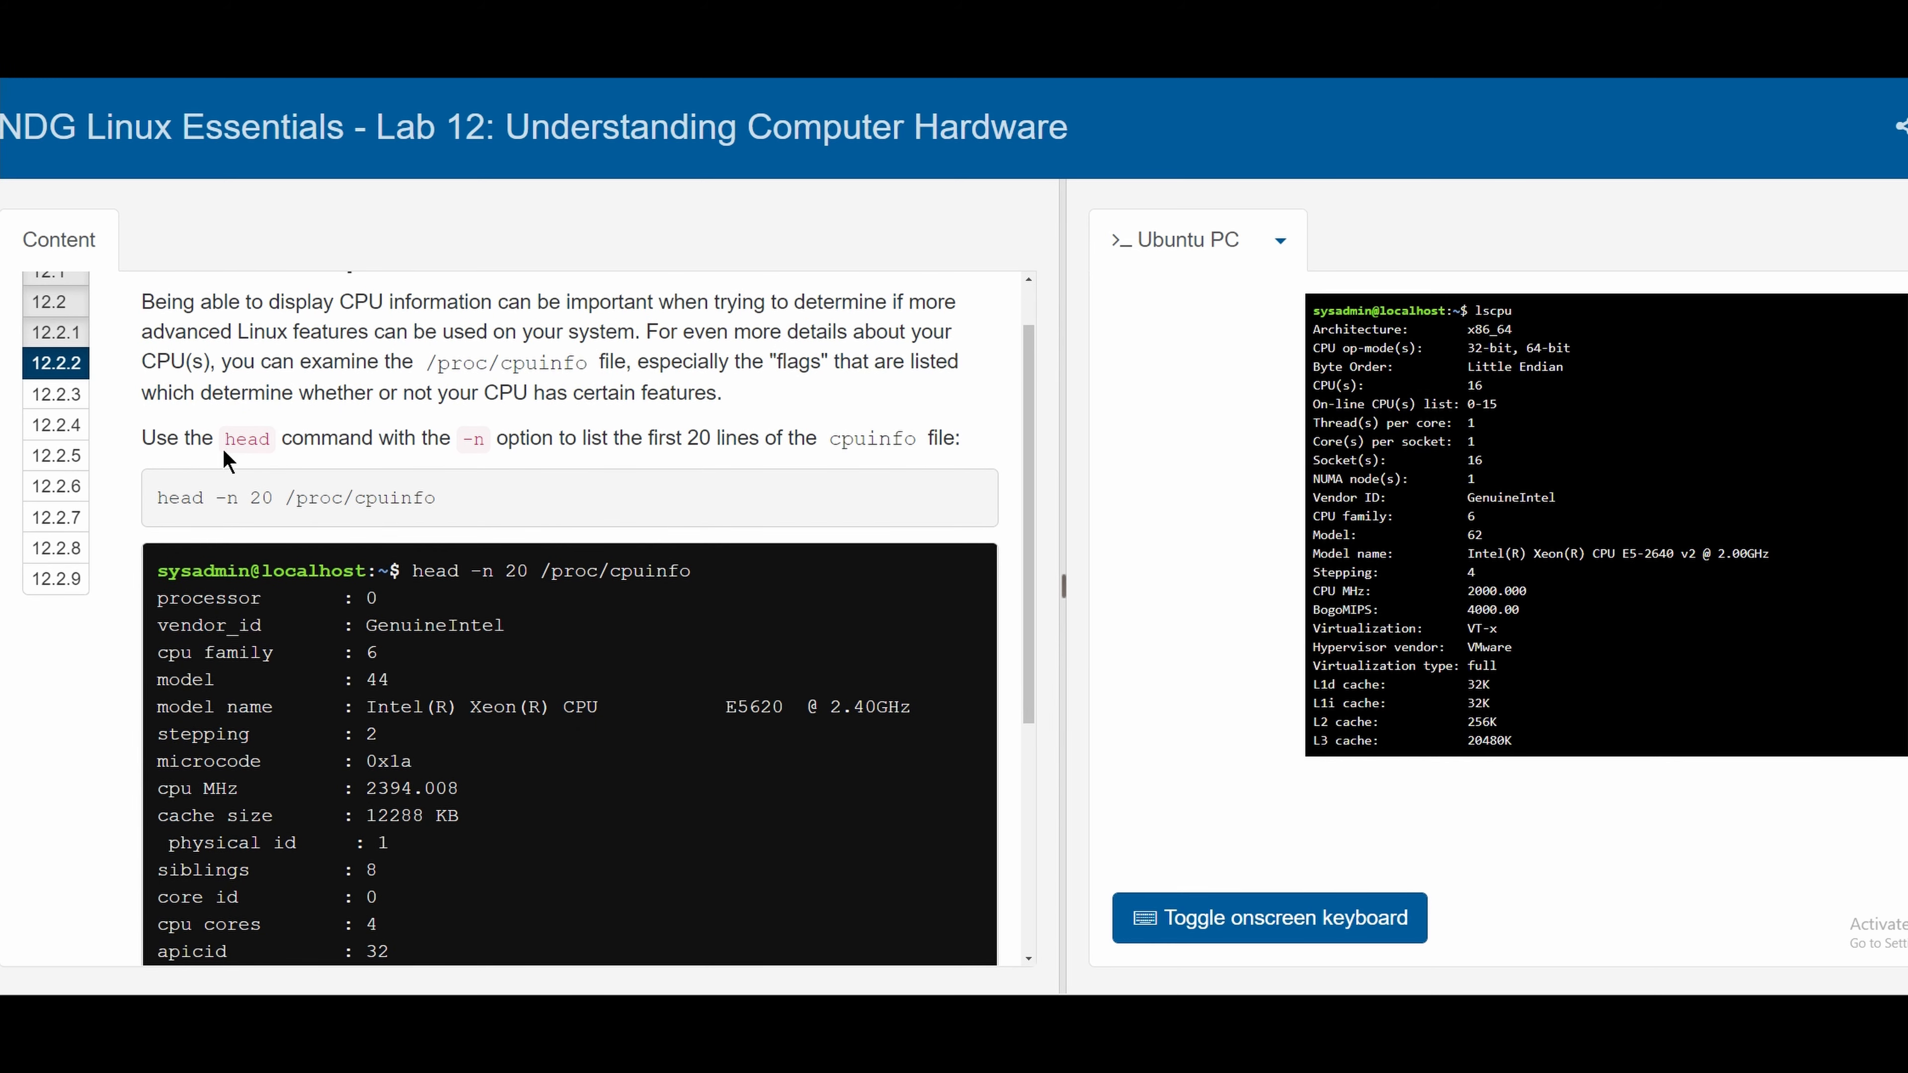
mouse_move(434, 455)
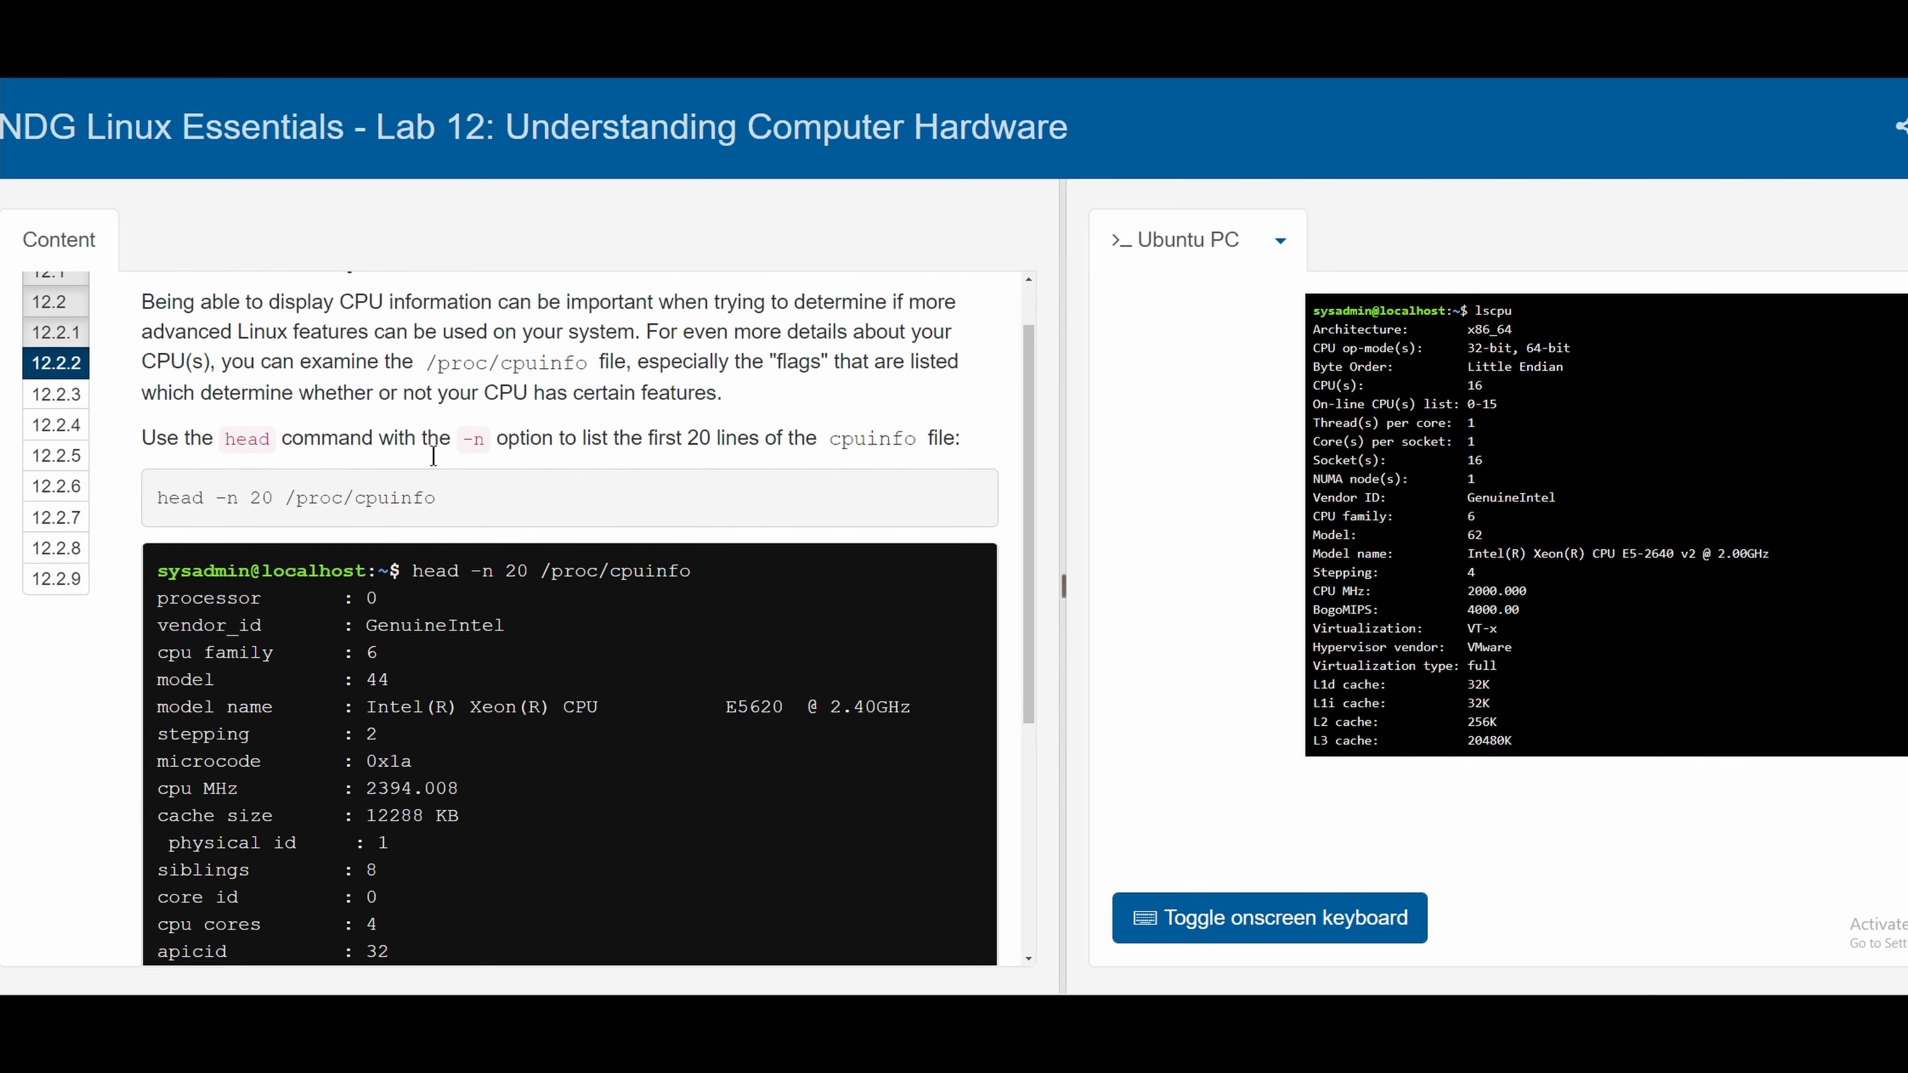
mouse_move(685, 460)
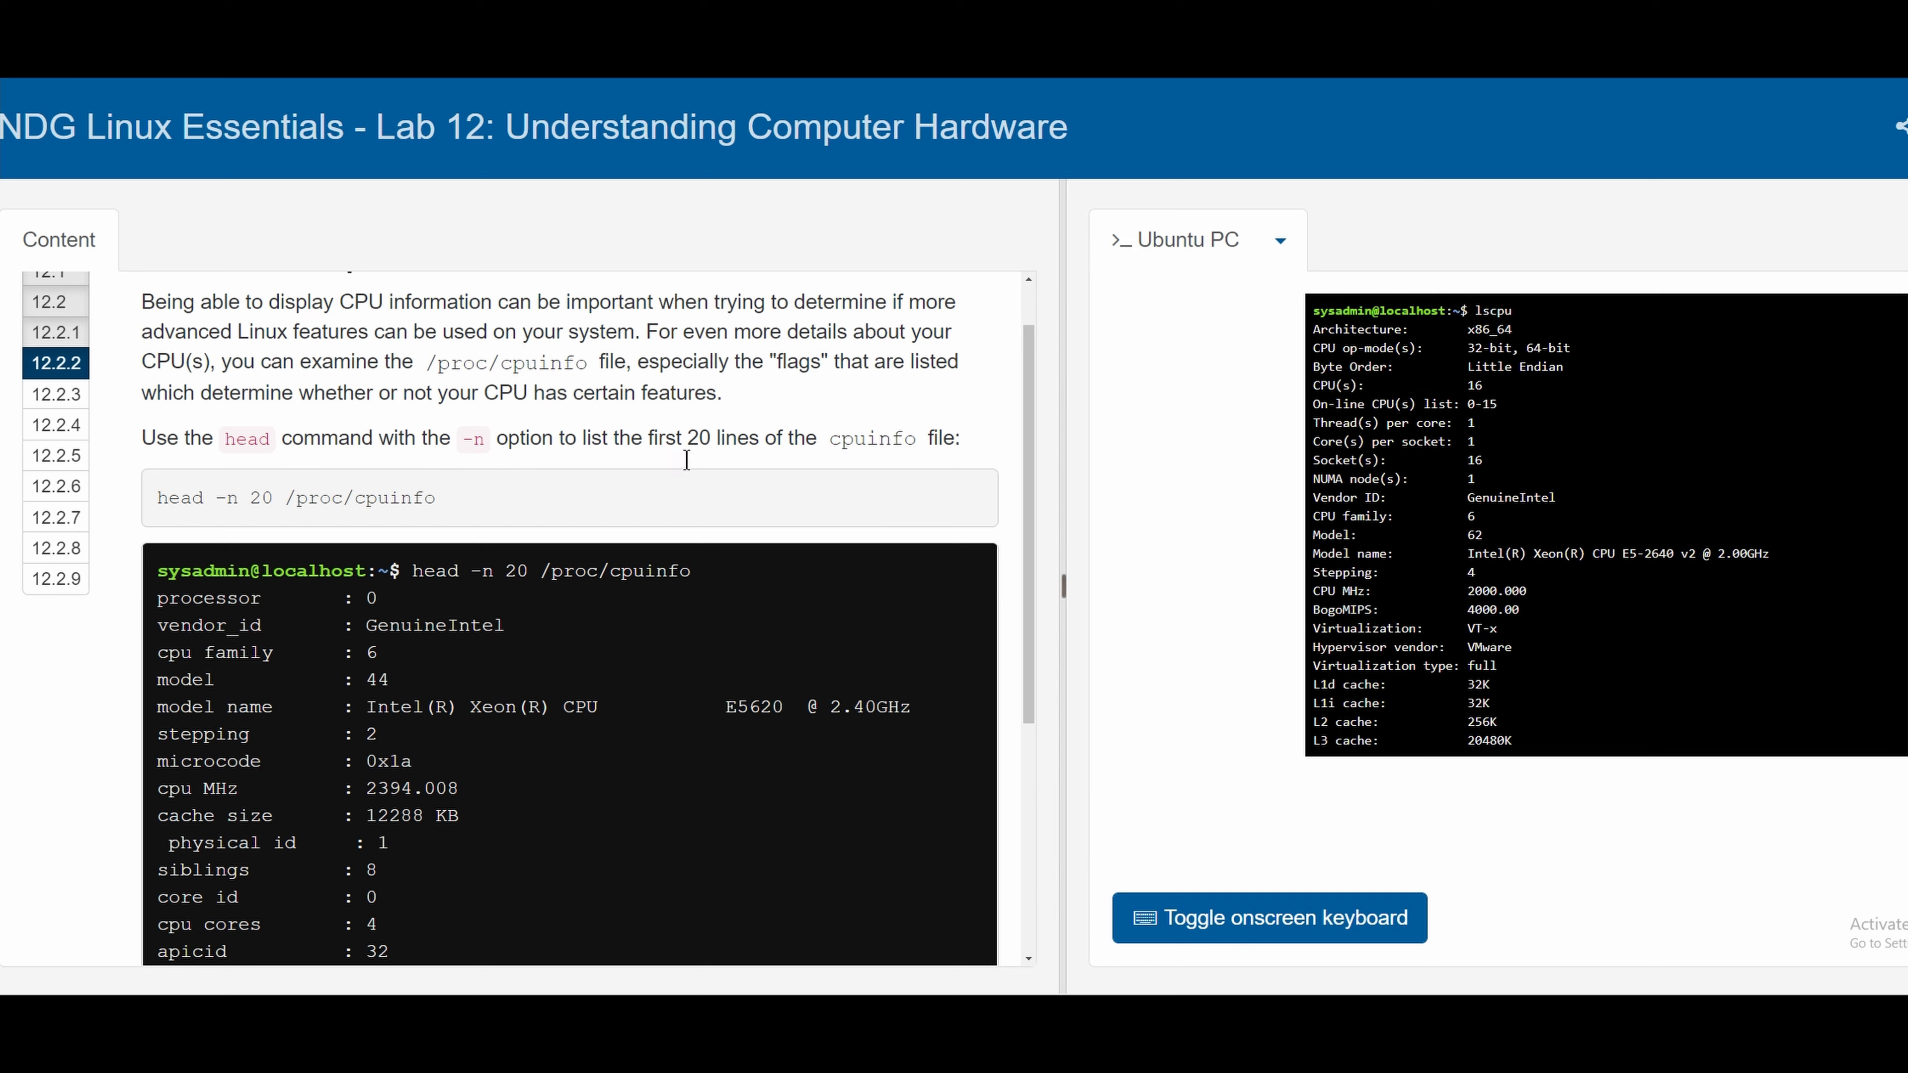
mouse_move(866, 448)
text(head -n 20 /proc/cpuinfo)
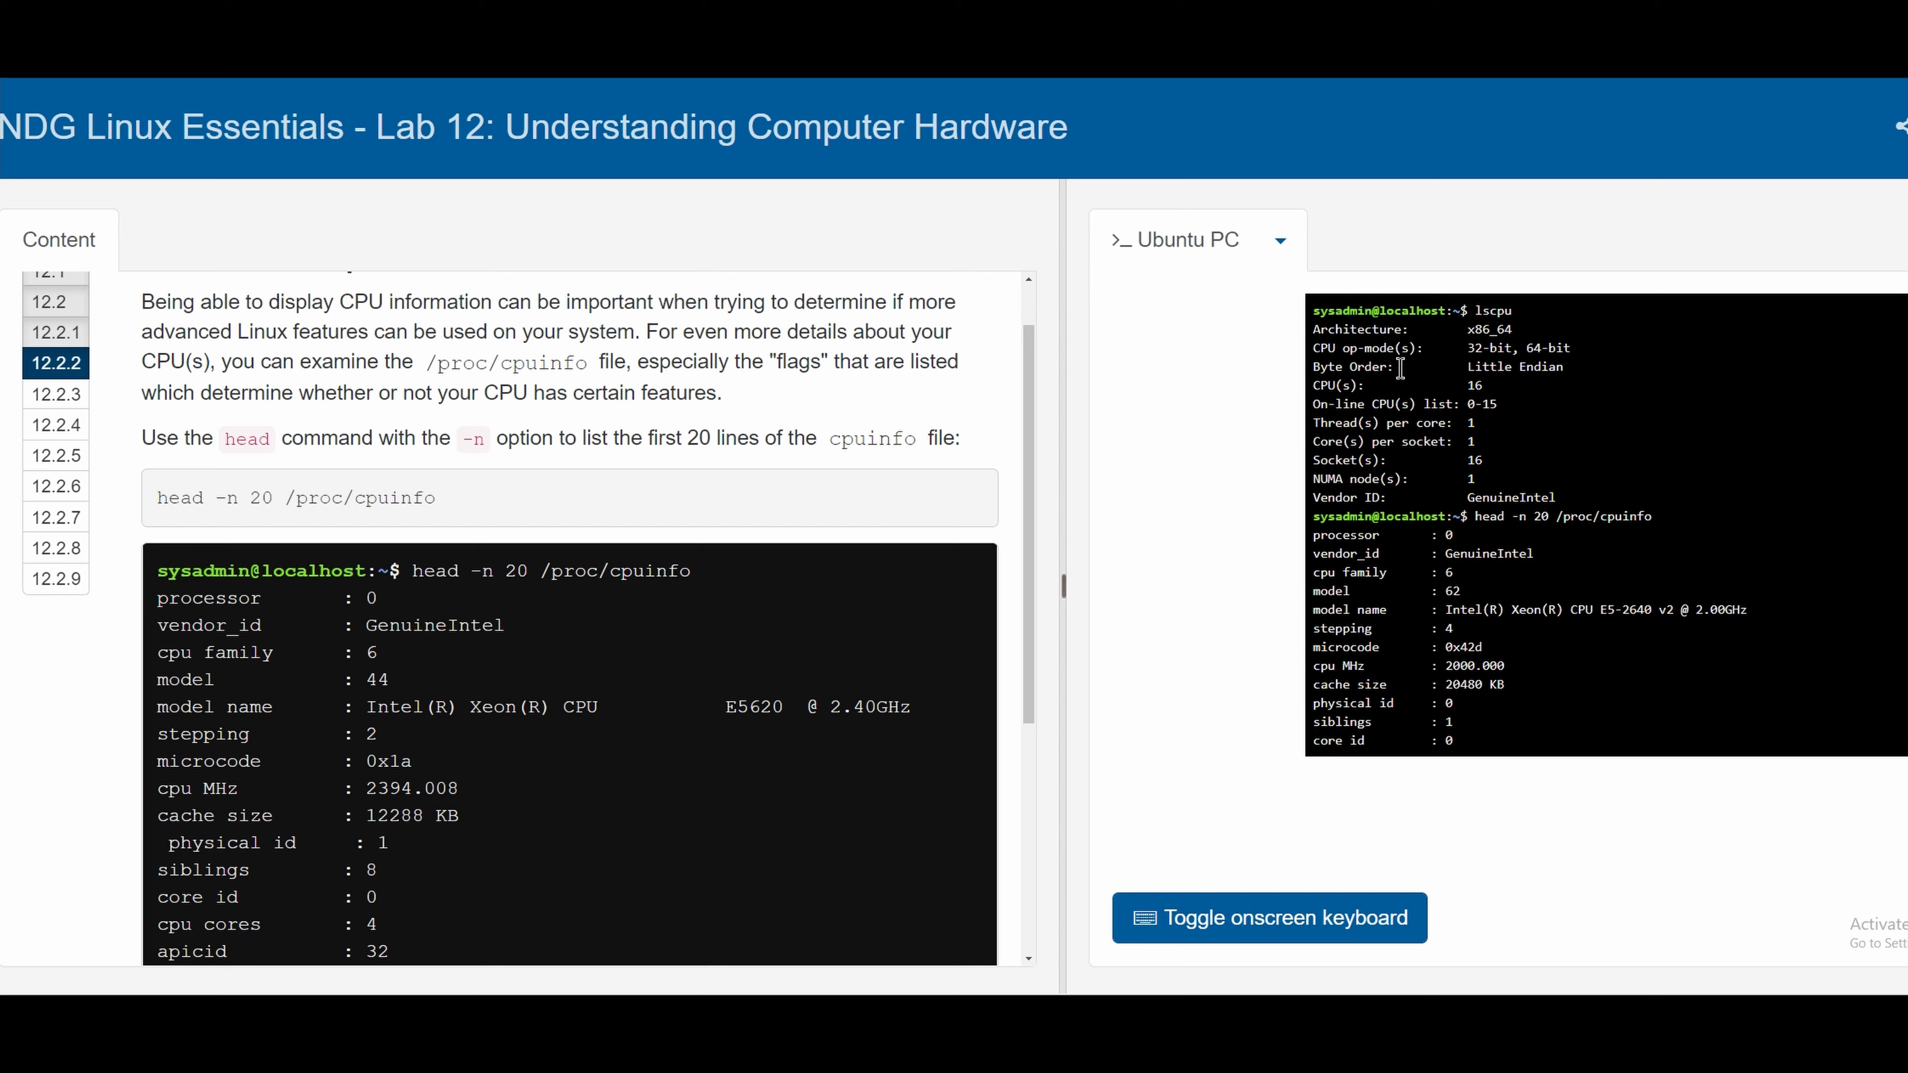
scroll(down, 3)
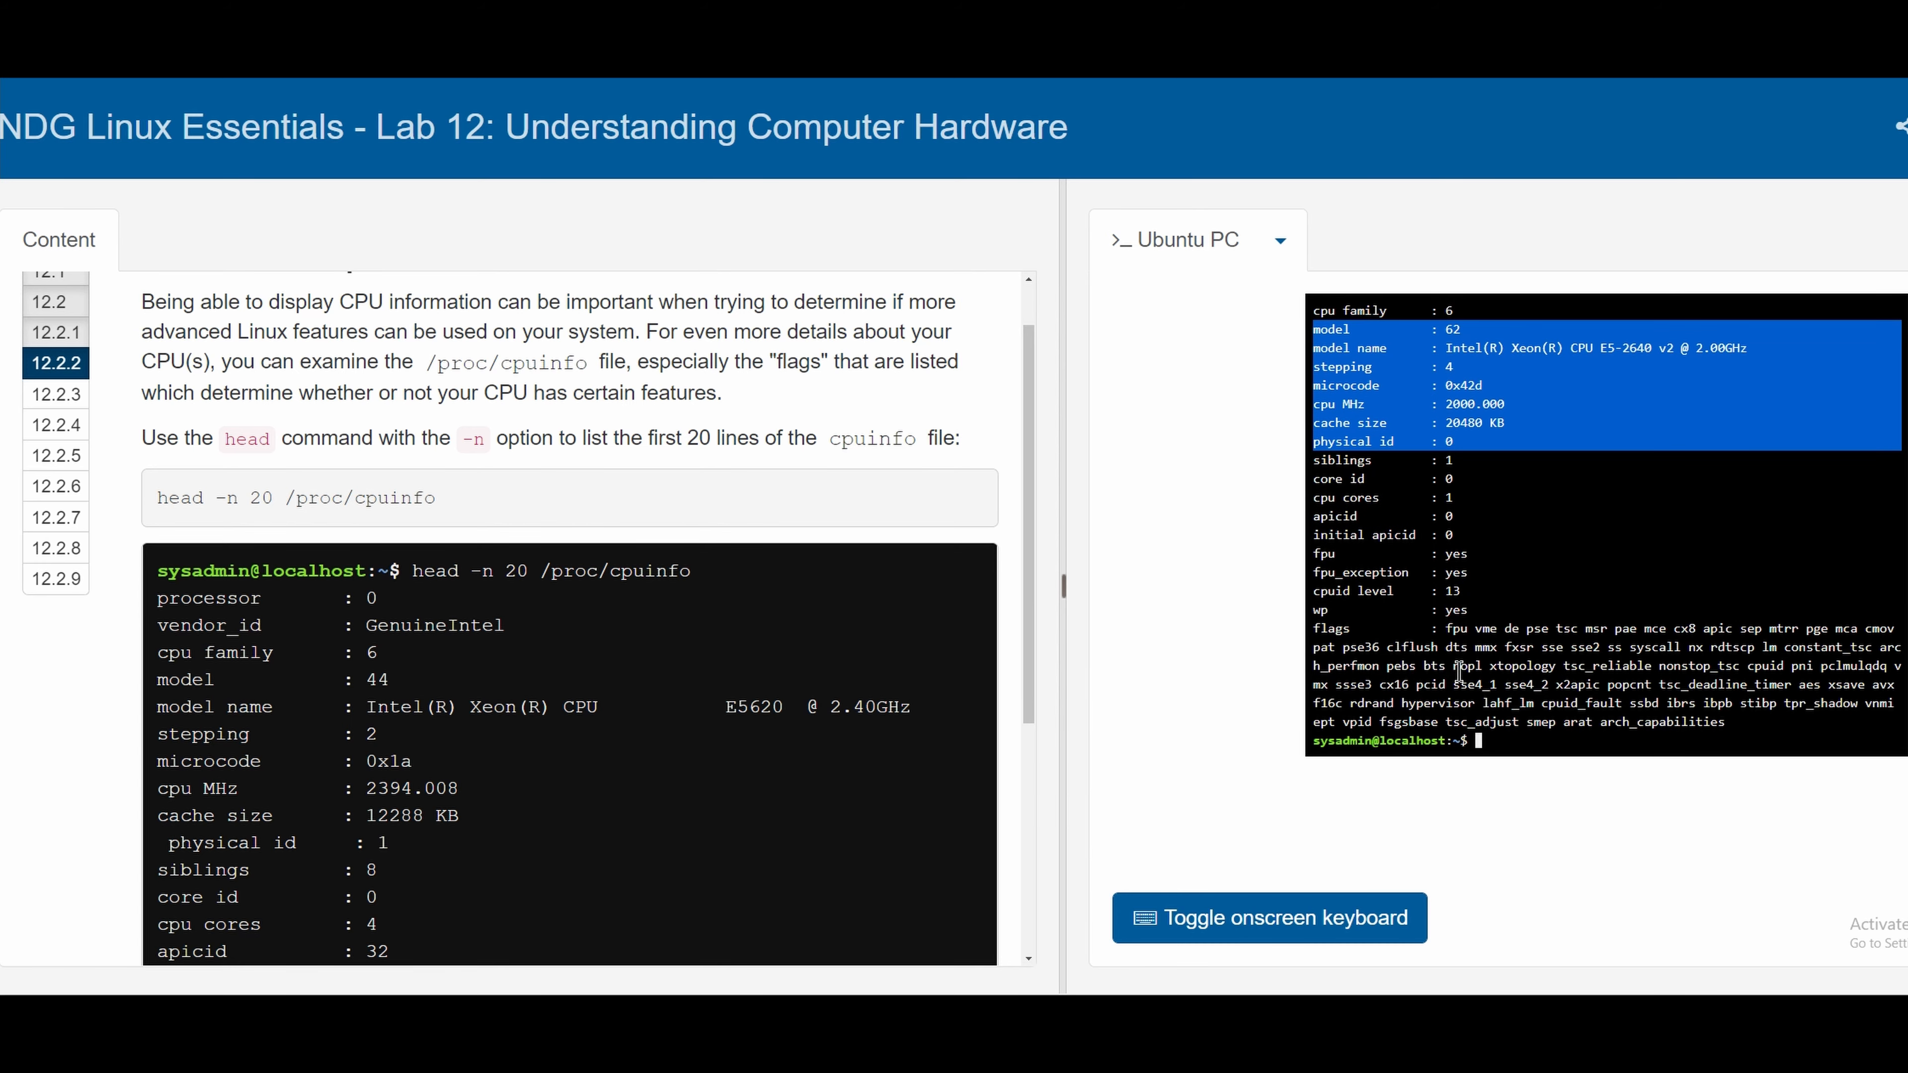
scroll(down, 3)
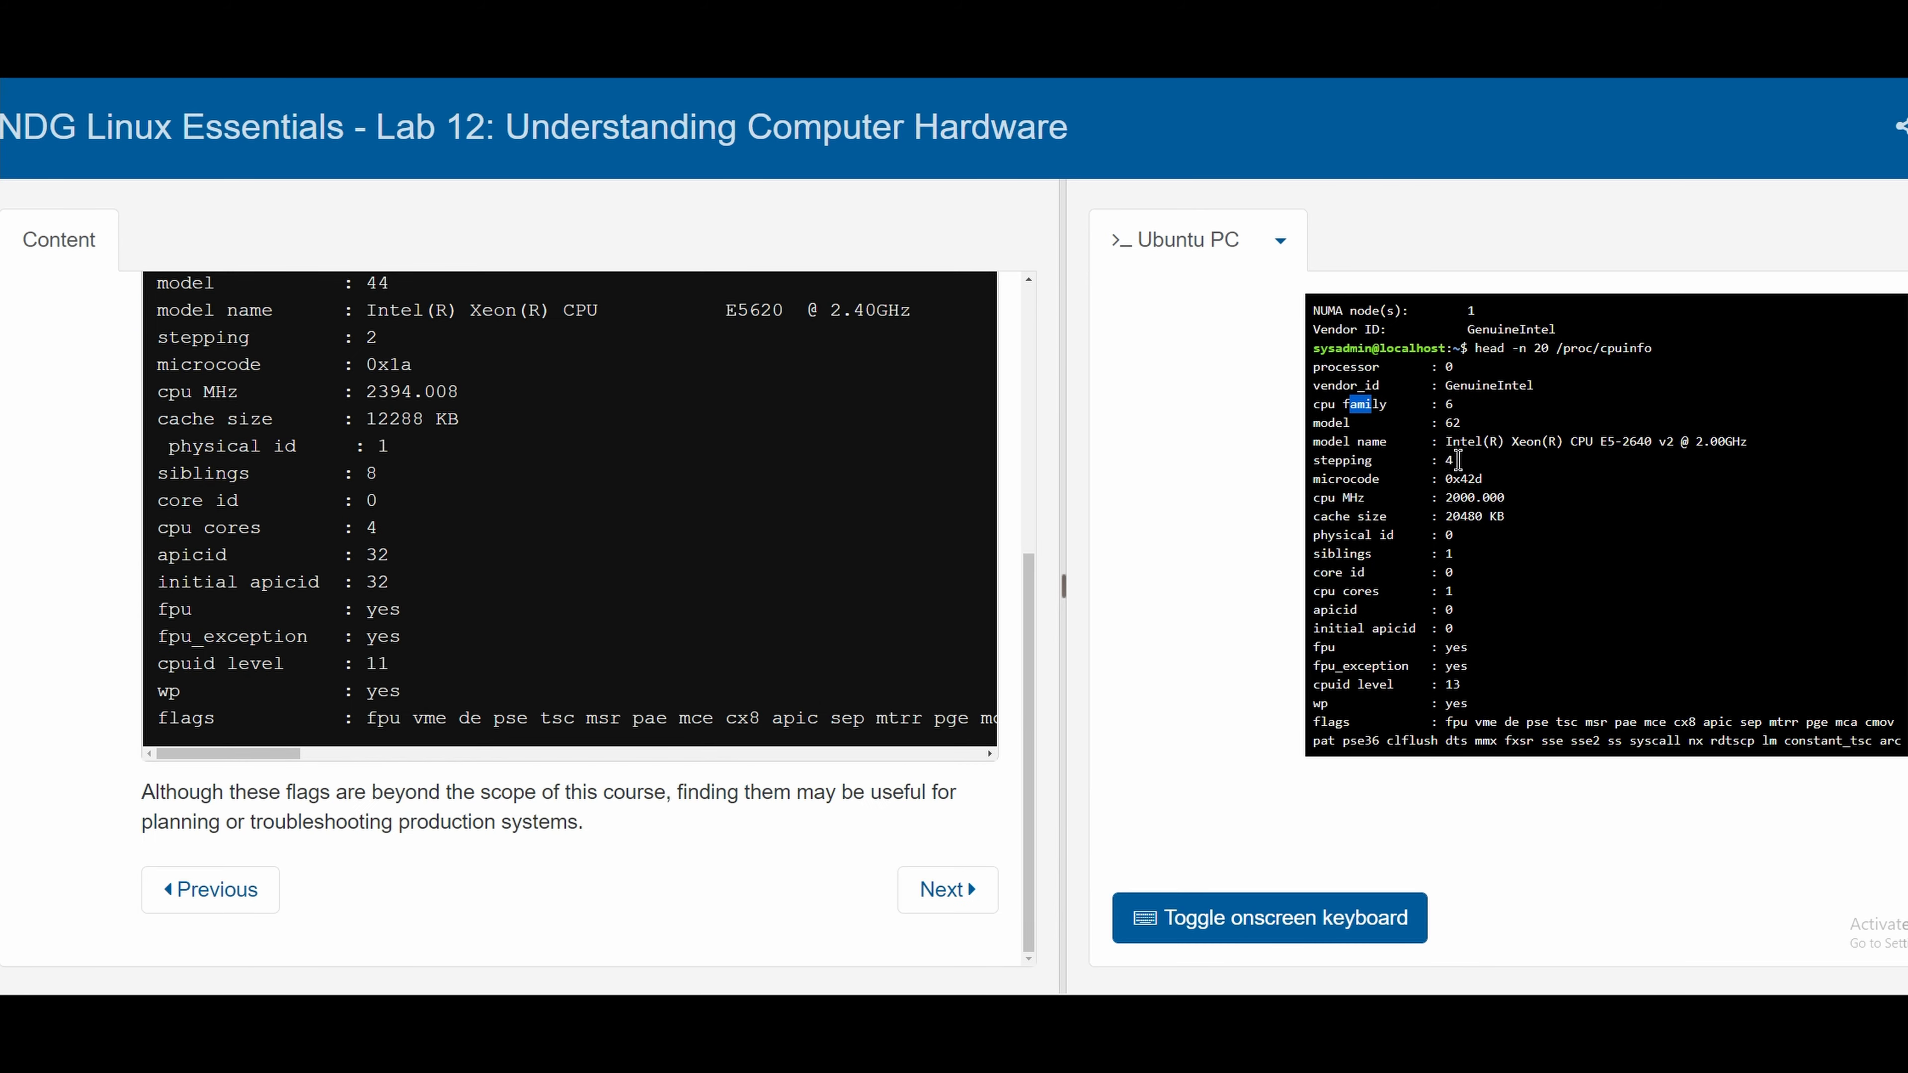
mouse_move(1439, 475)
text(free -m)
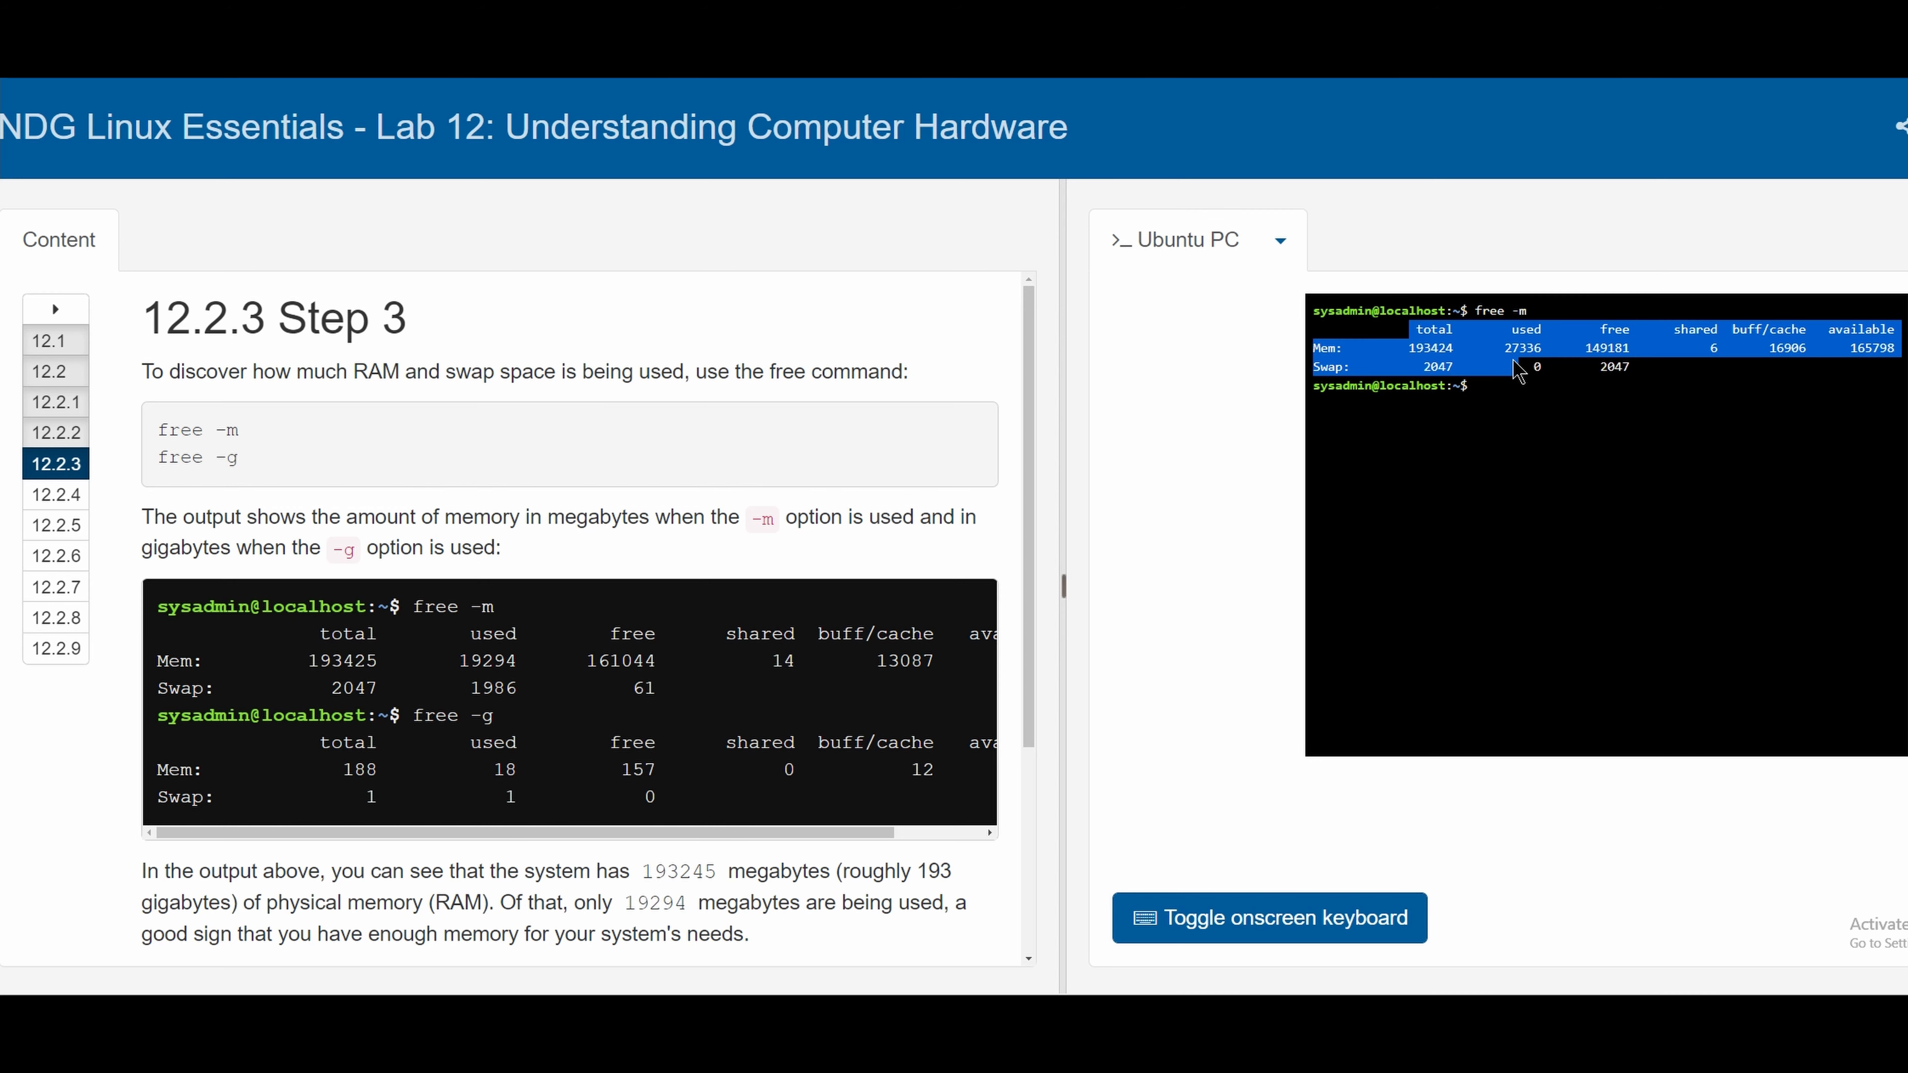
Run free -g to report memory and swap usage in gigabytes
click(1574, 448)
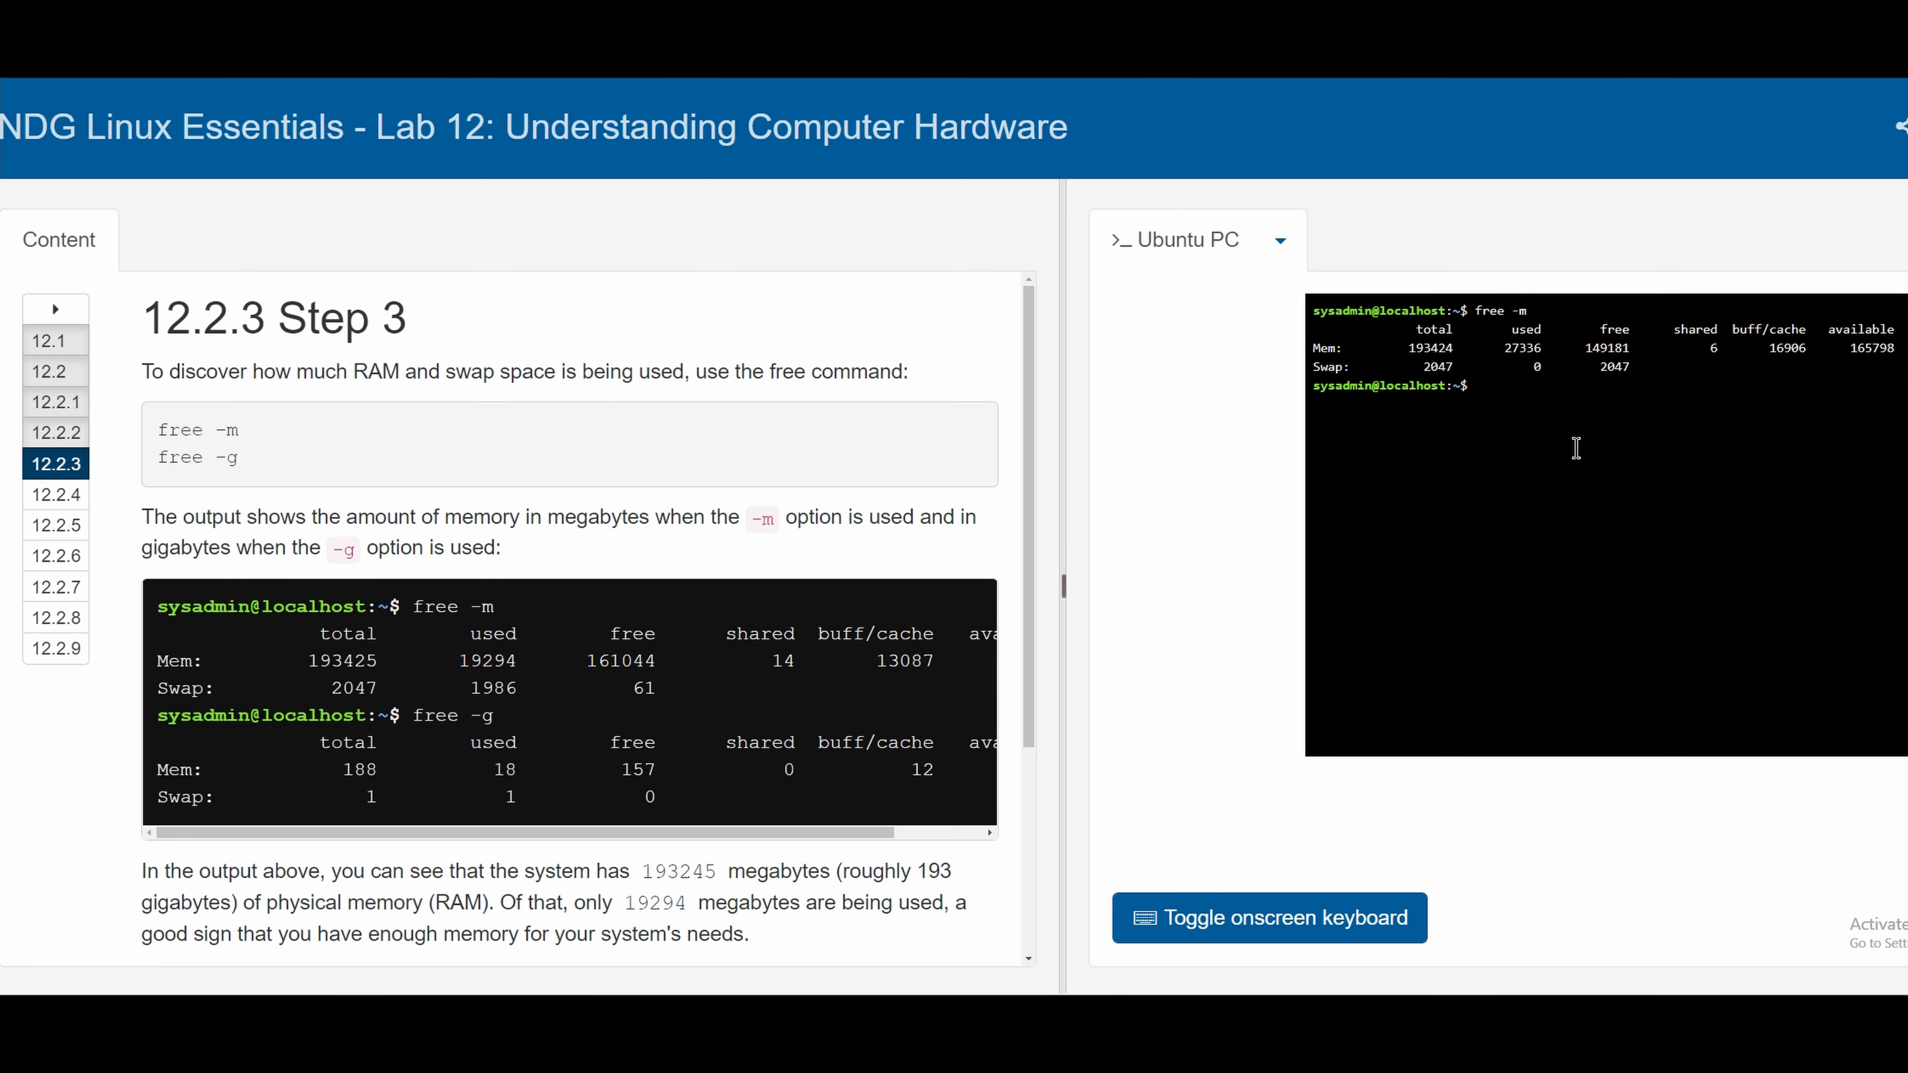
text(free -)
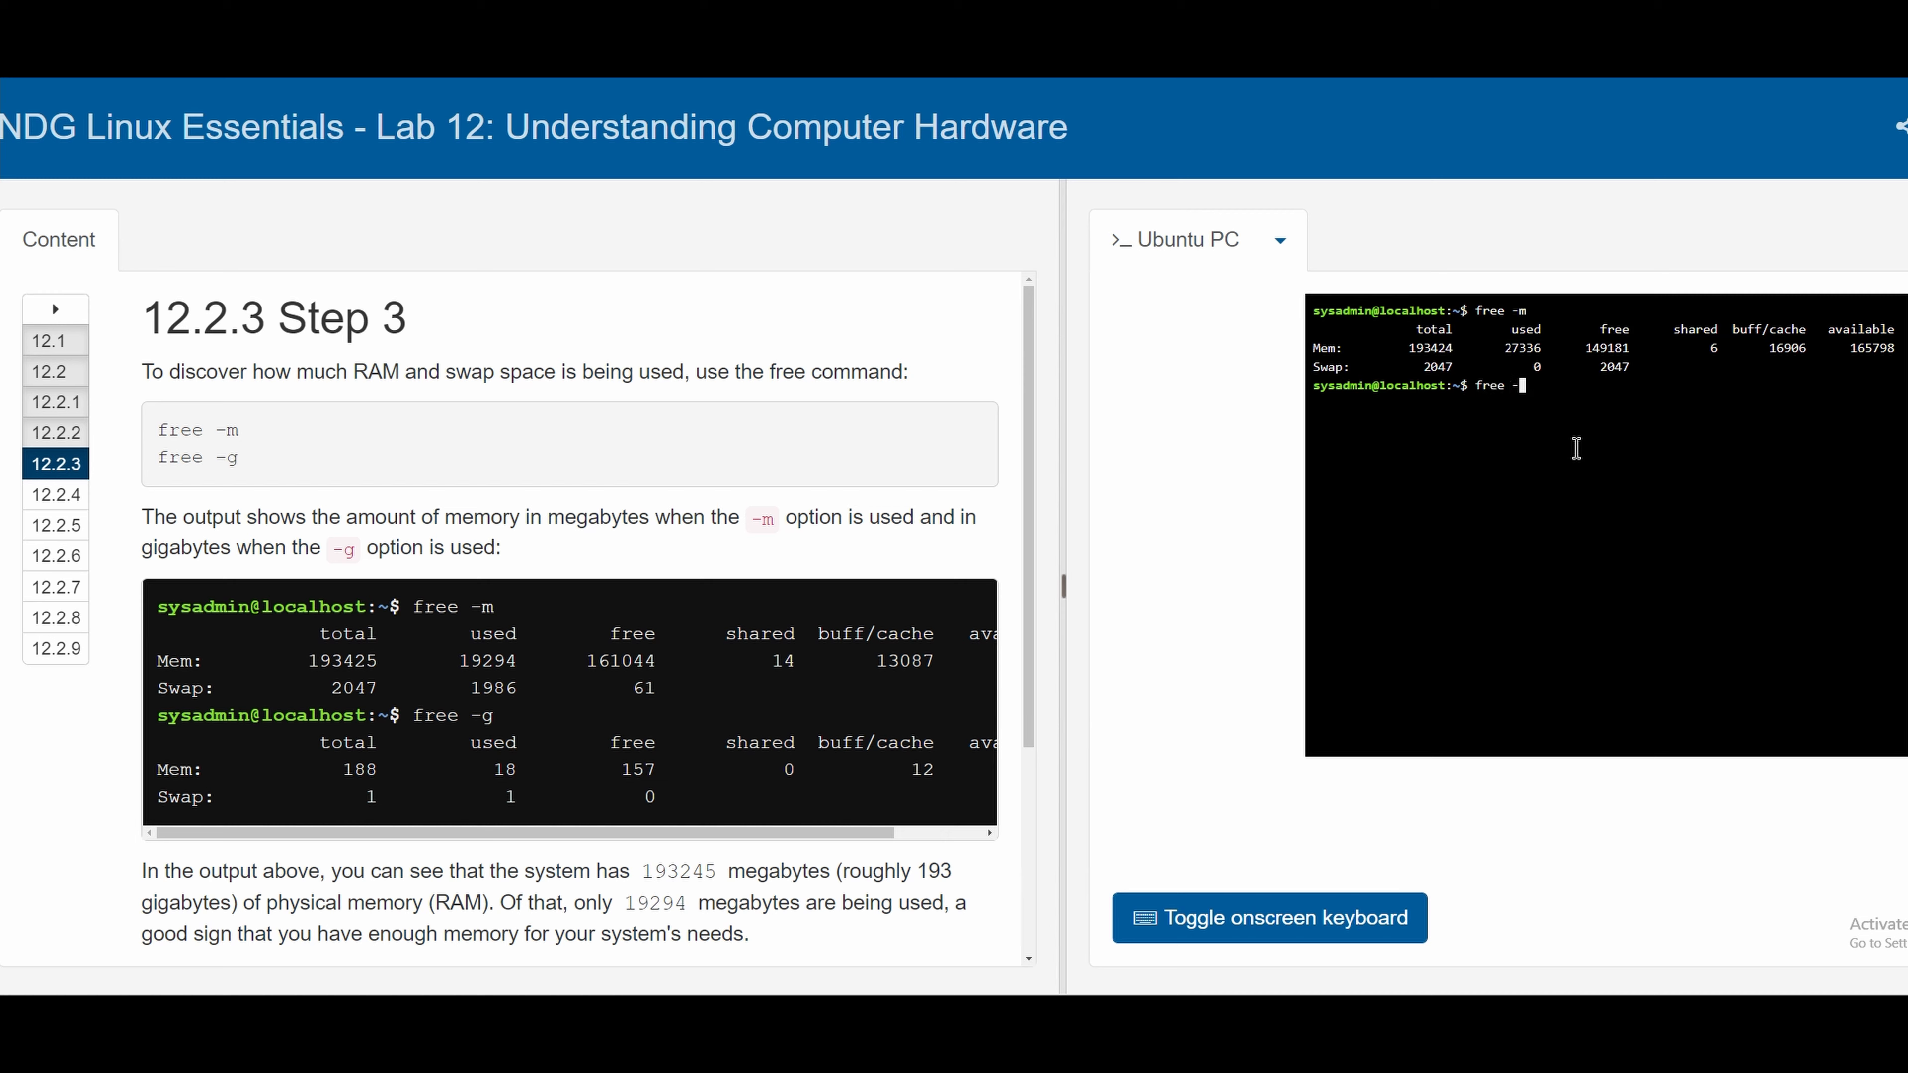
key(Return)
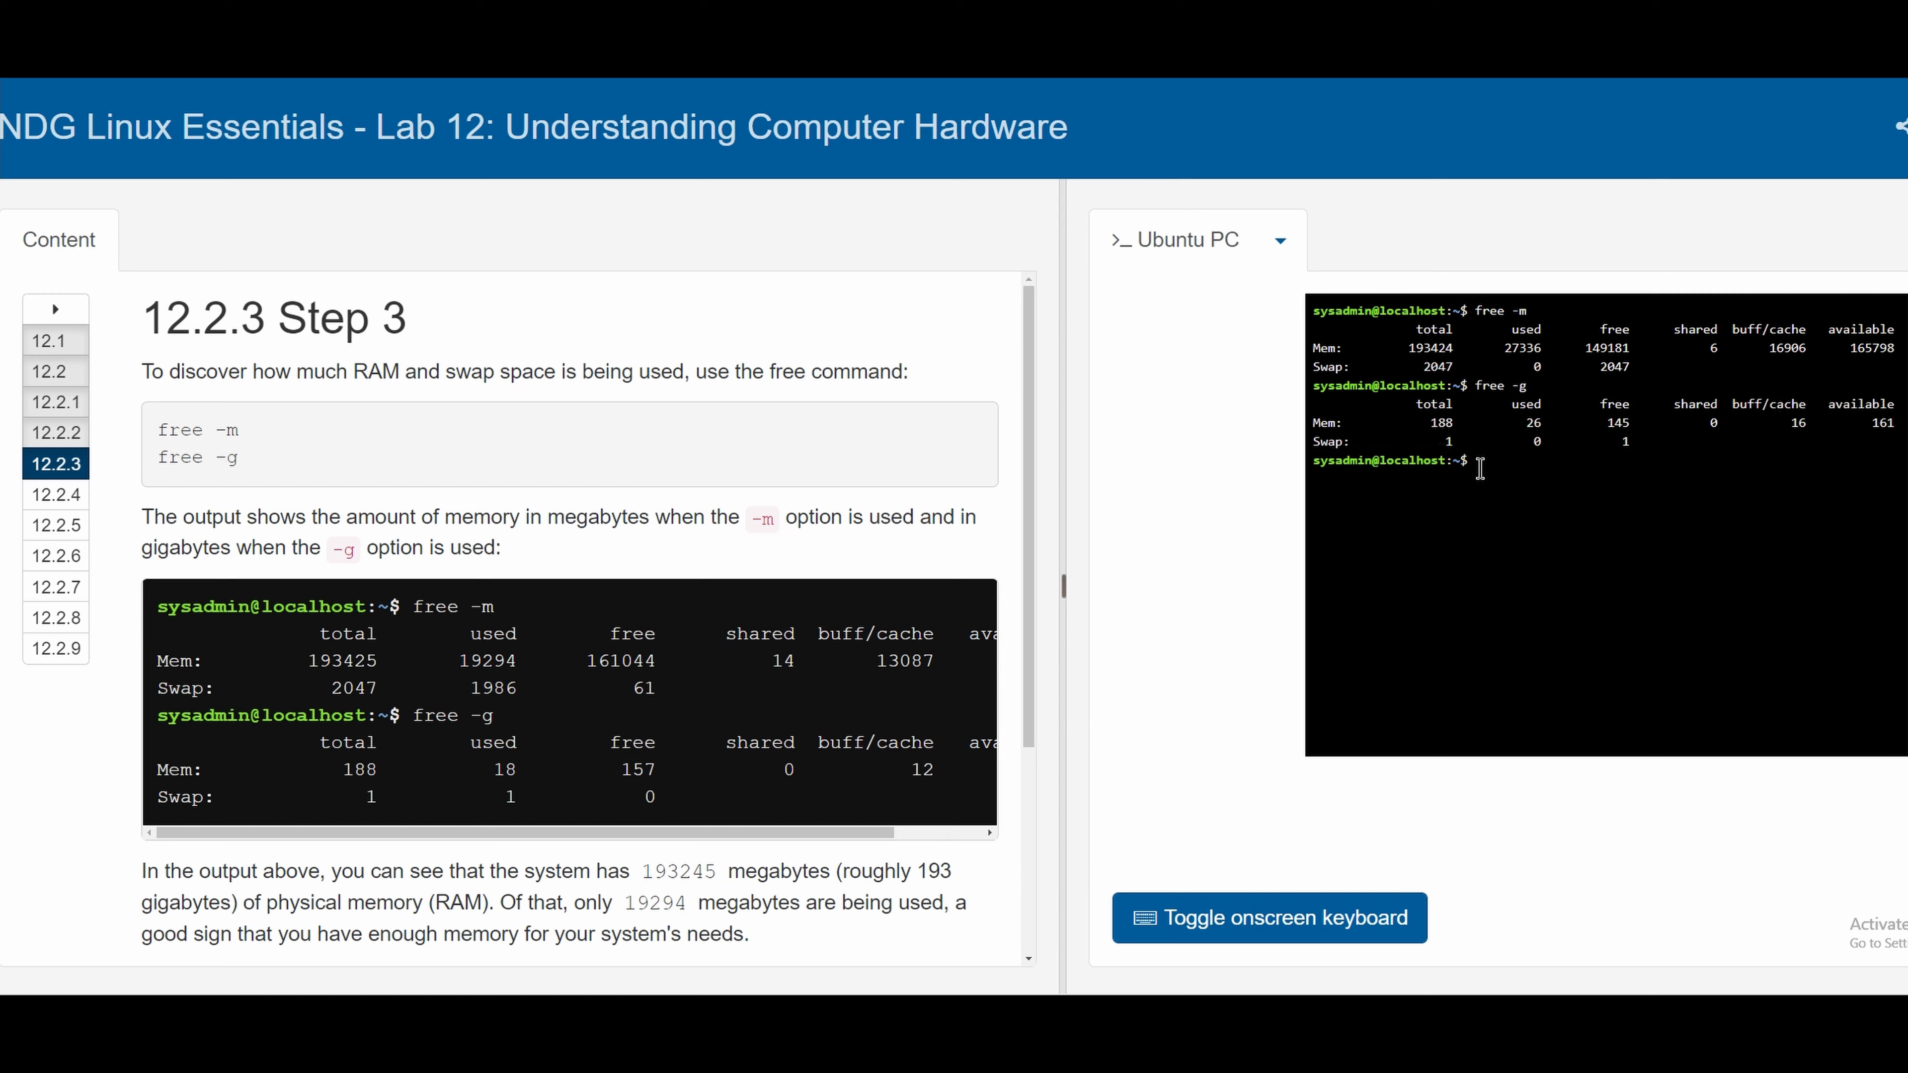
mouse_move(1509, 370)
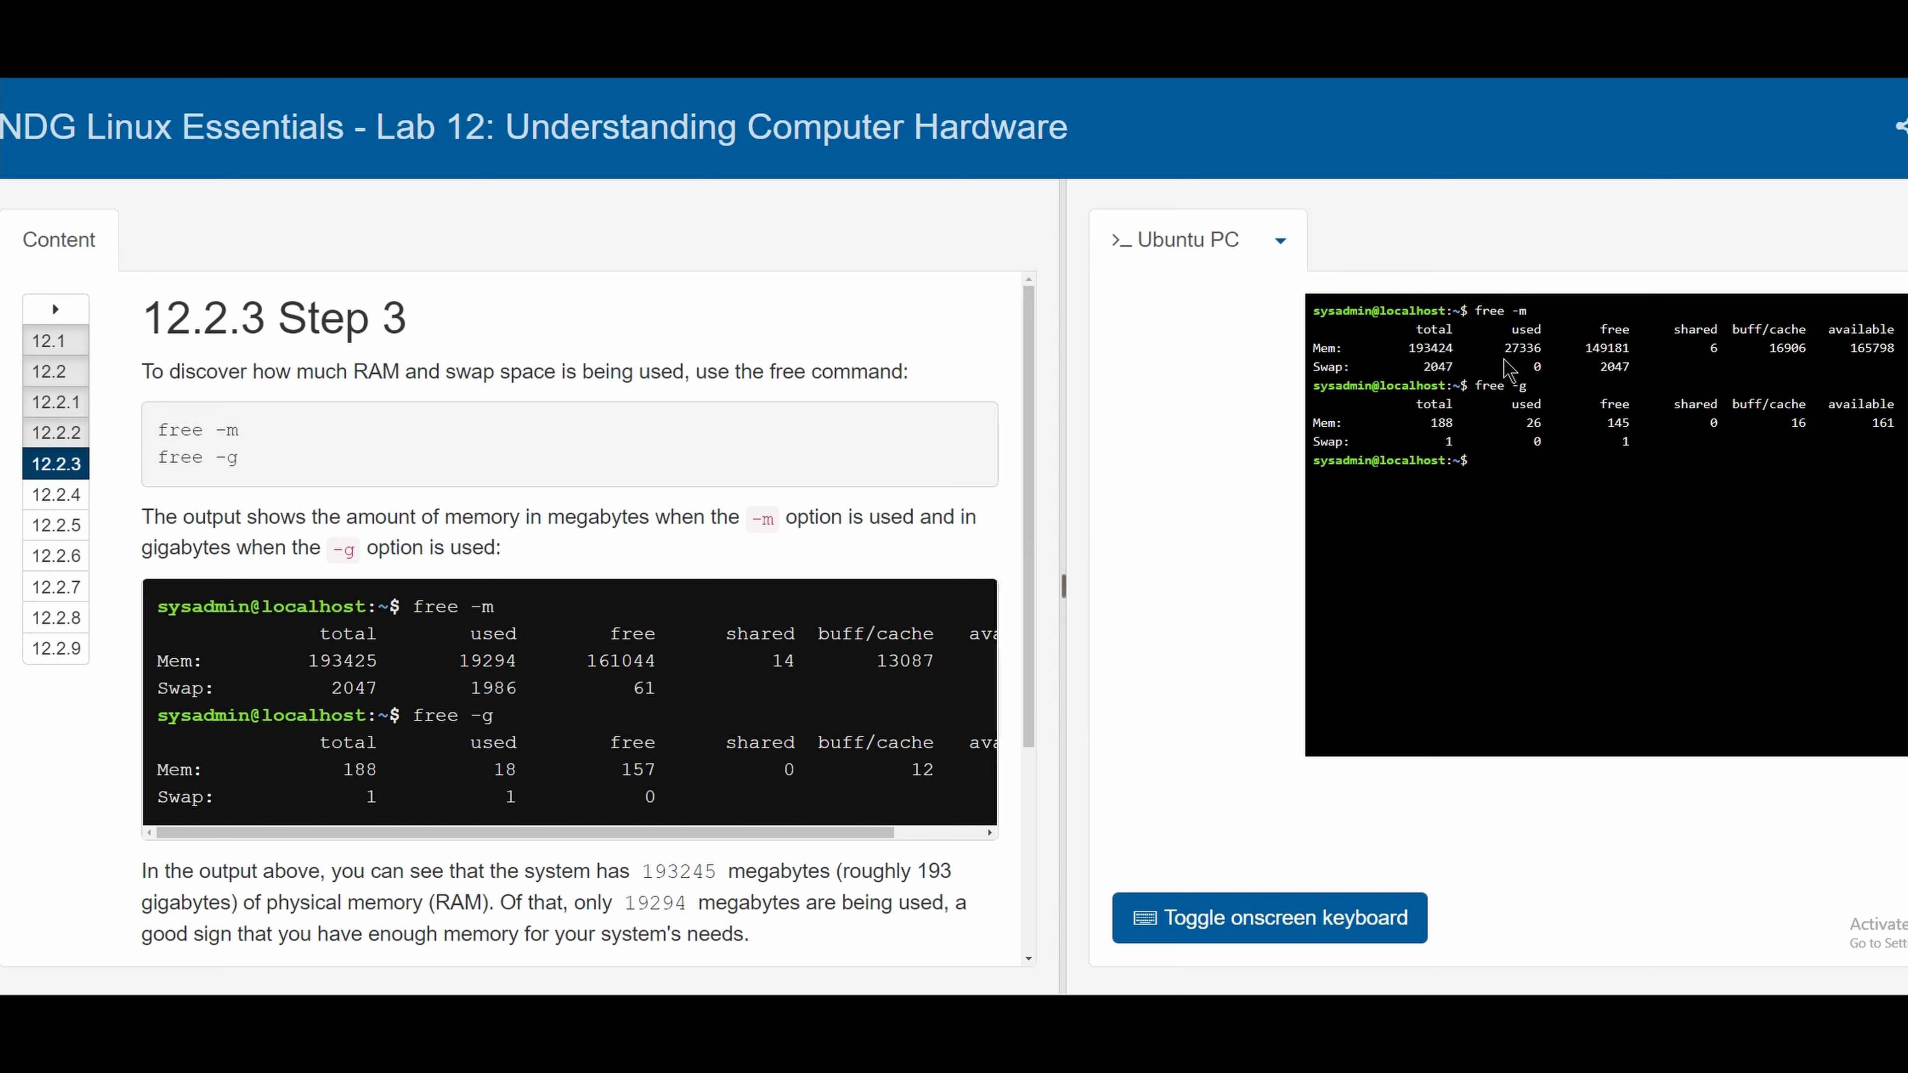
mouse_move(1605, 446)
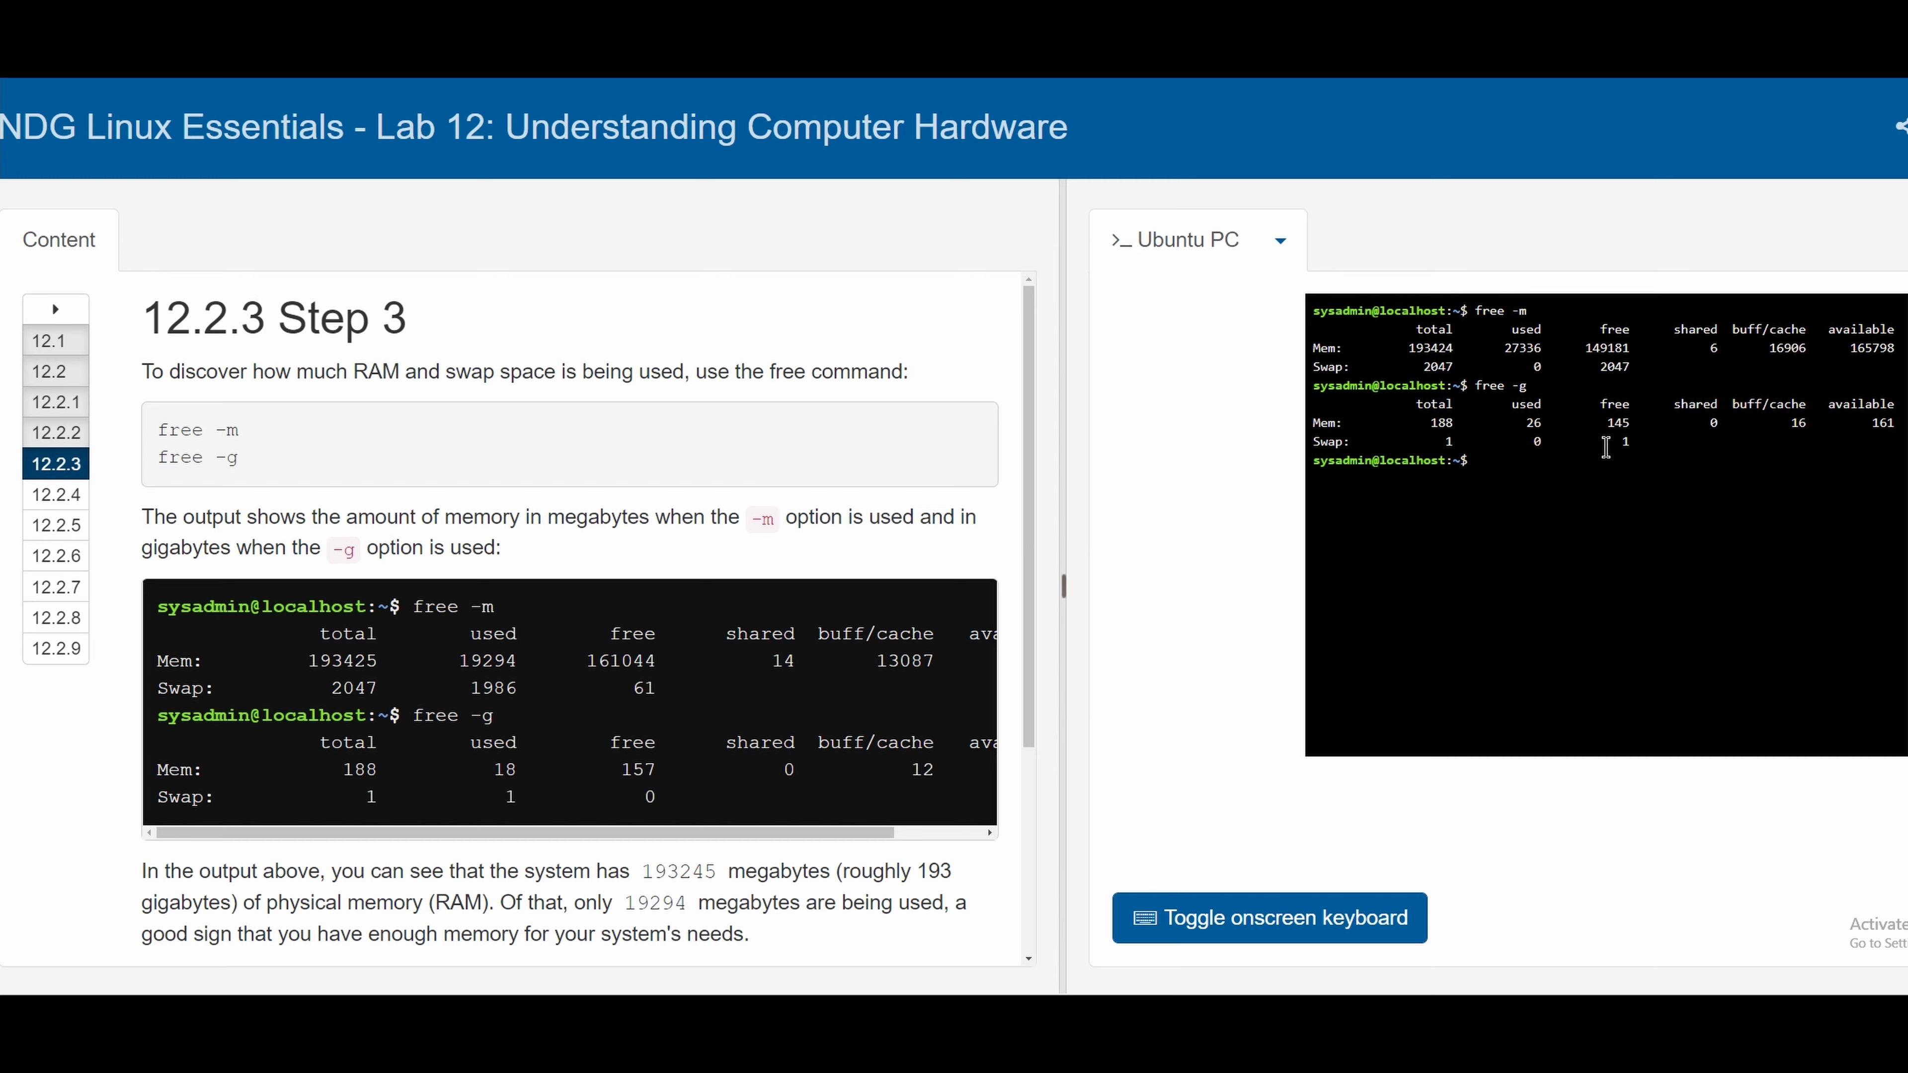
mouse_move(1639, 435)
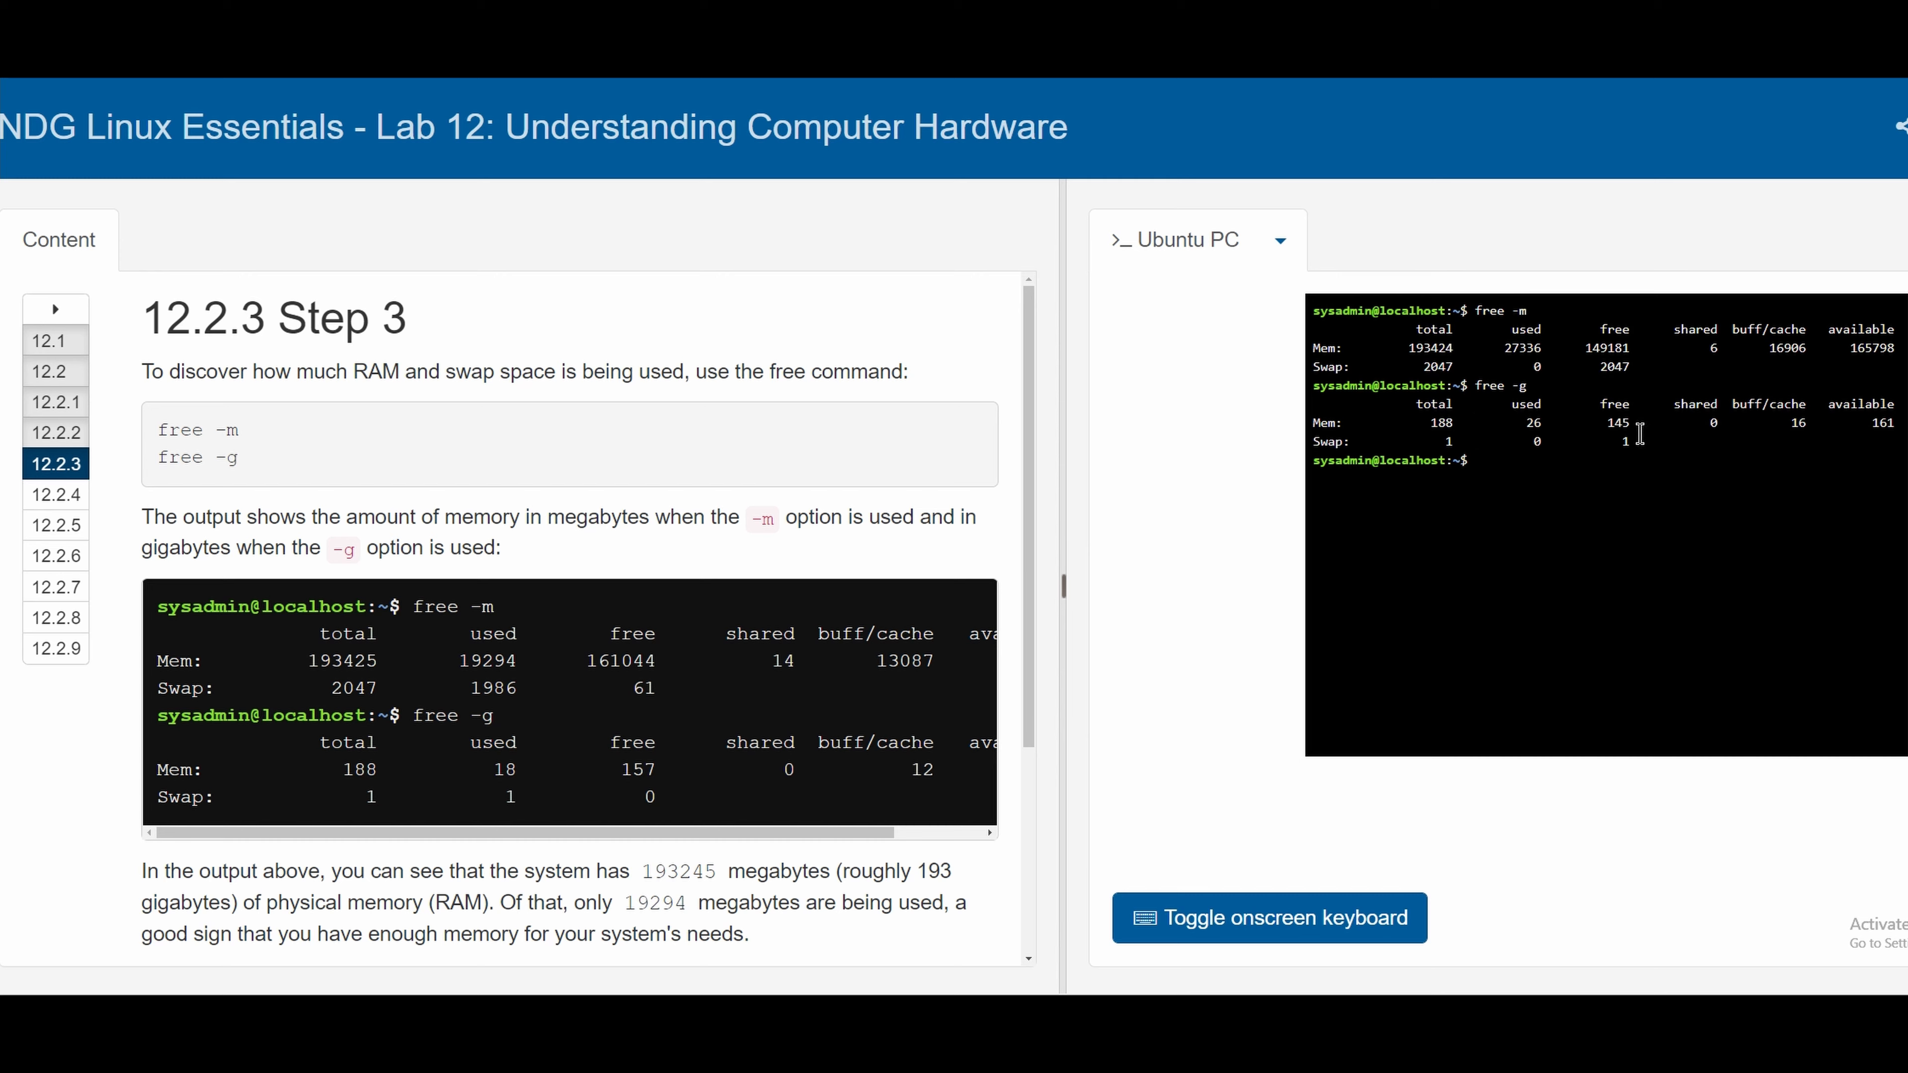
mouse_move(1536, 397)
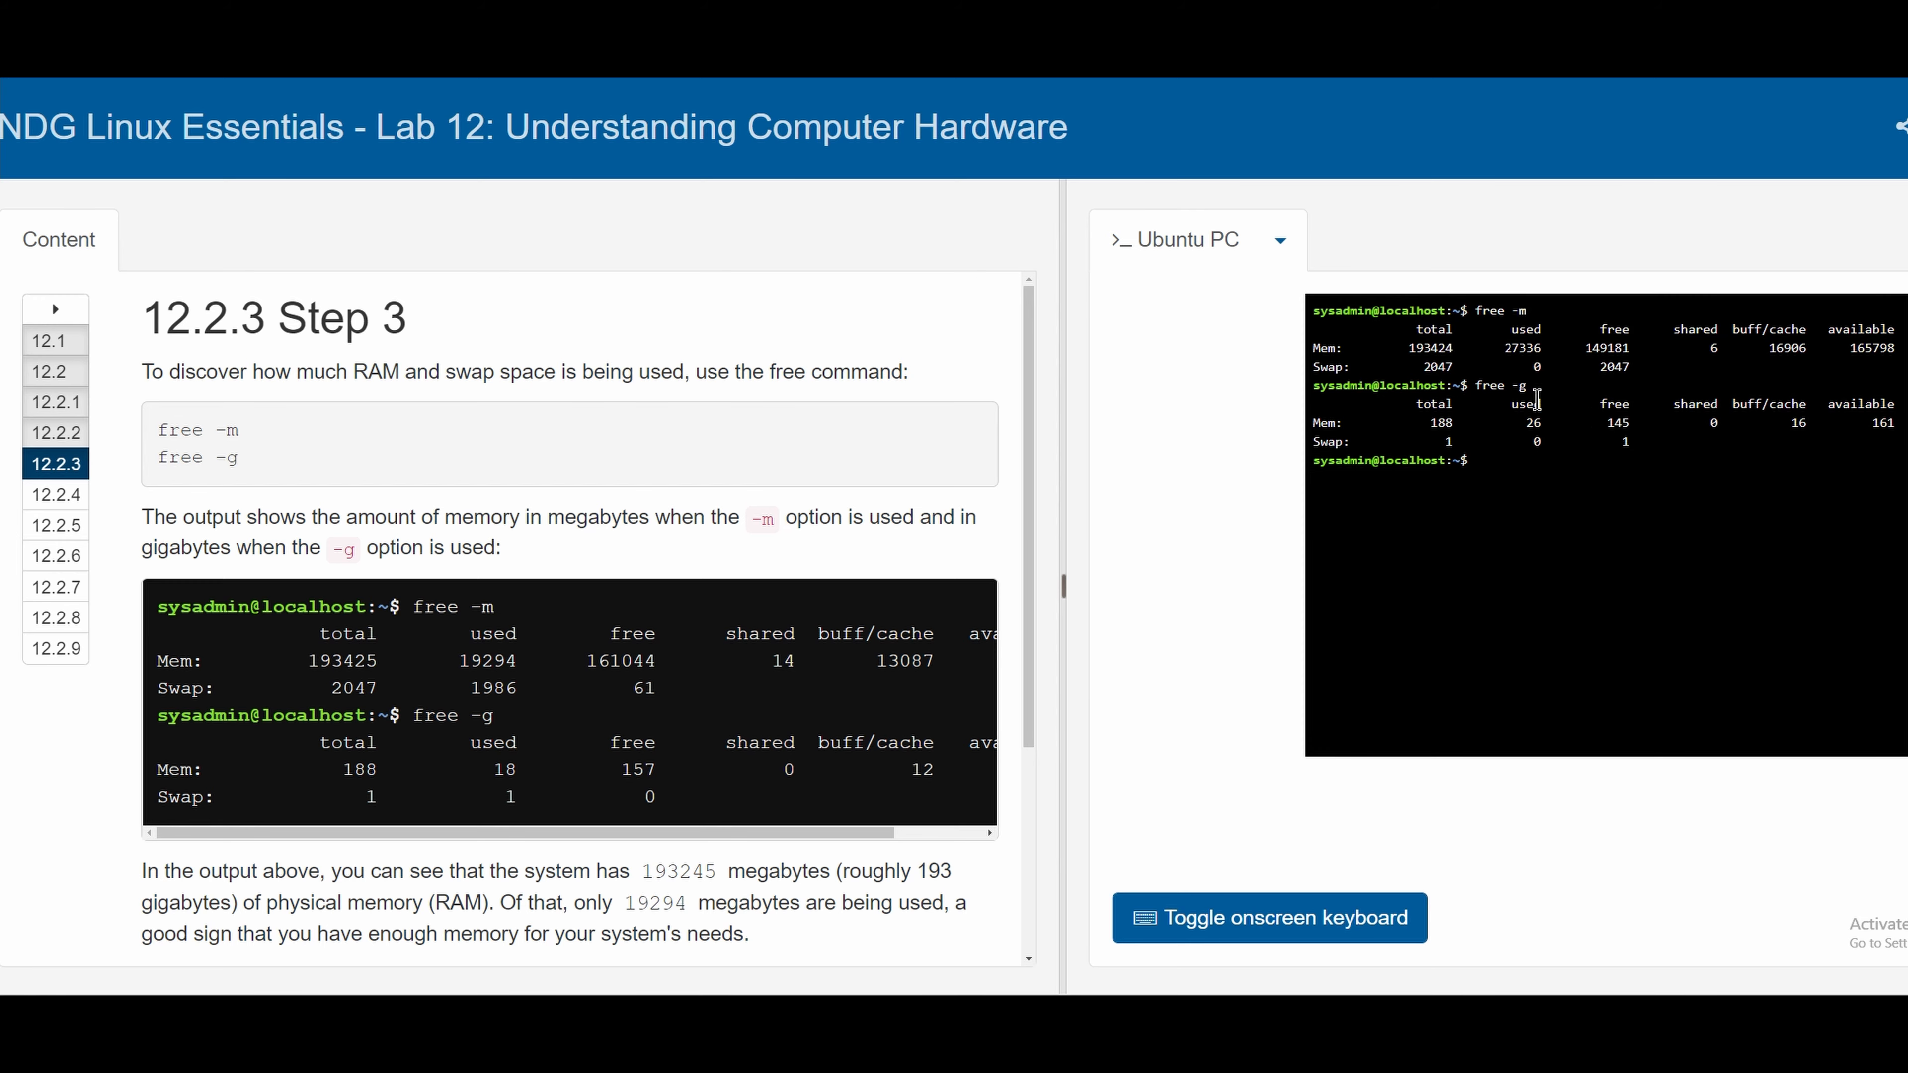
scroll(down, 3)
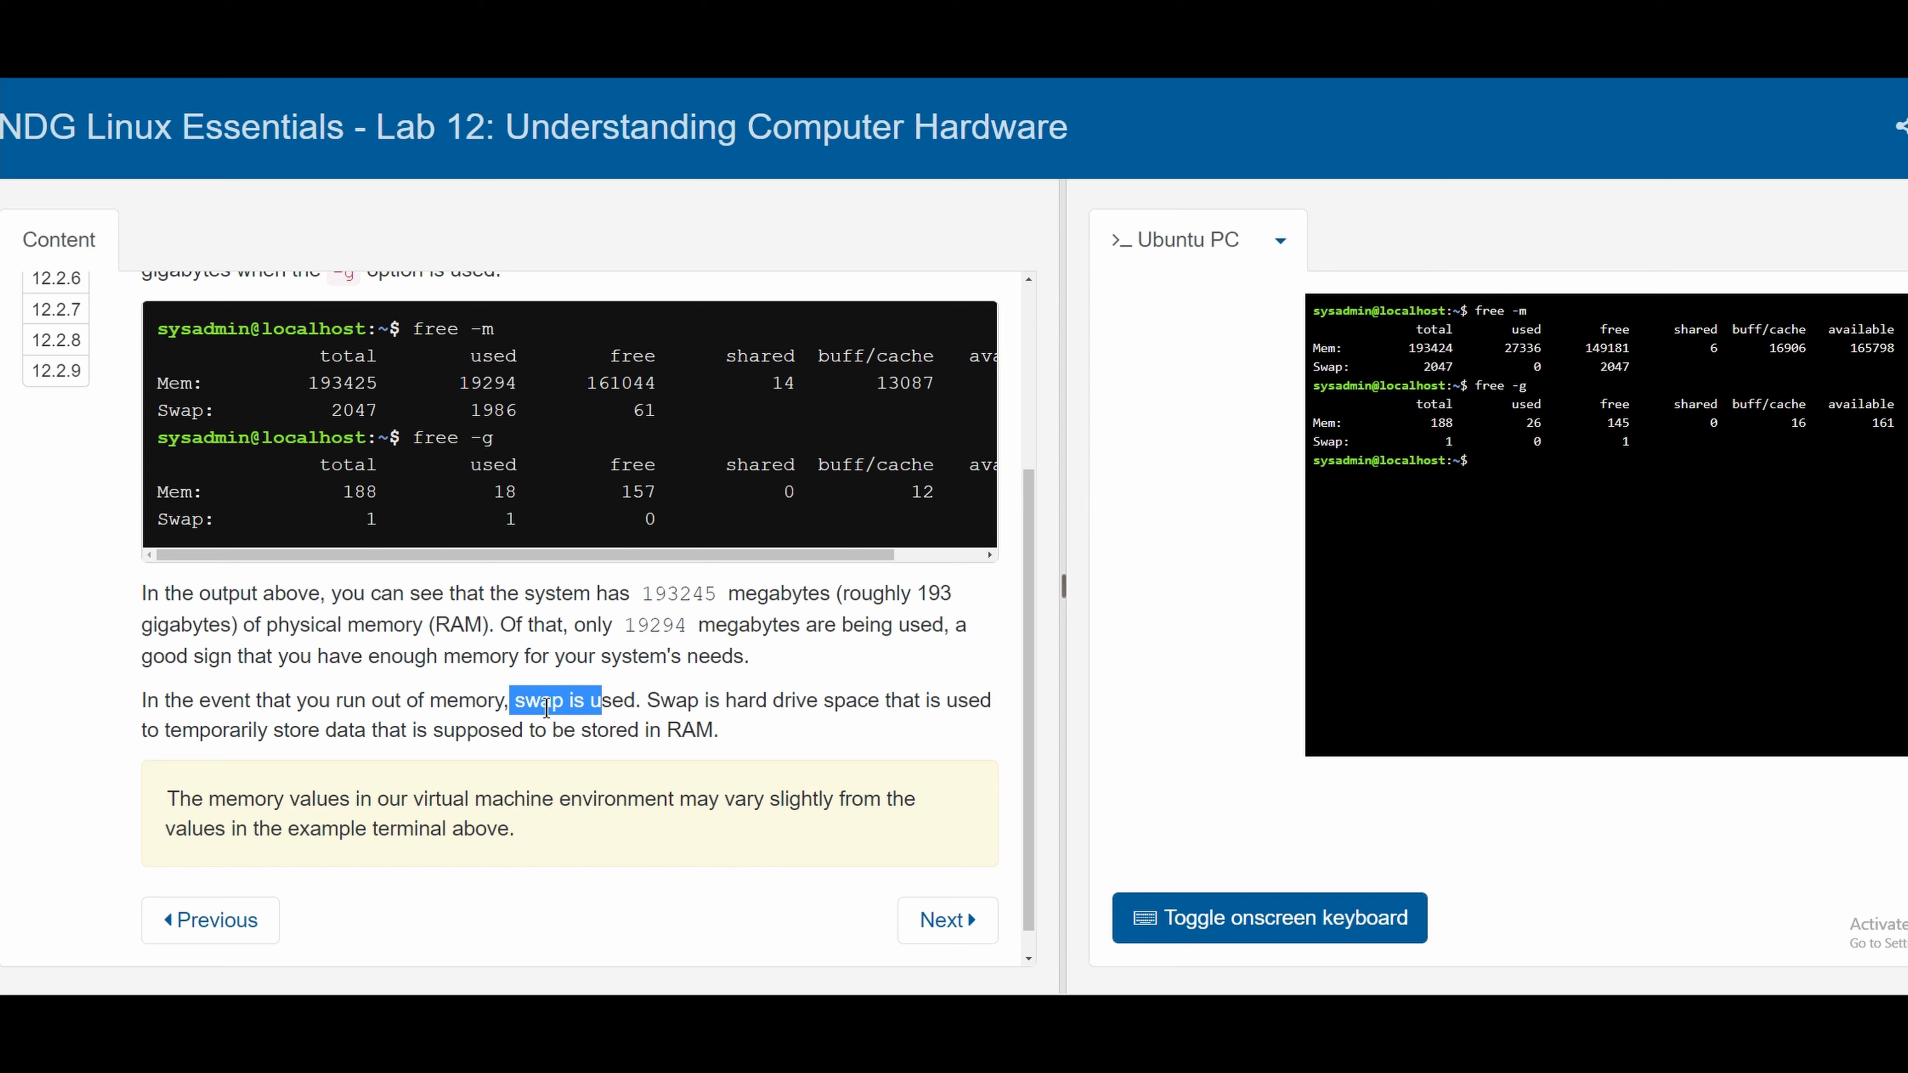
mouse_move(813, 728)
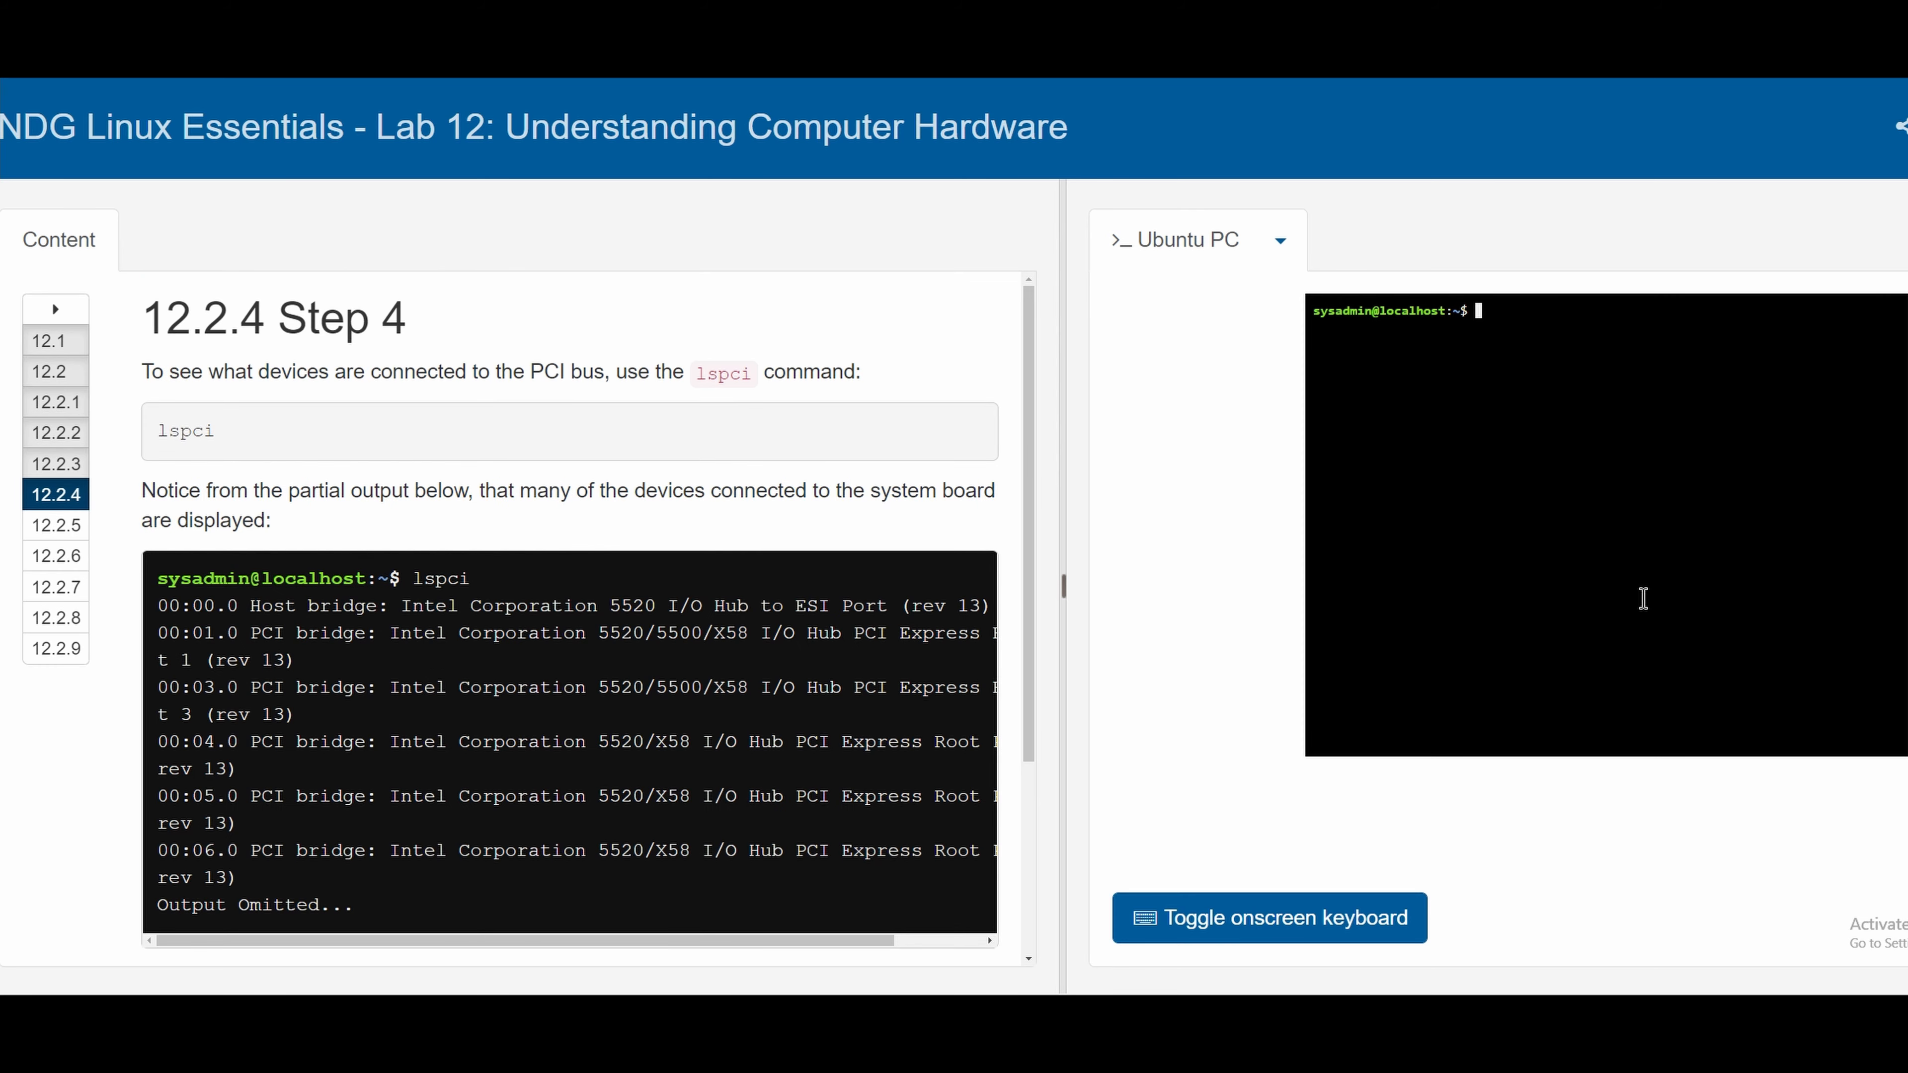
Run lspci to list the PCI bus devices, then advance to Step 12.2.5
text(lspci)
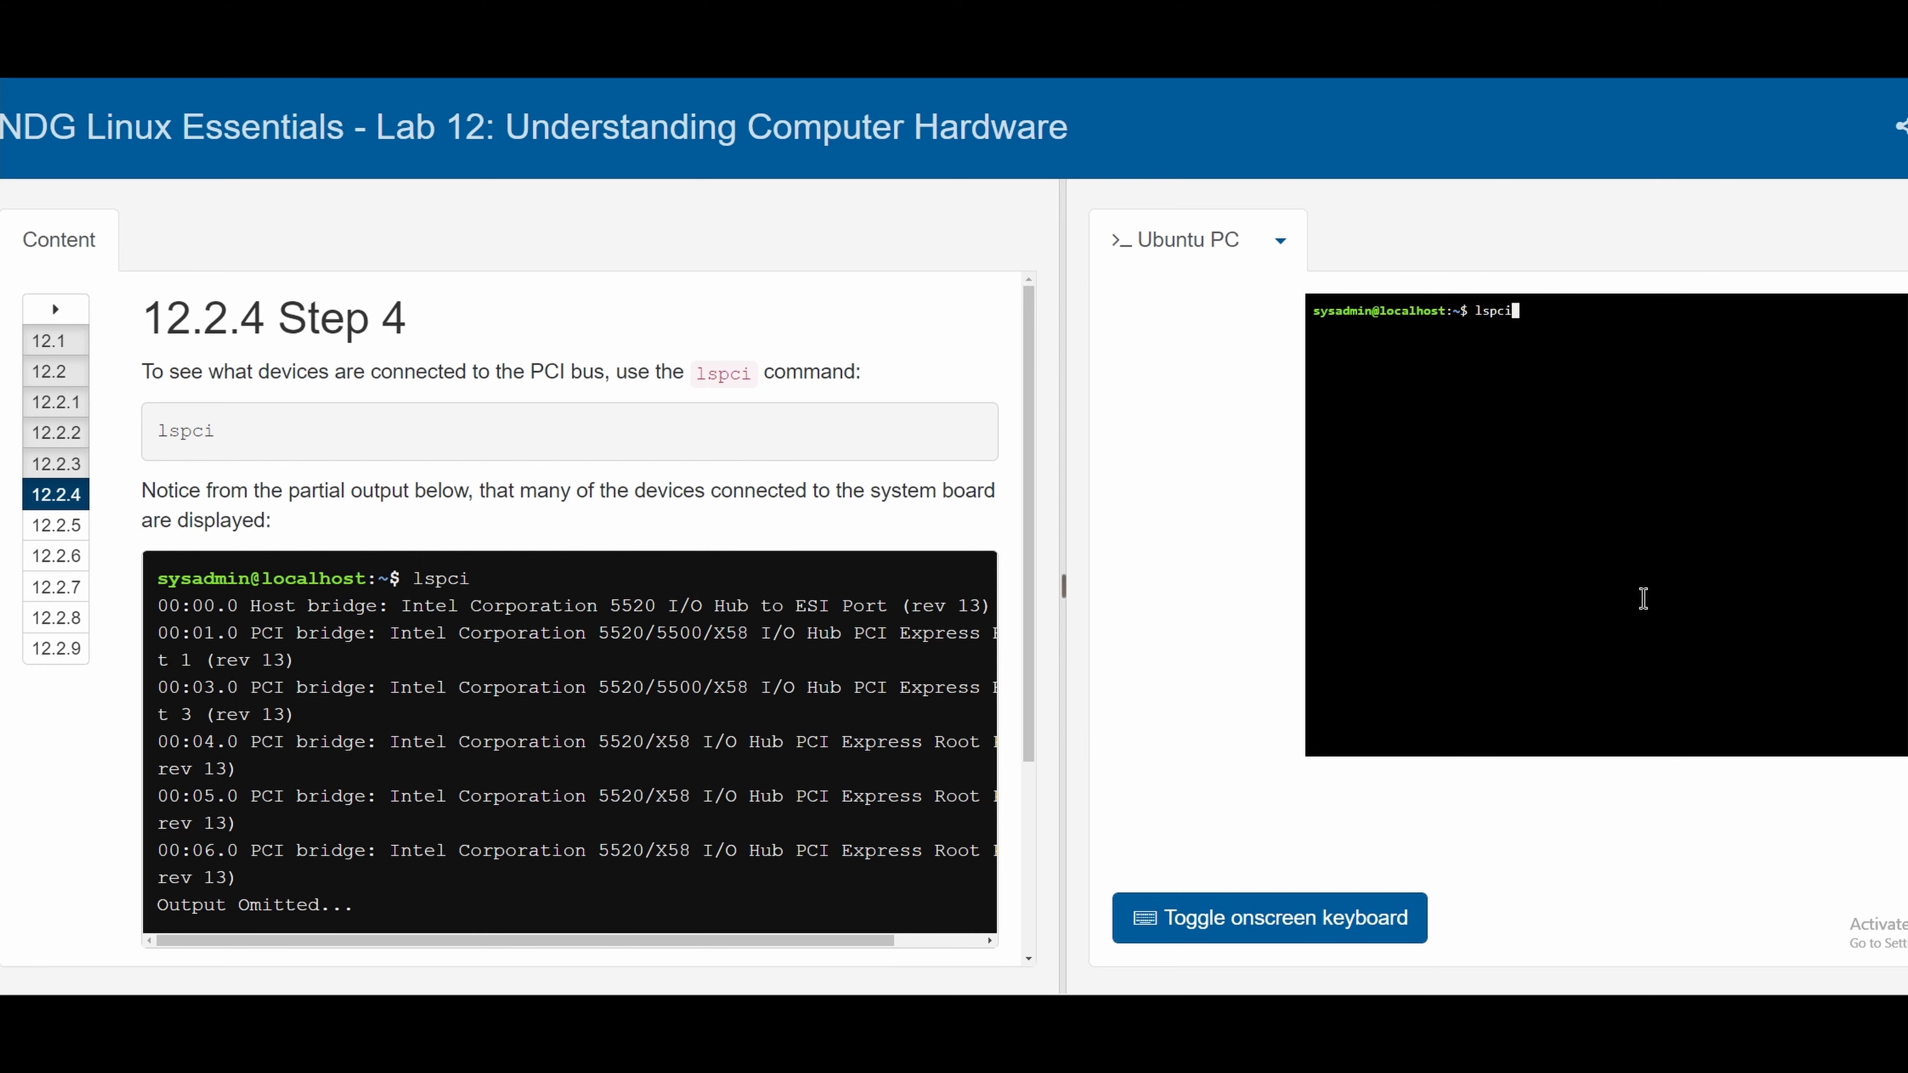
key(Return)
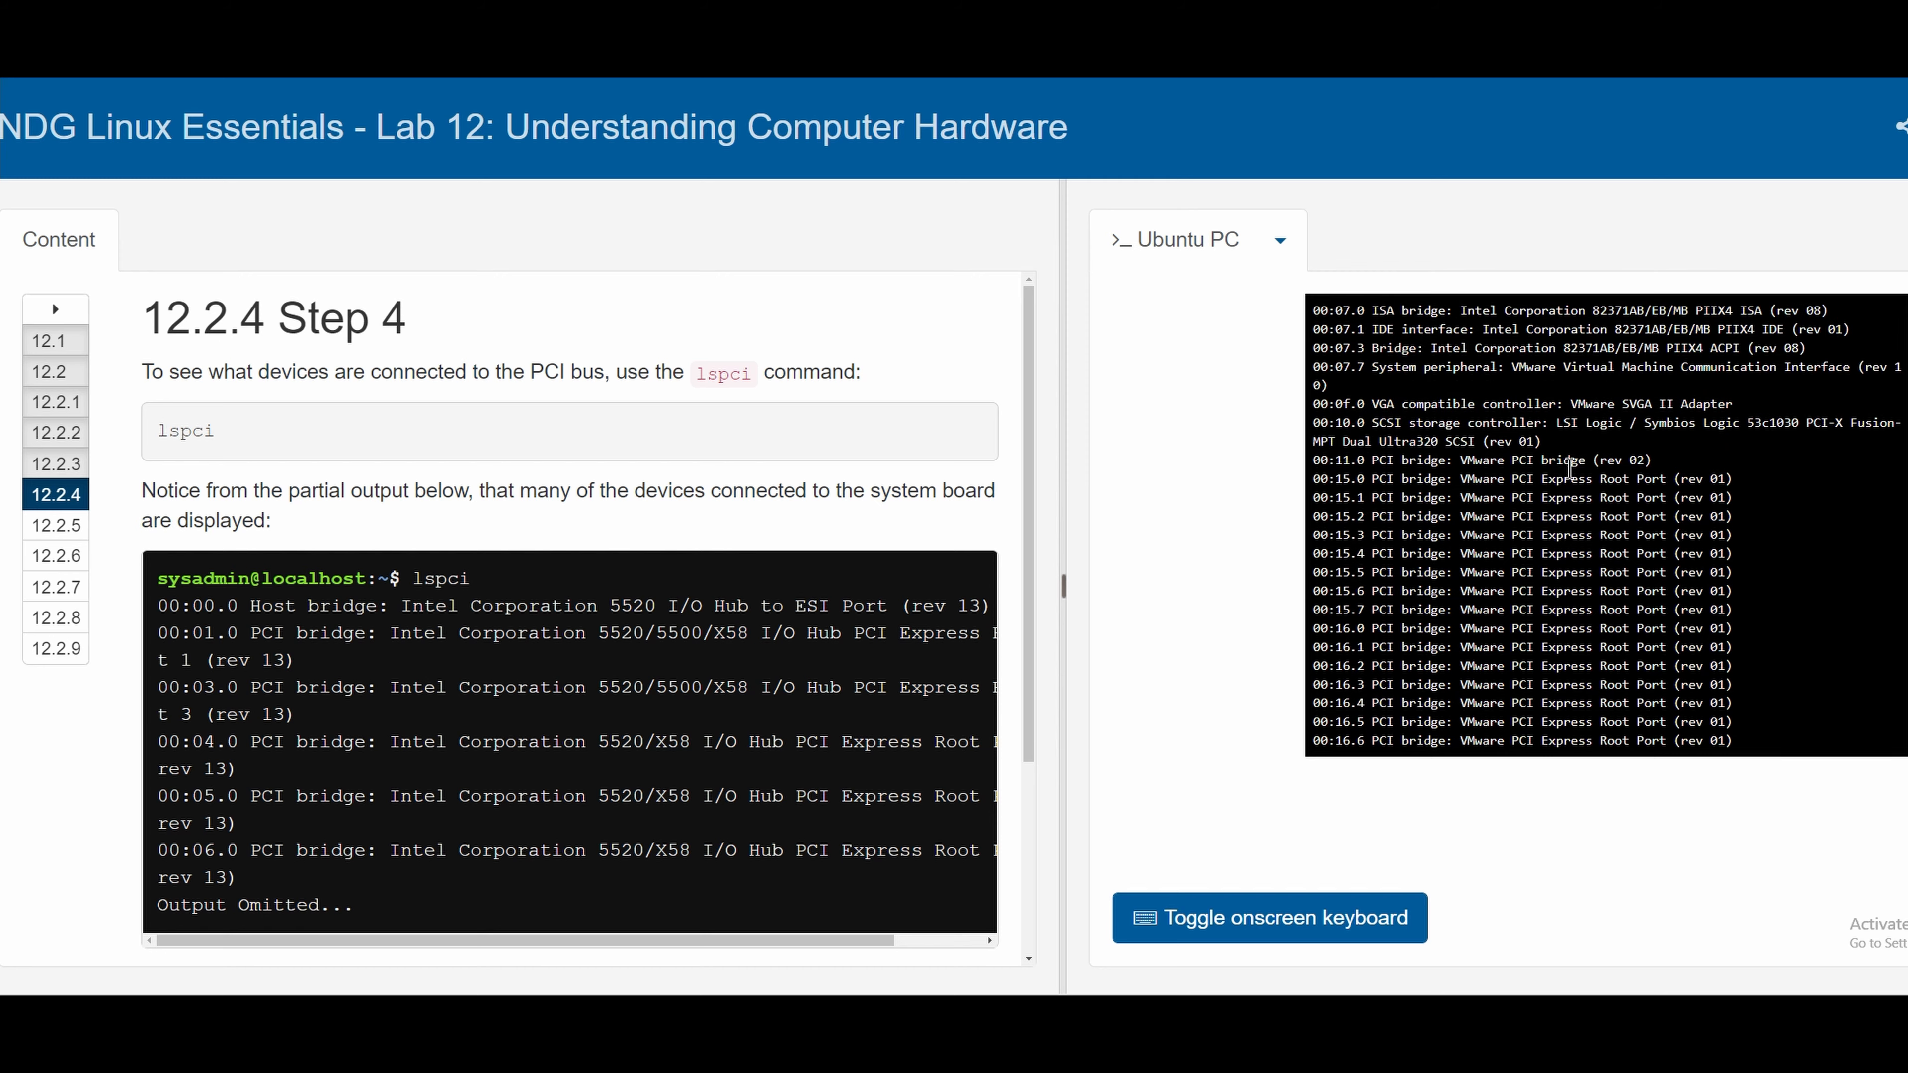
scroll(down, 3)
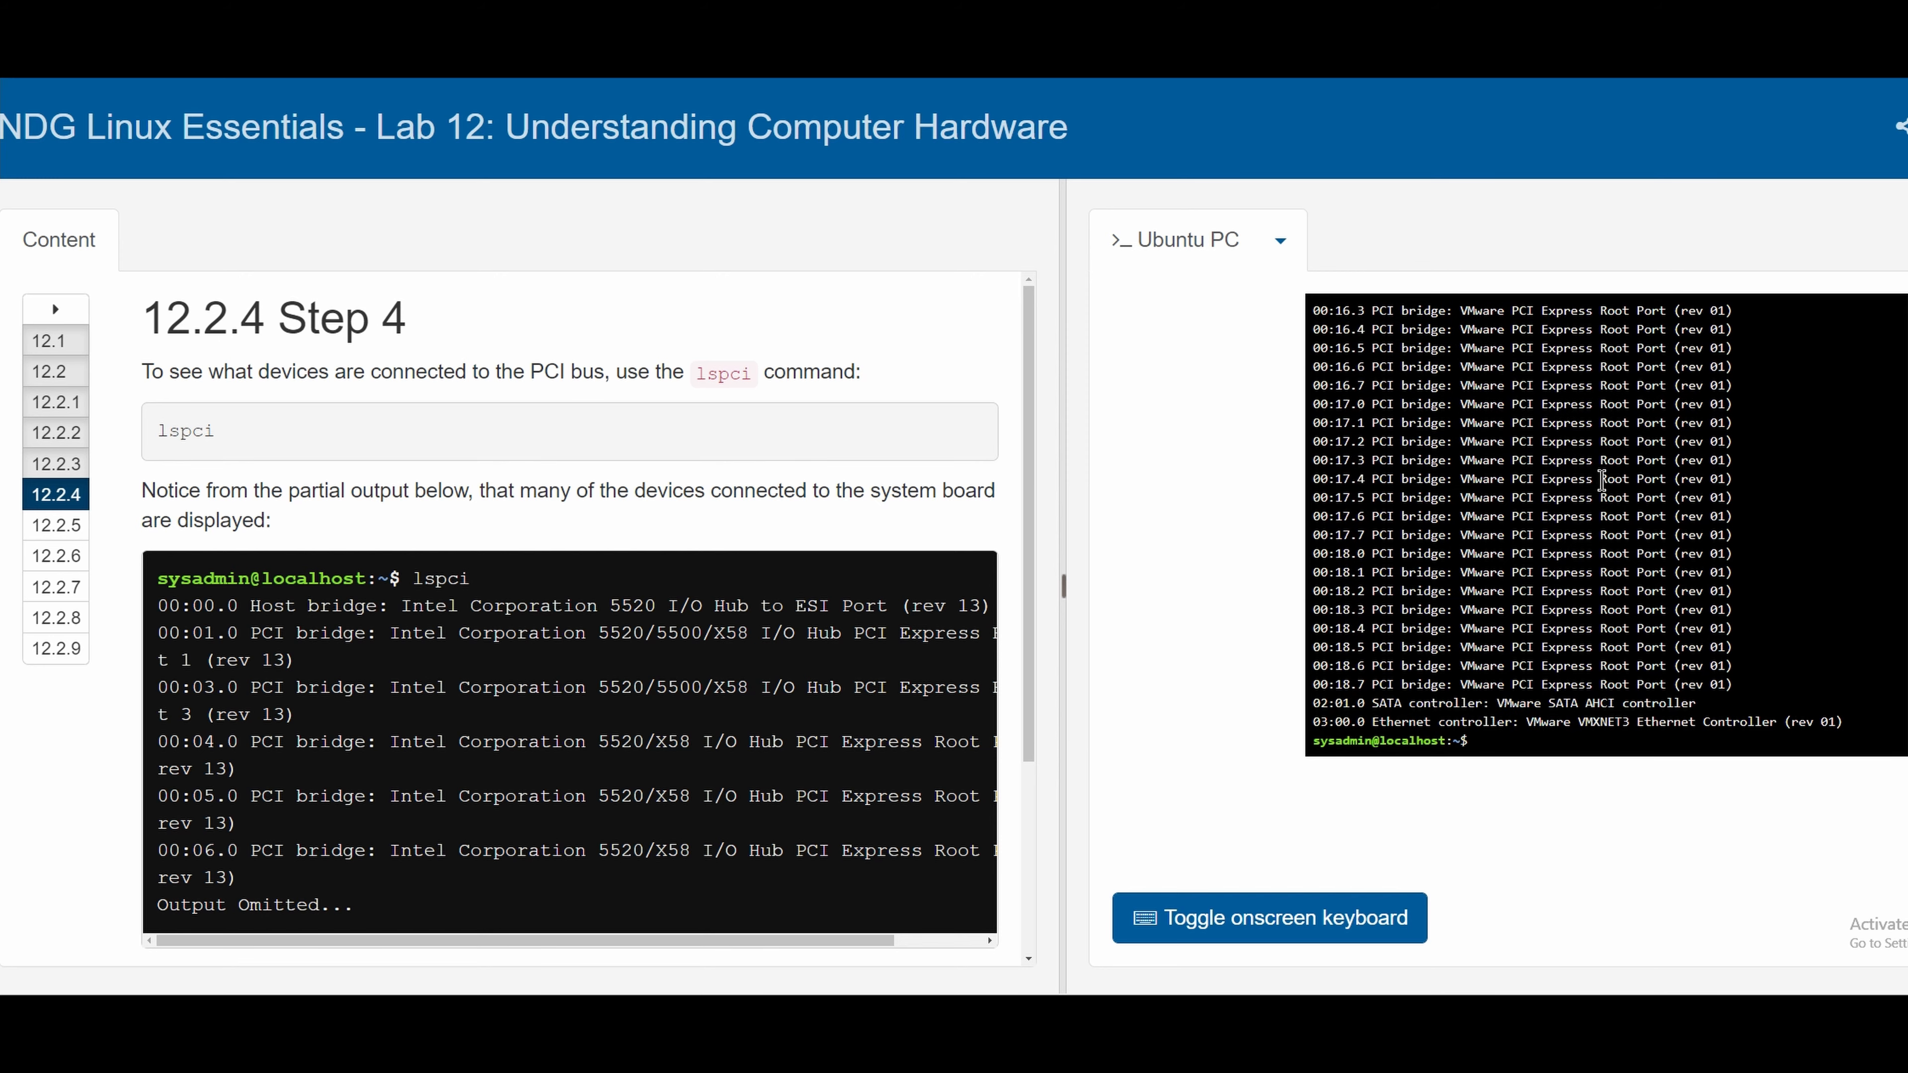
scroll(down, 3)
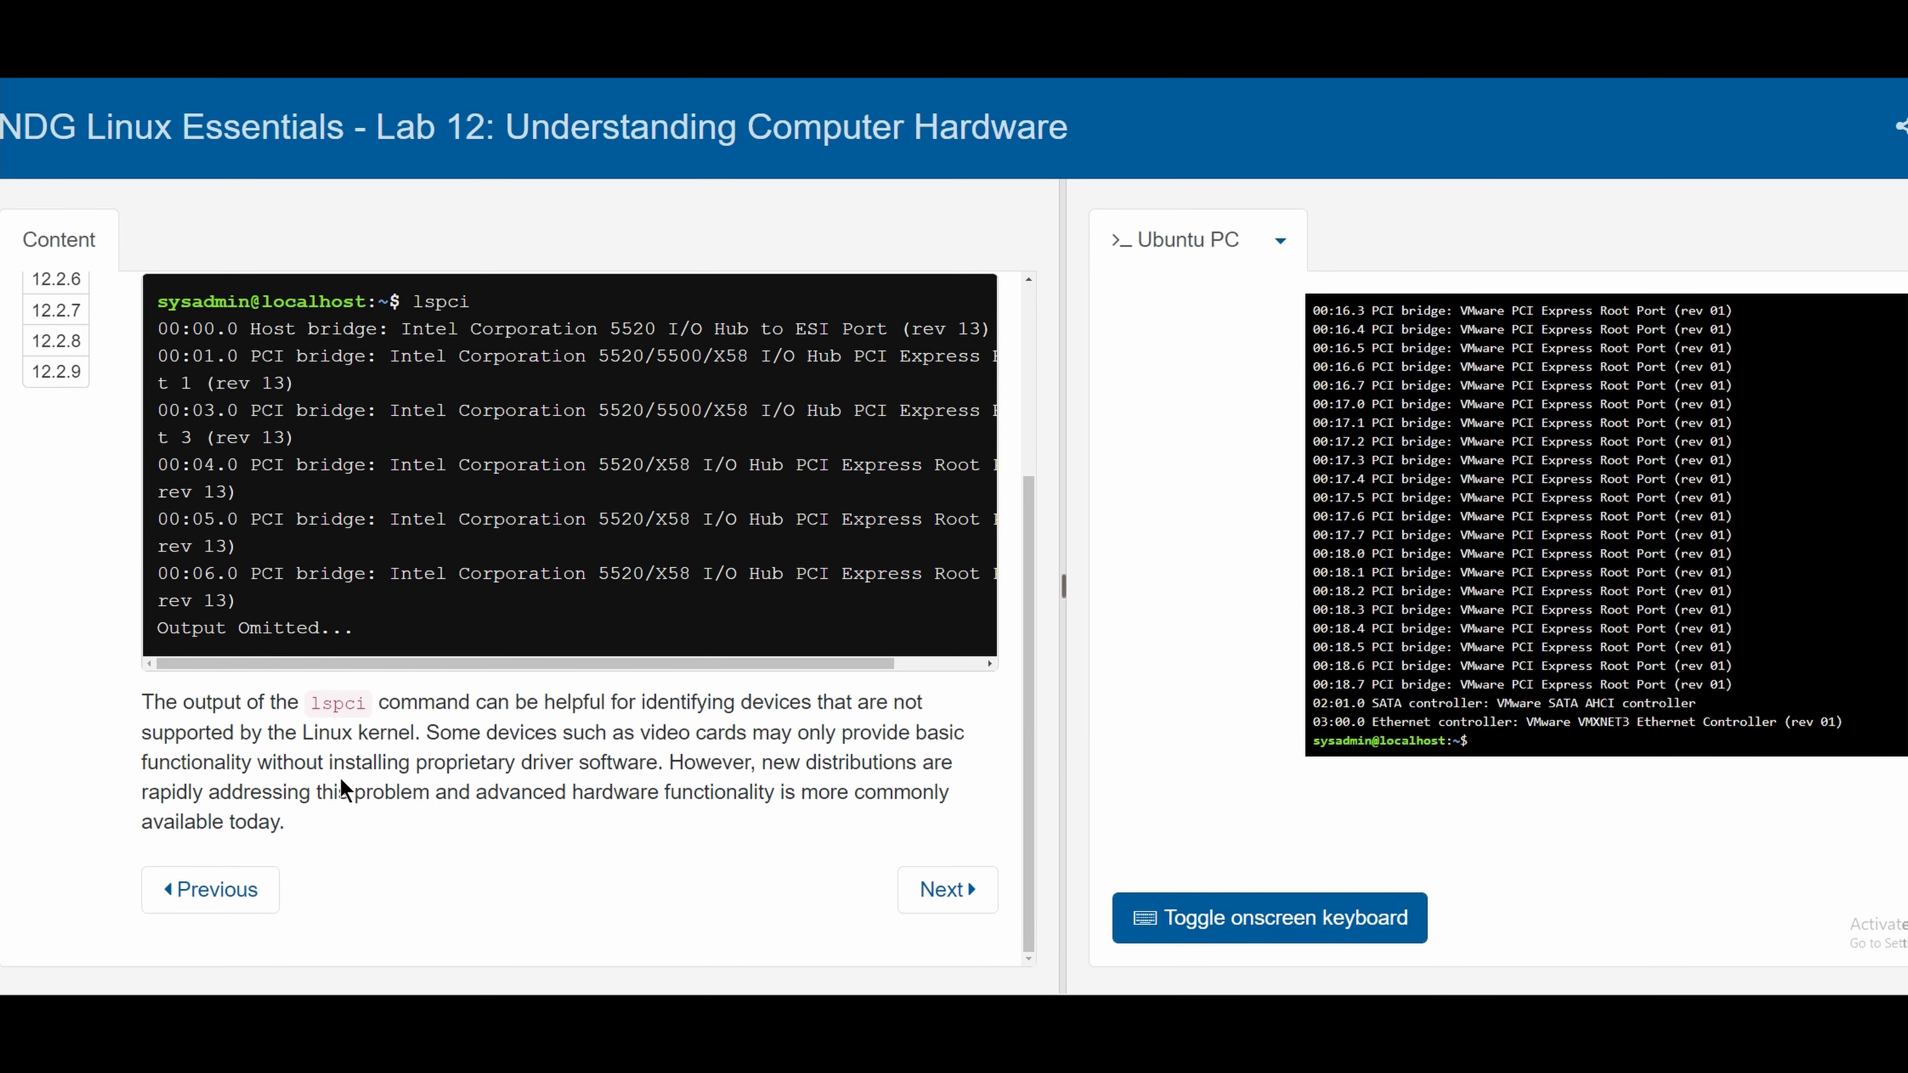
mouse_move(986, 926)
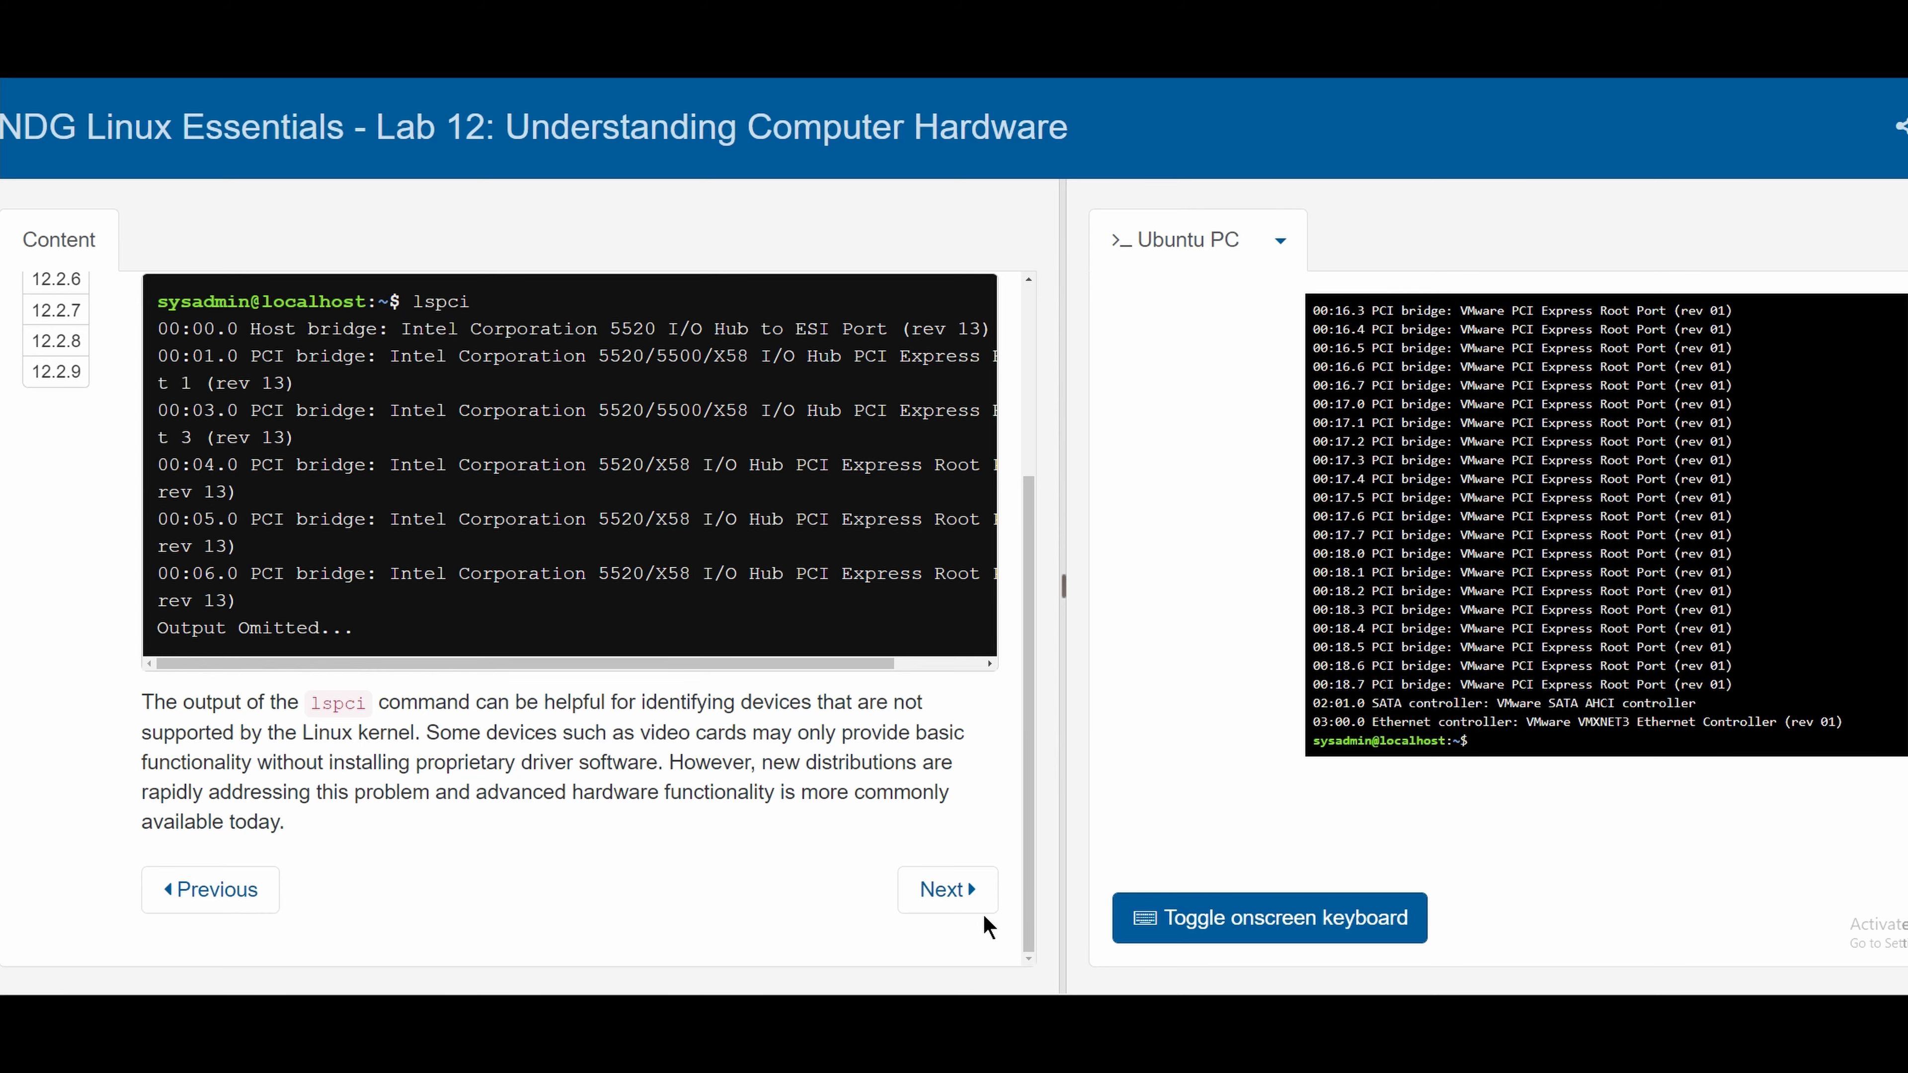
click(947, 889)
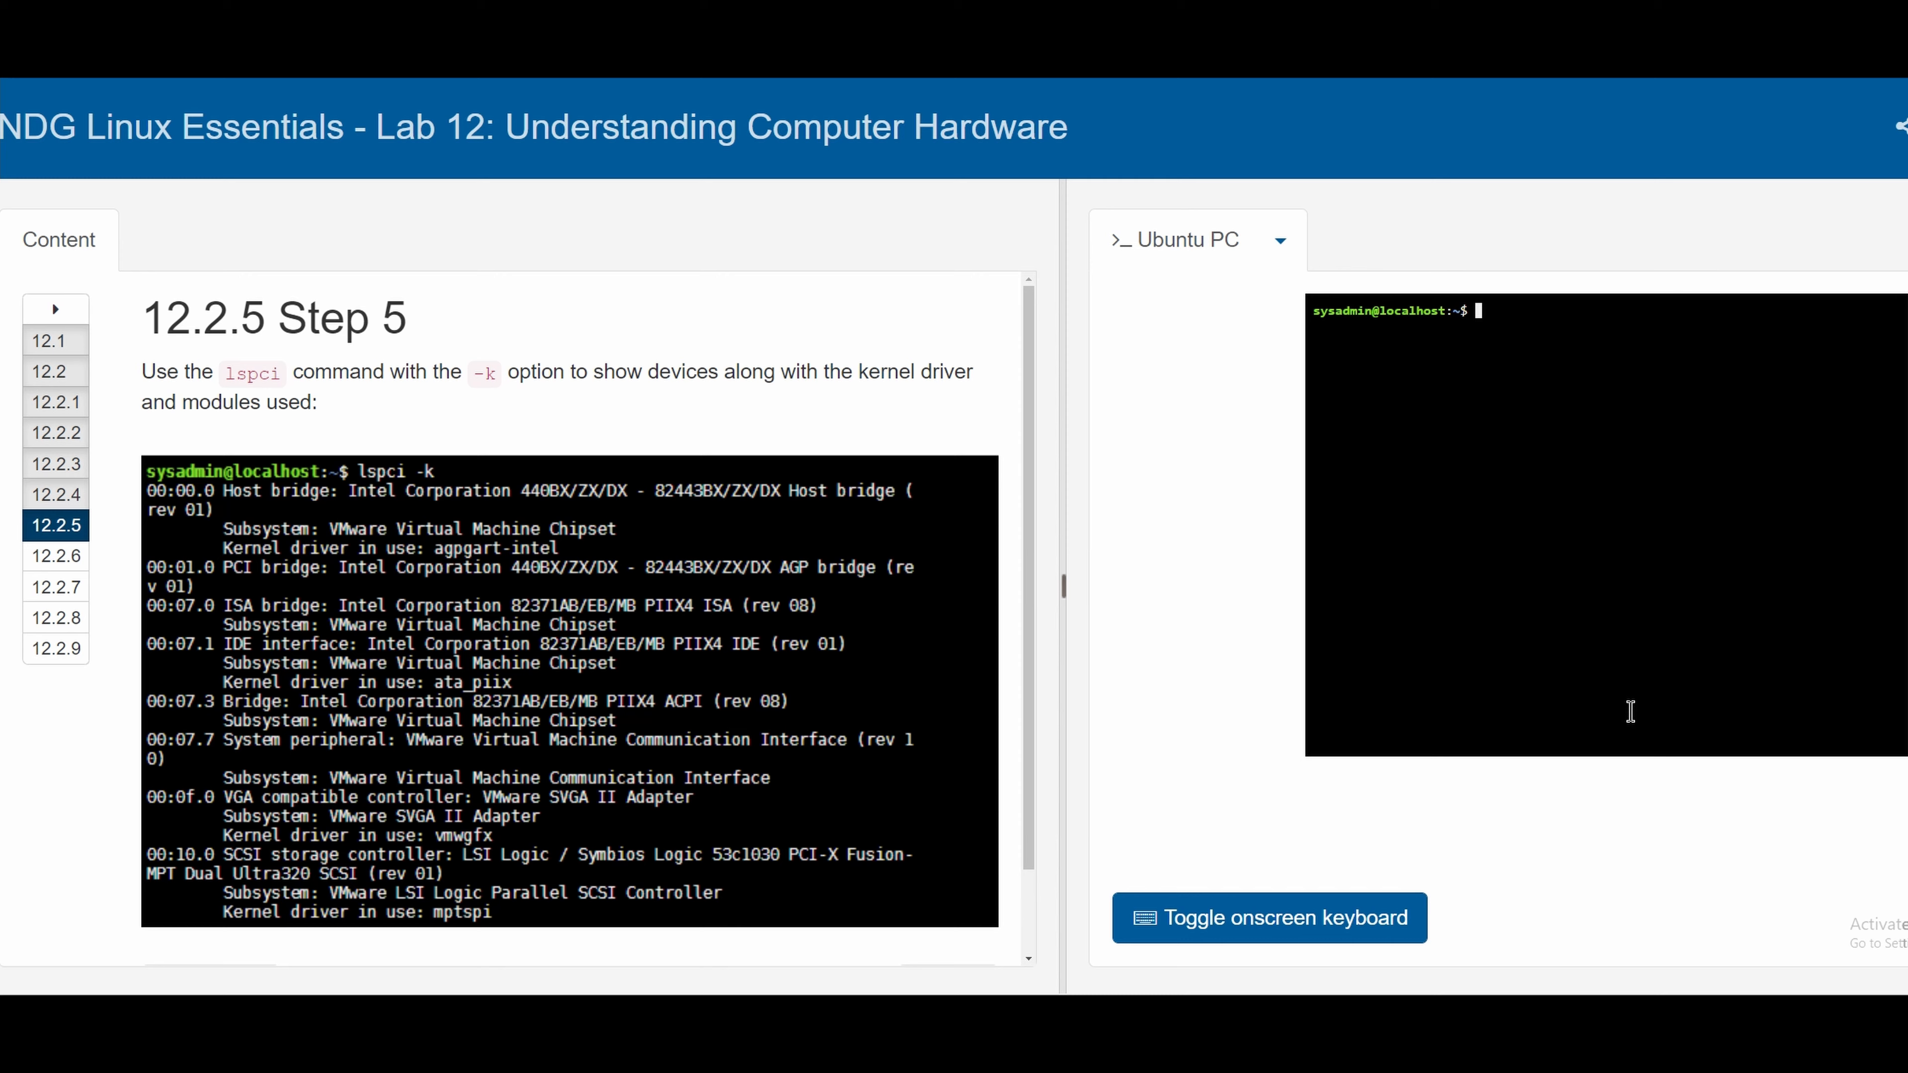
mouse_move(1616, 706)
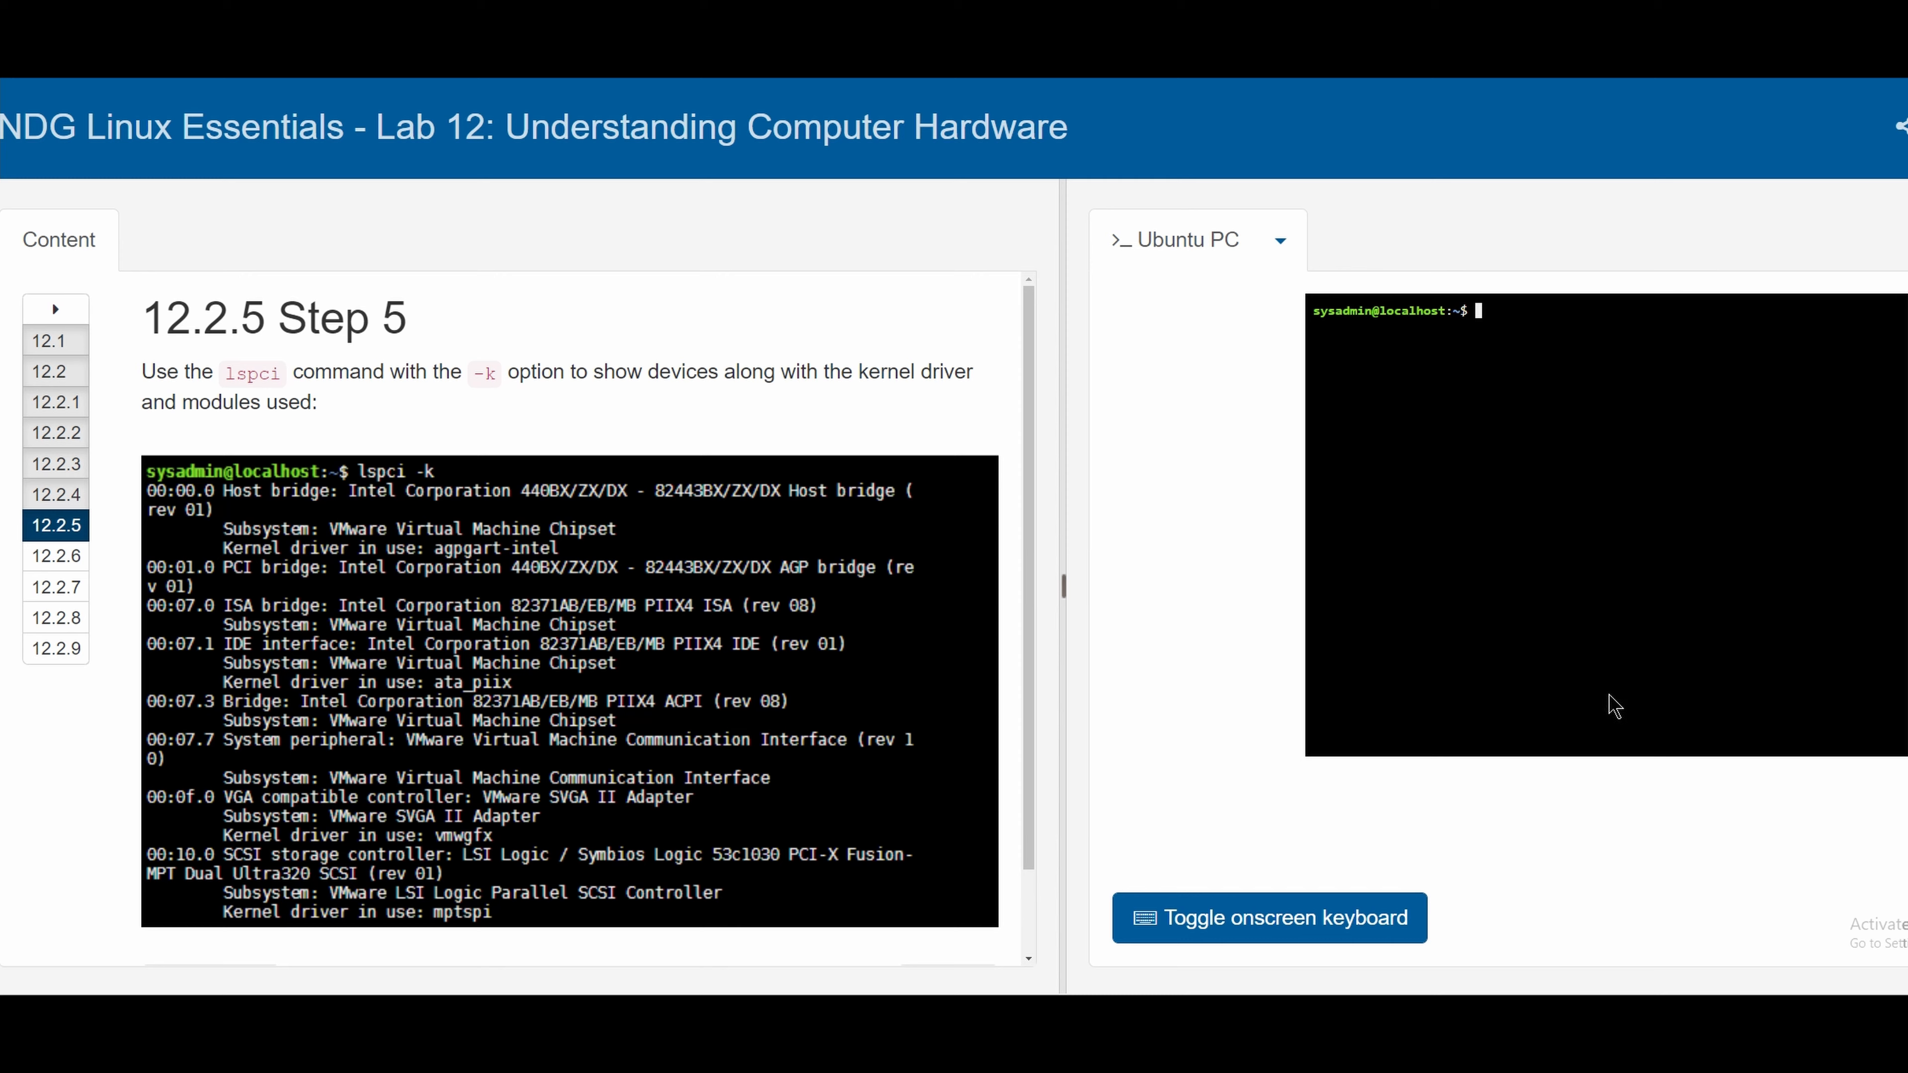
Run lspci -k to list PCI devices with their kernel drivers, then advance to Step 12.2.6
text(lspci)
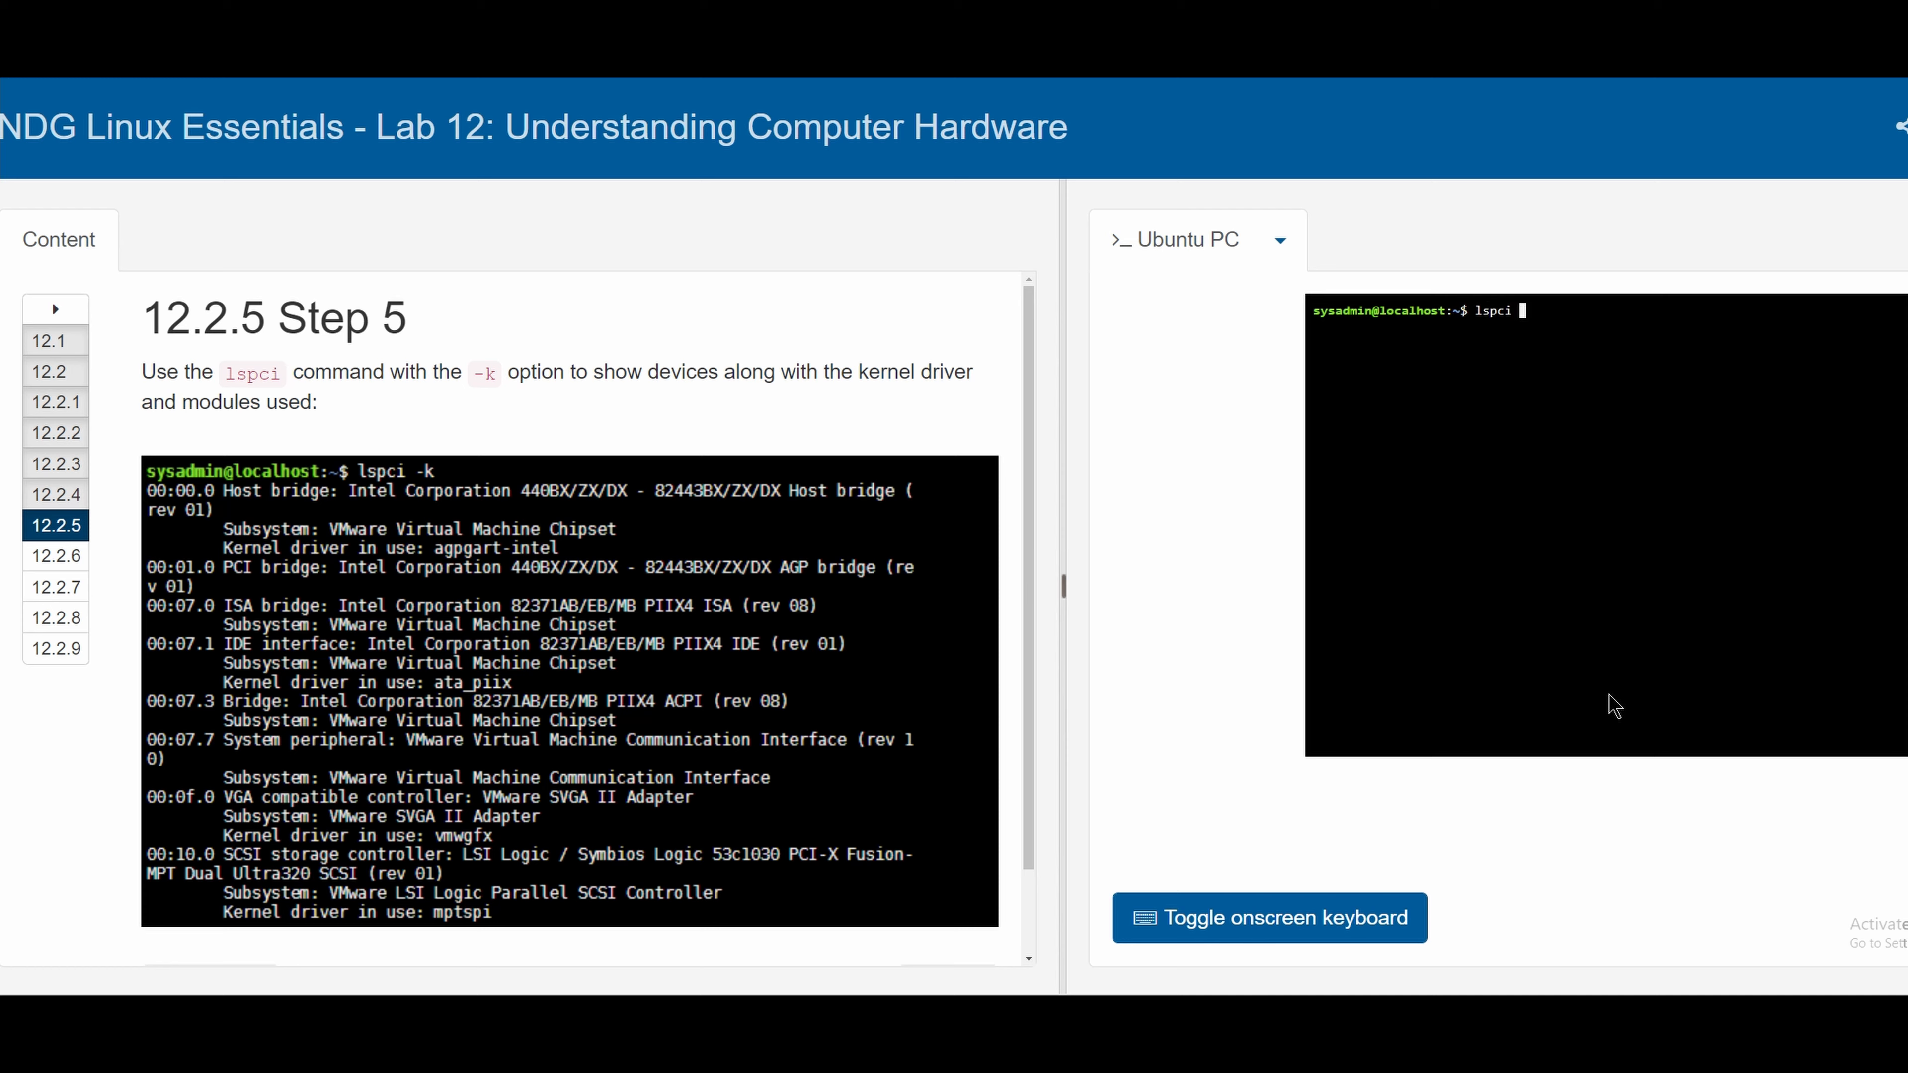
key(Return)
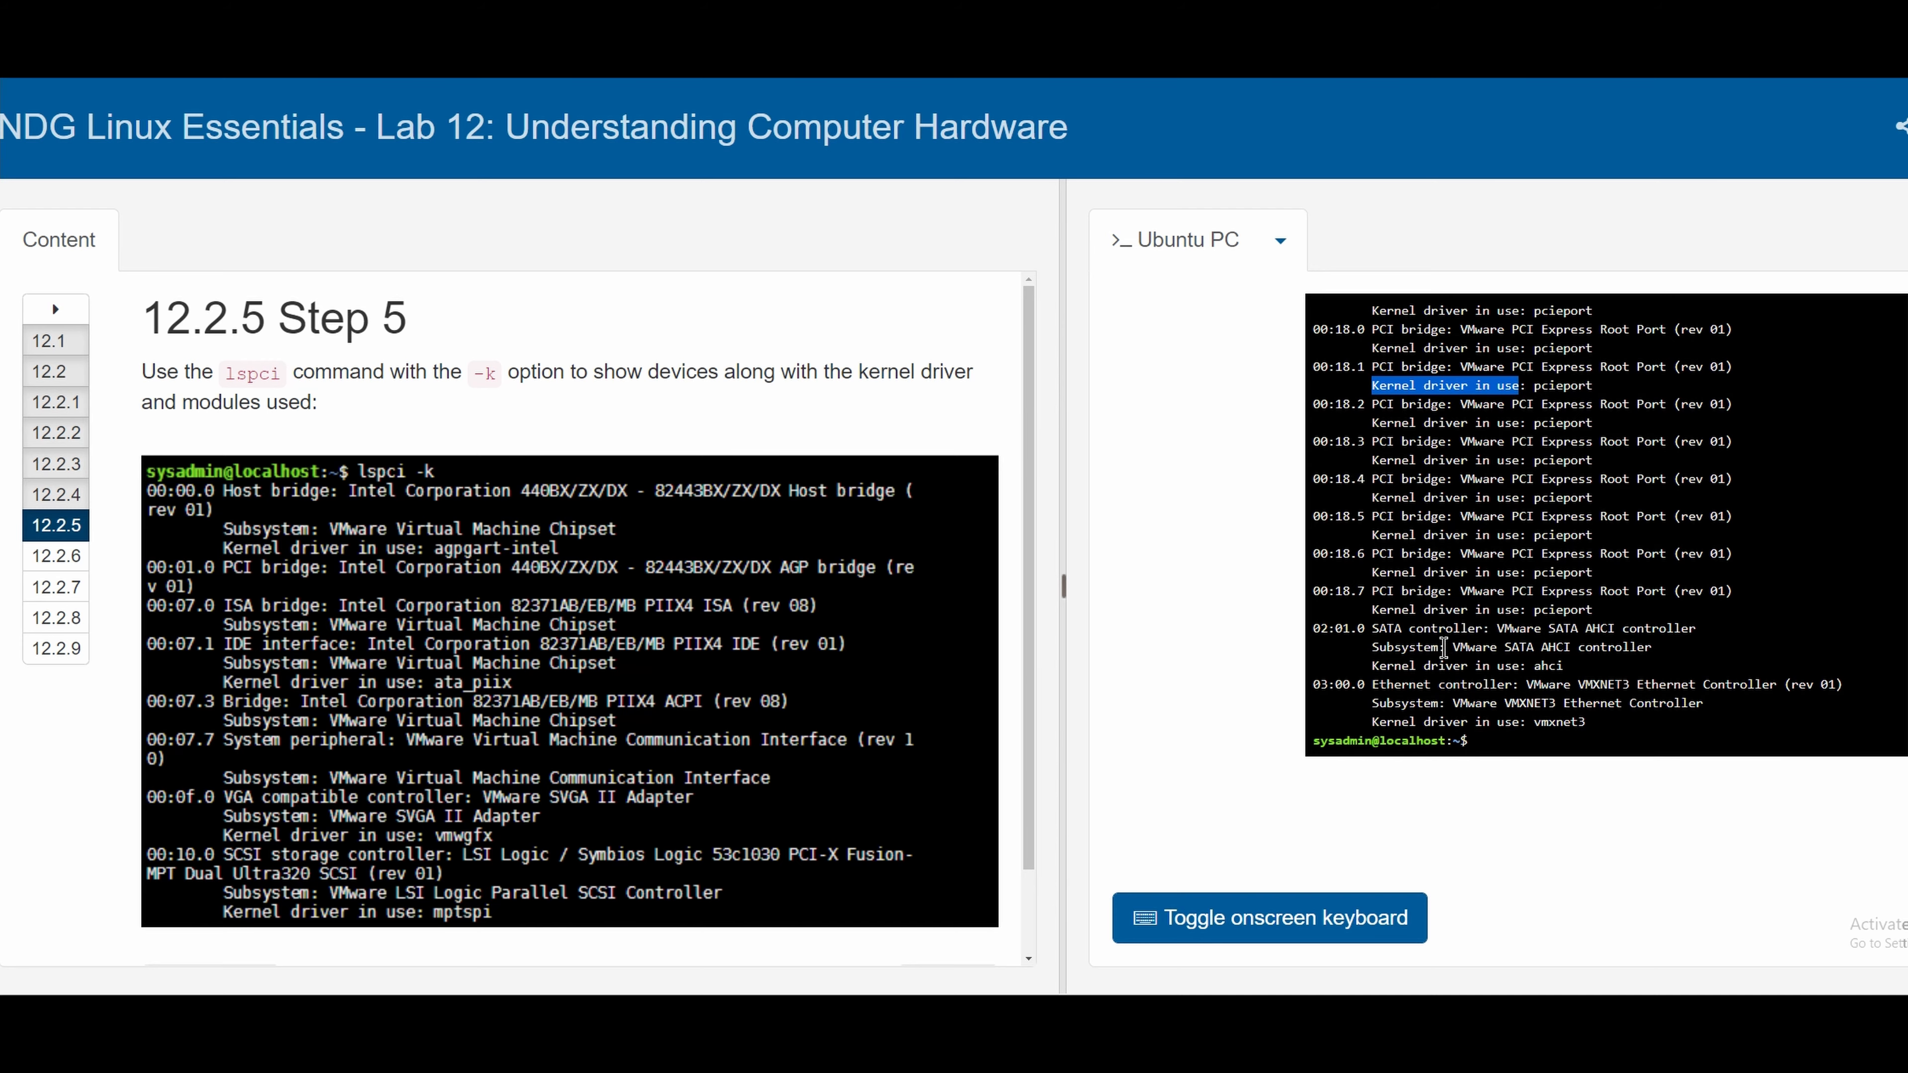
click(54, 556)
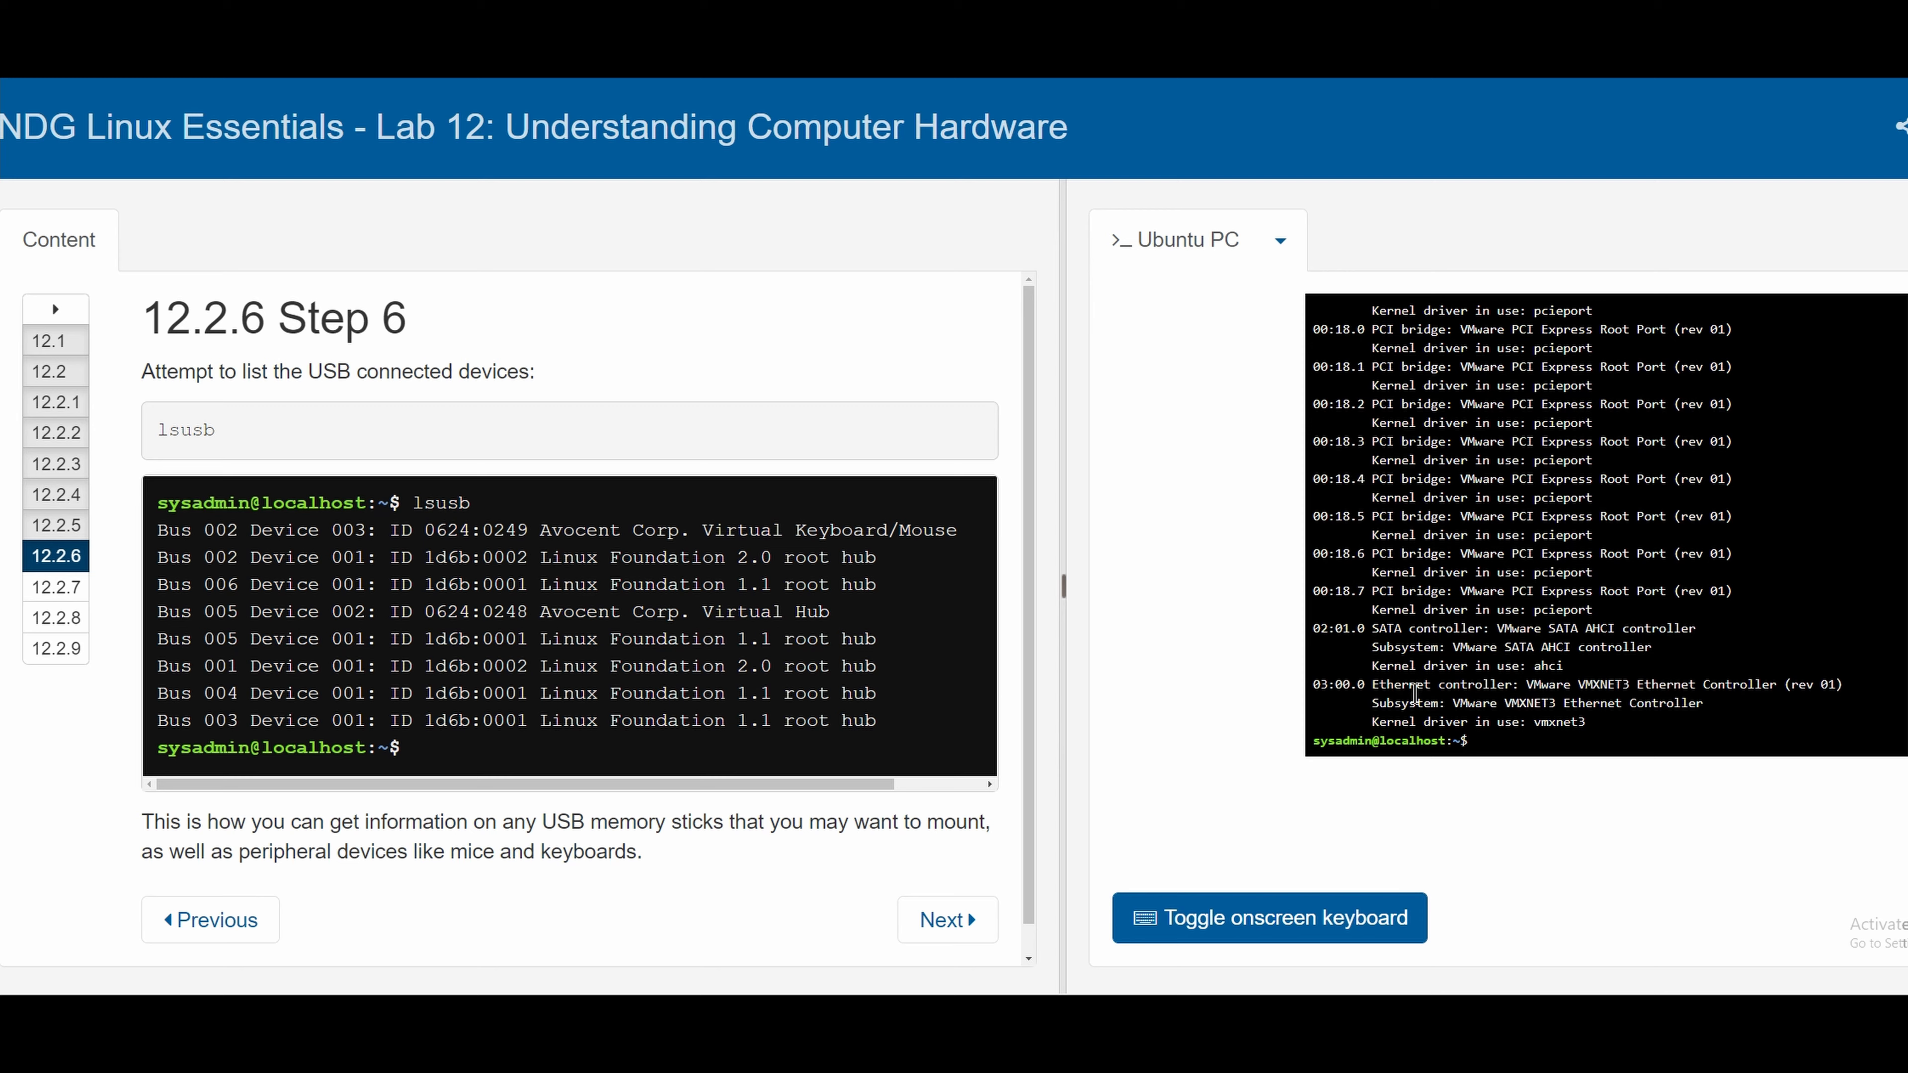
Run lsusb (no devices returned), then move to Step 7 and run lsmod to list loaded kernel modules
text(lsusb)
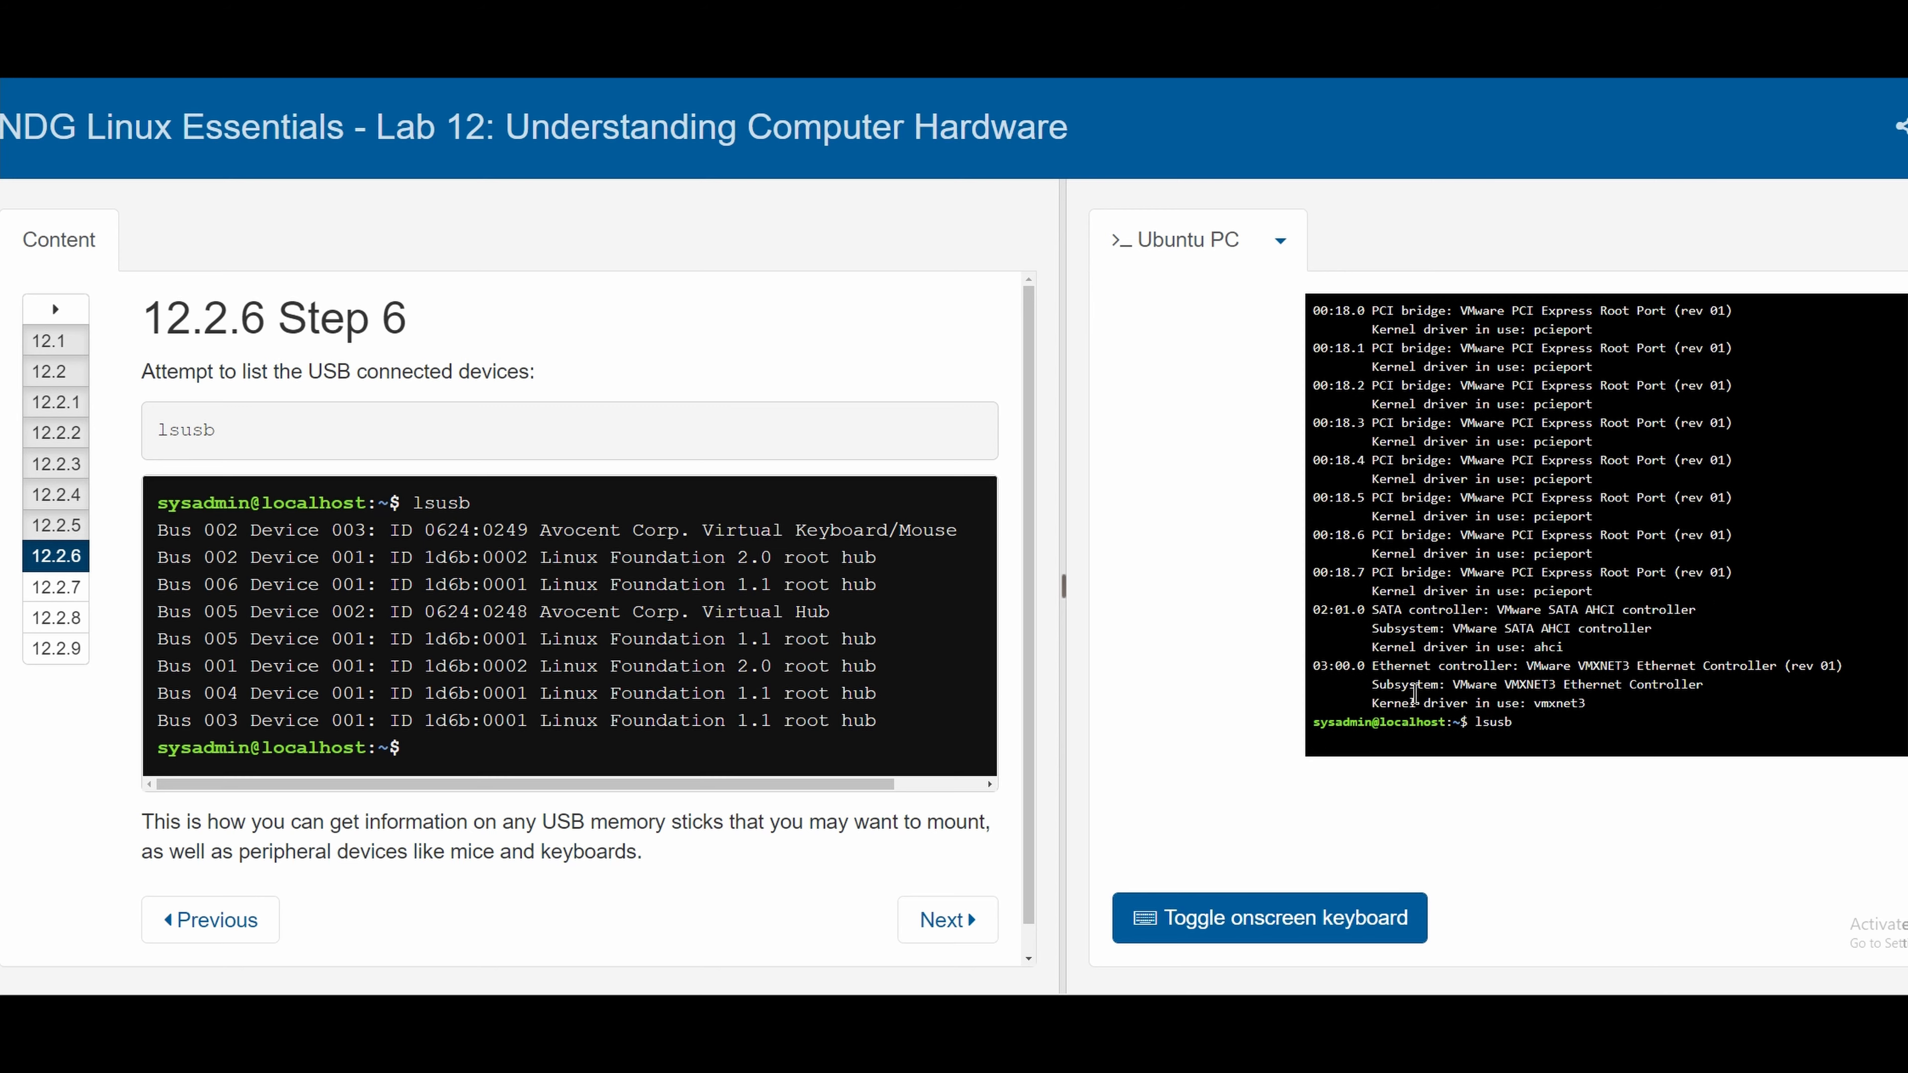
key(Return)
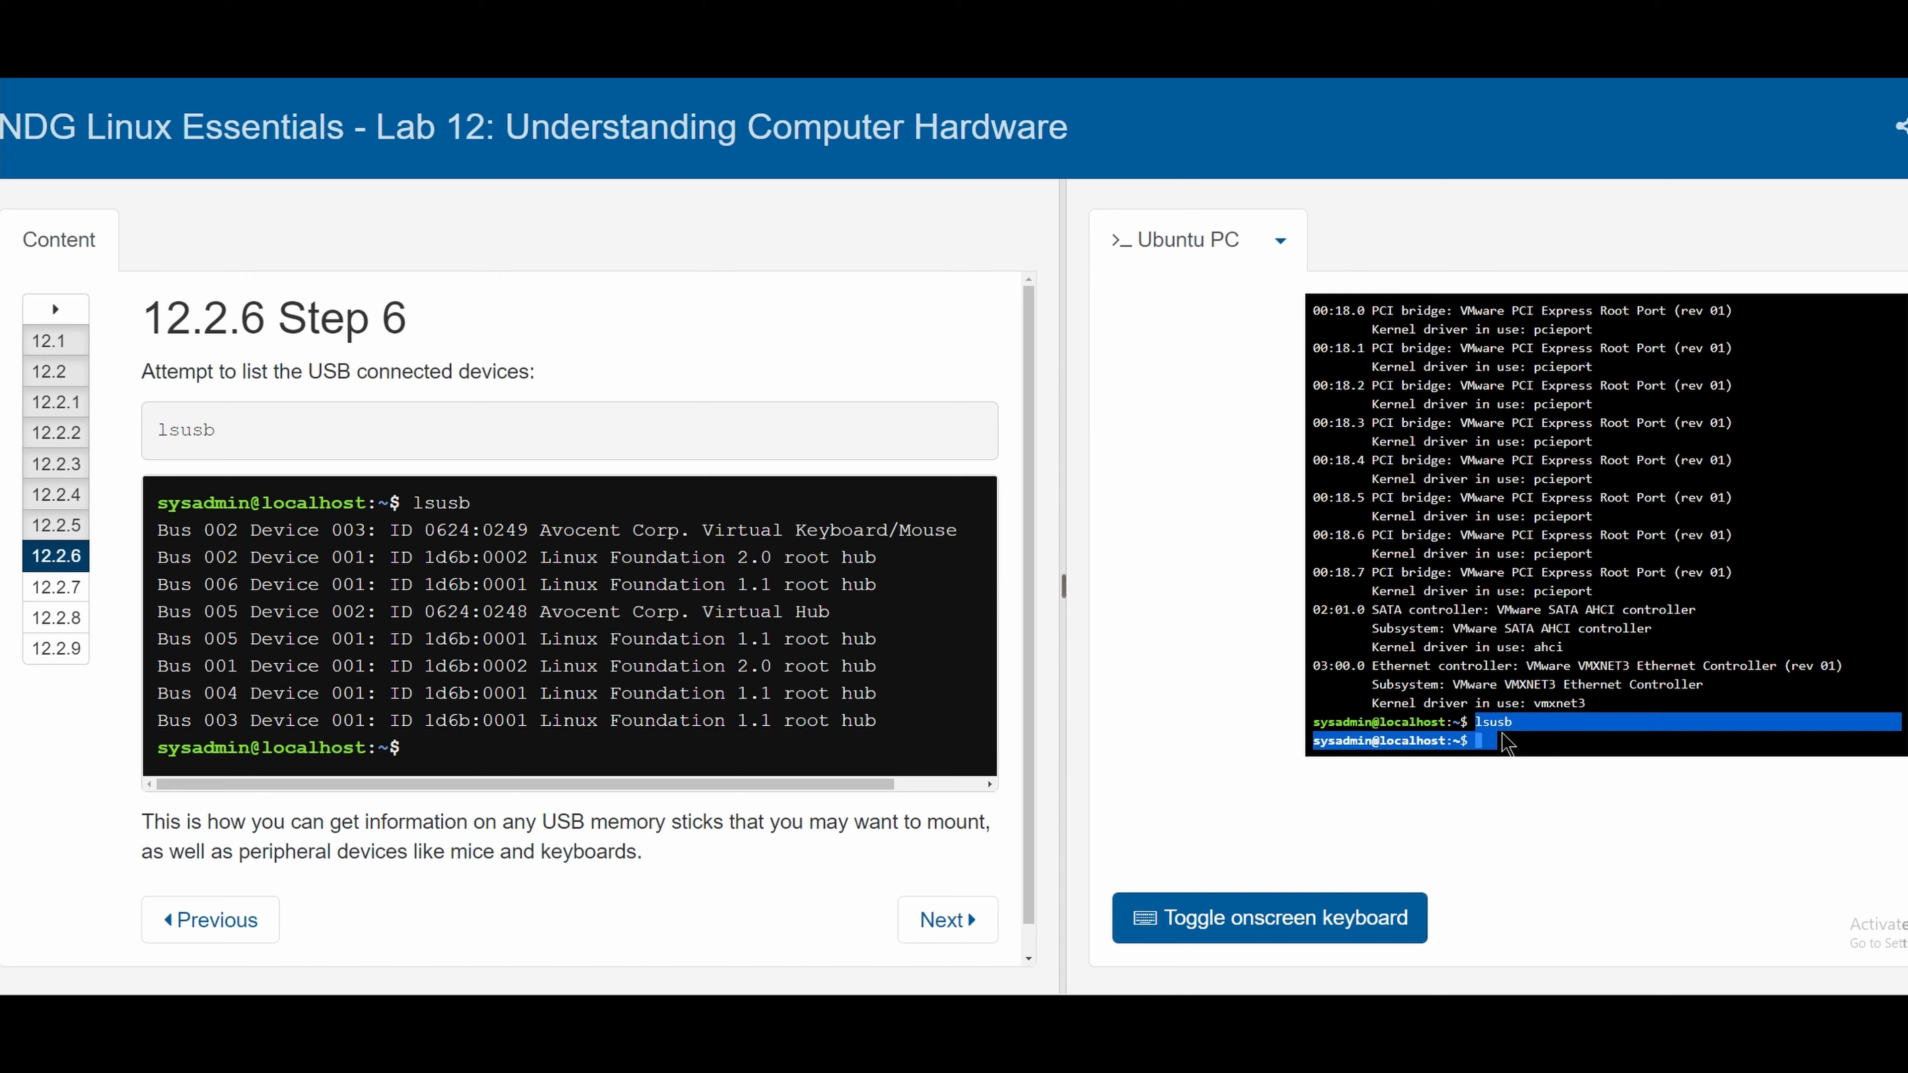
click(1375, 724)
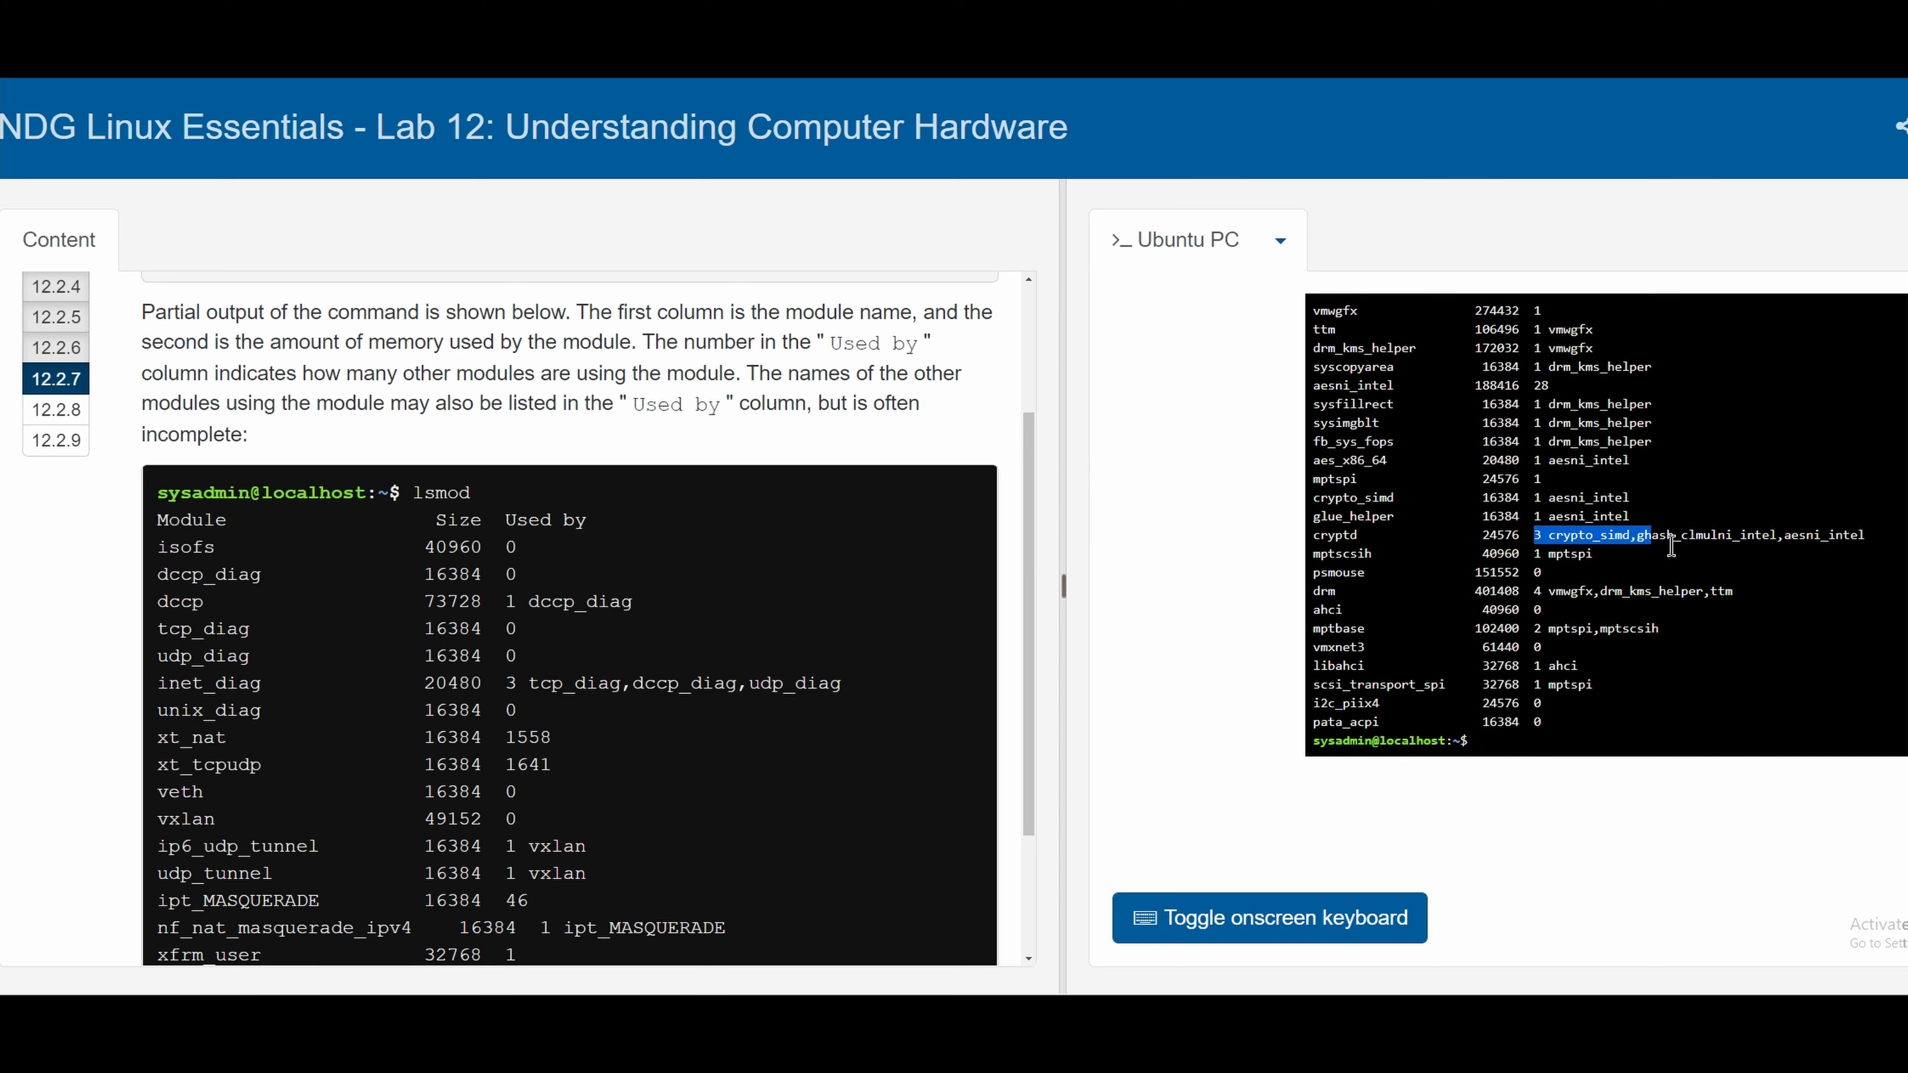
Advance through Step 12.2.8 on SMBIOS and fdisk to reach Step 12.2.9
click(55, 411)
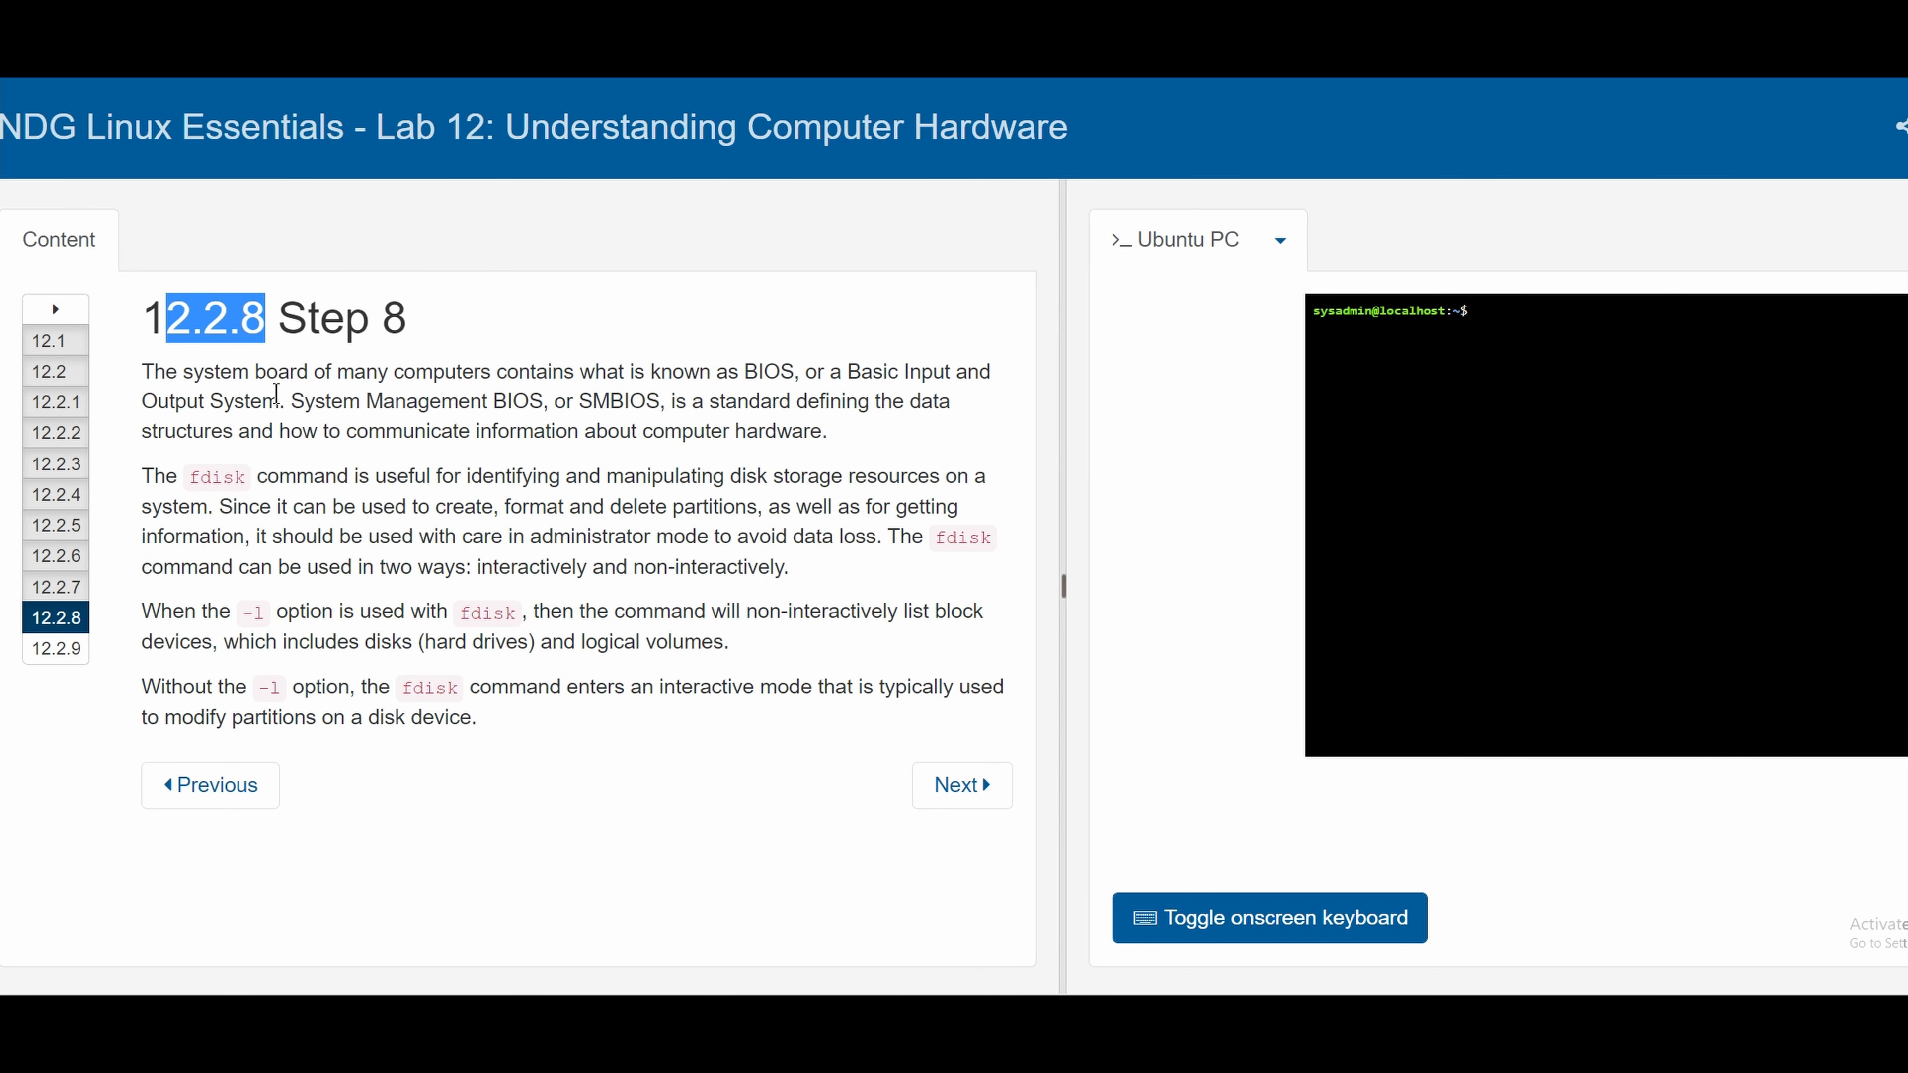
mouse_move(700, 527)
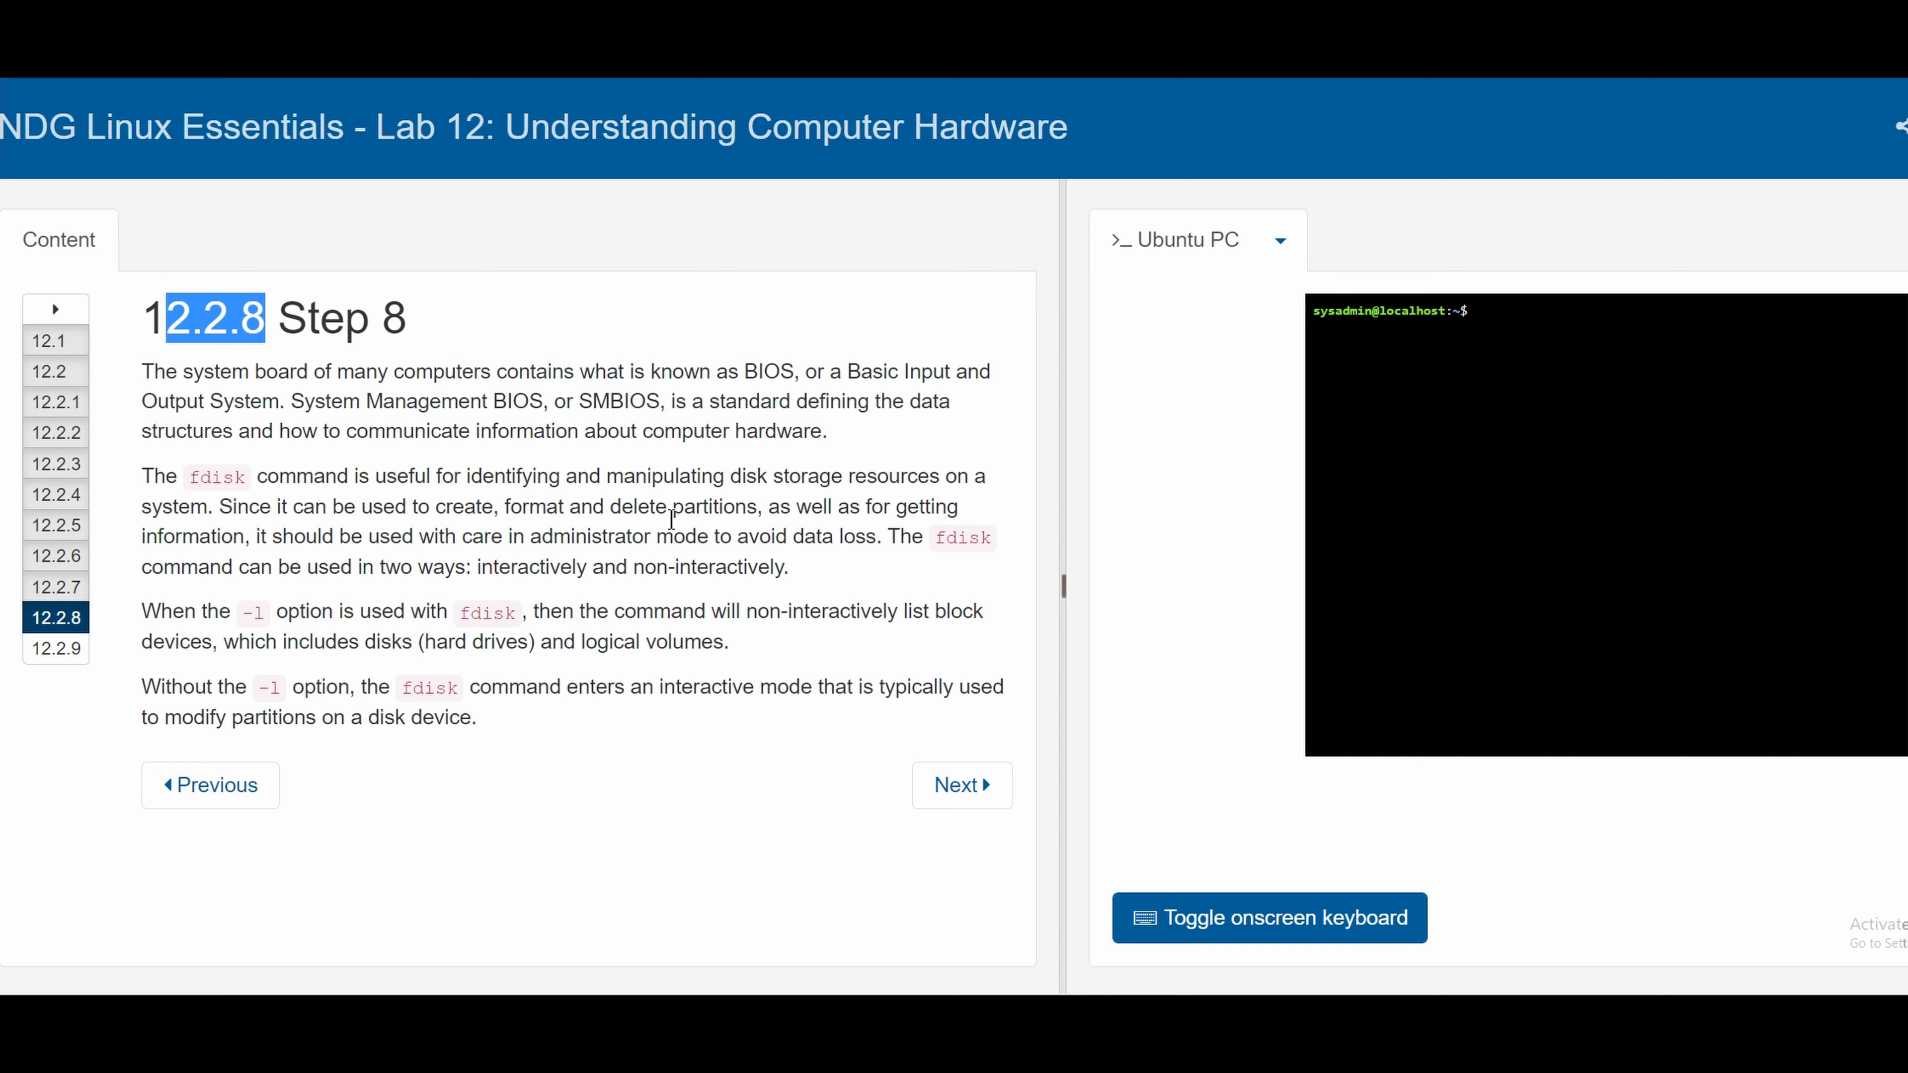
mouse_move(283, 421)
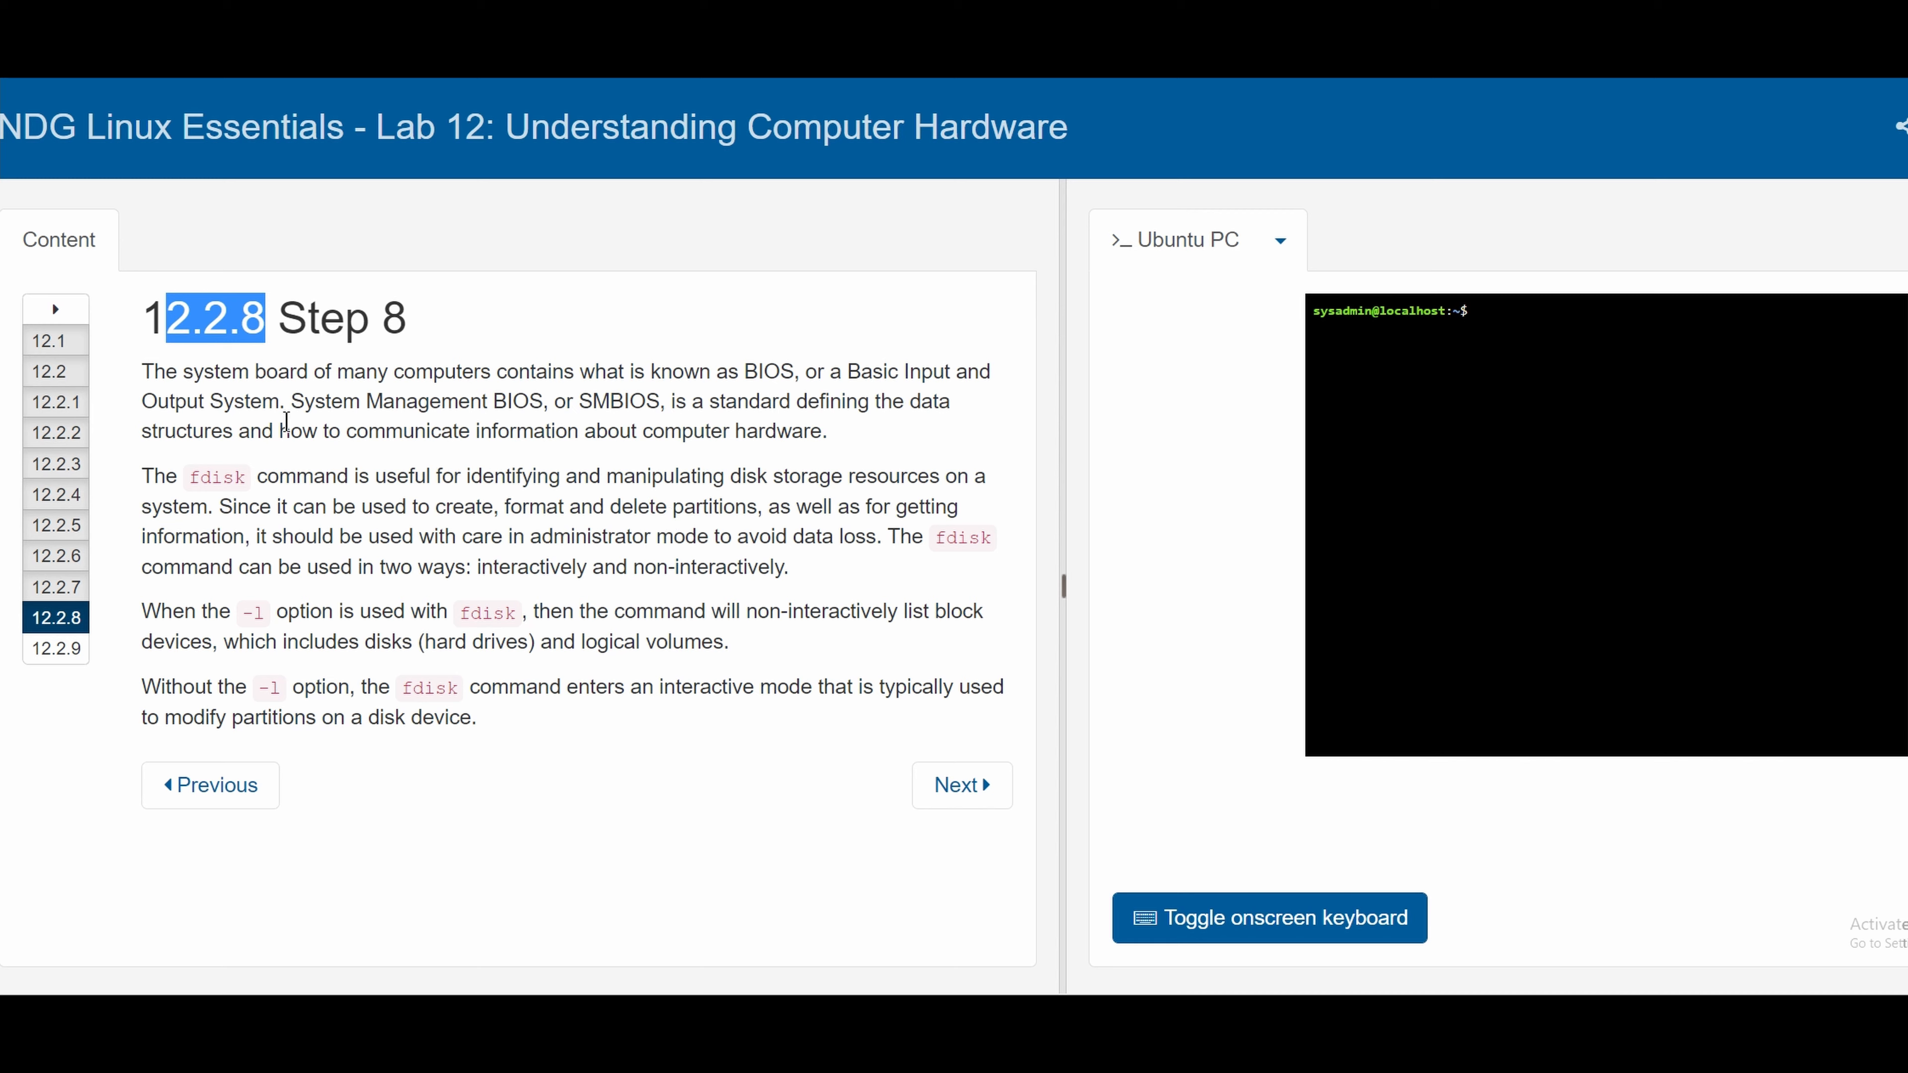
mouse_move(677, 465)
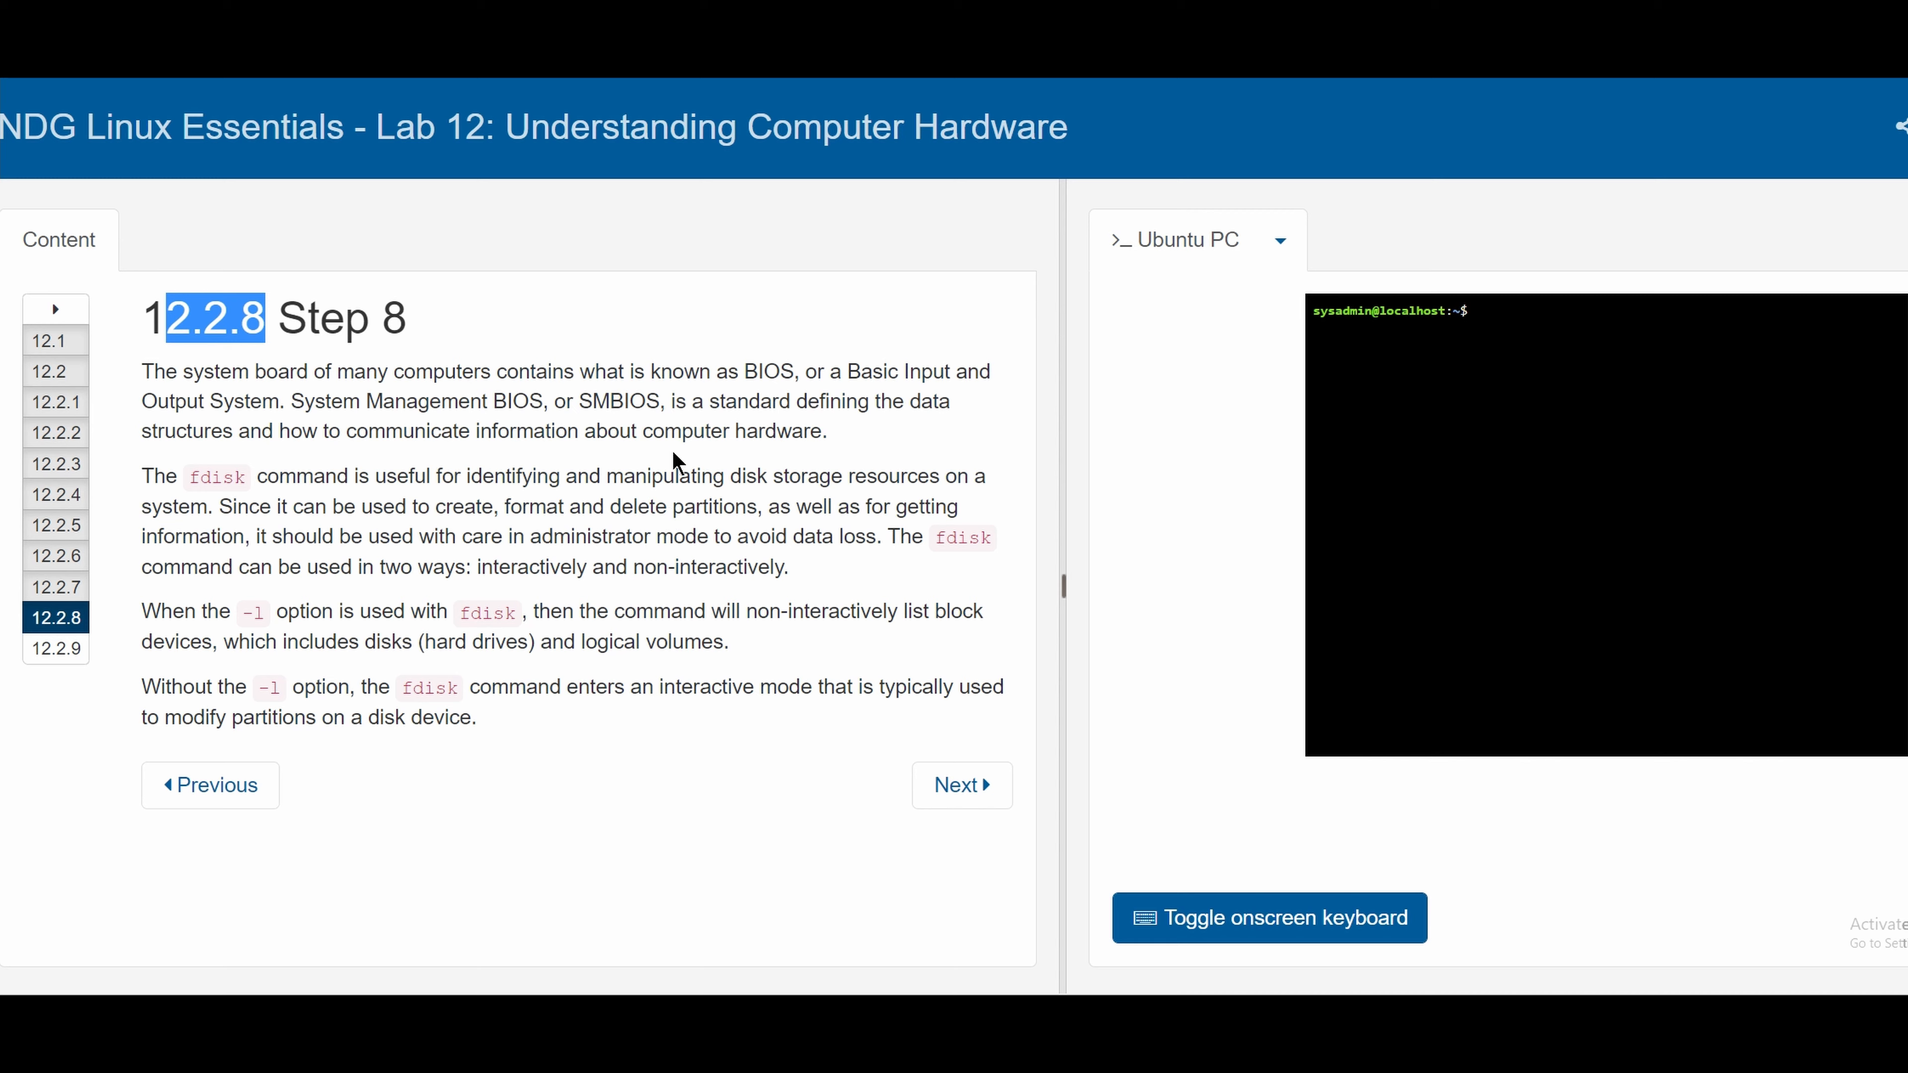
mouse_move(446, 605)
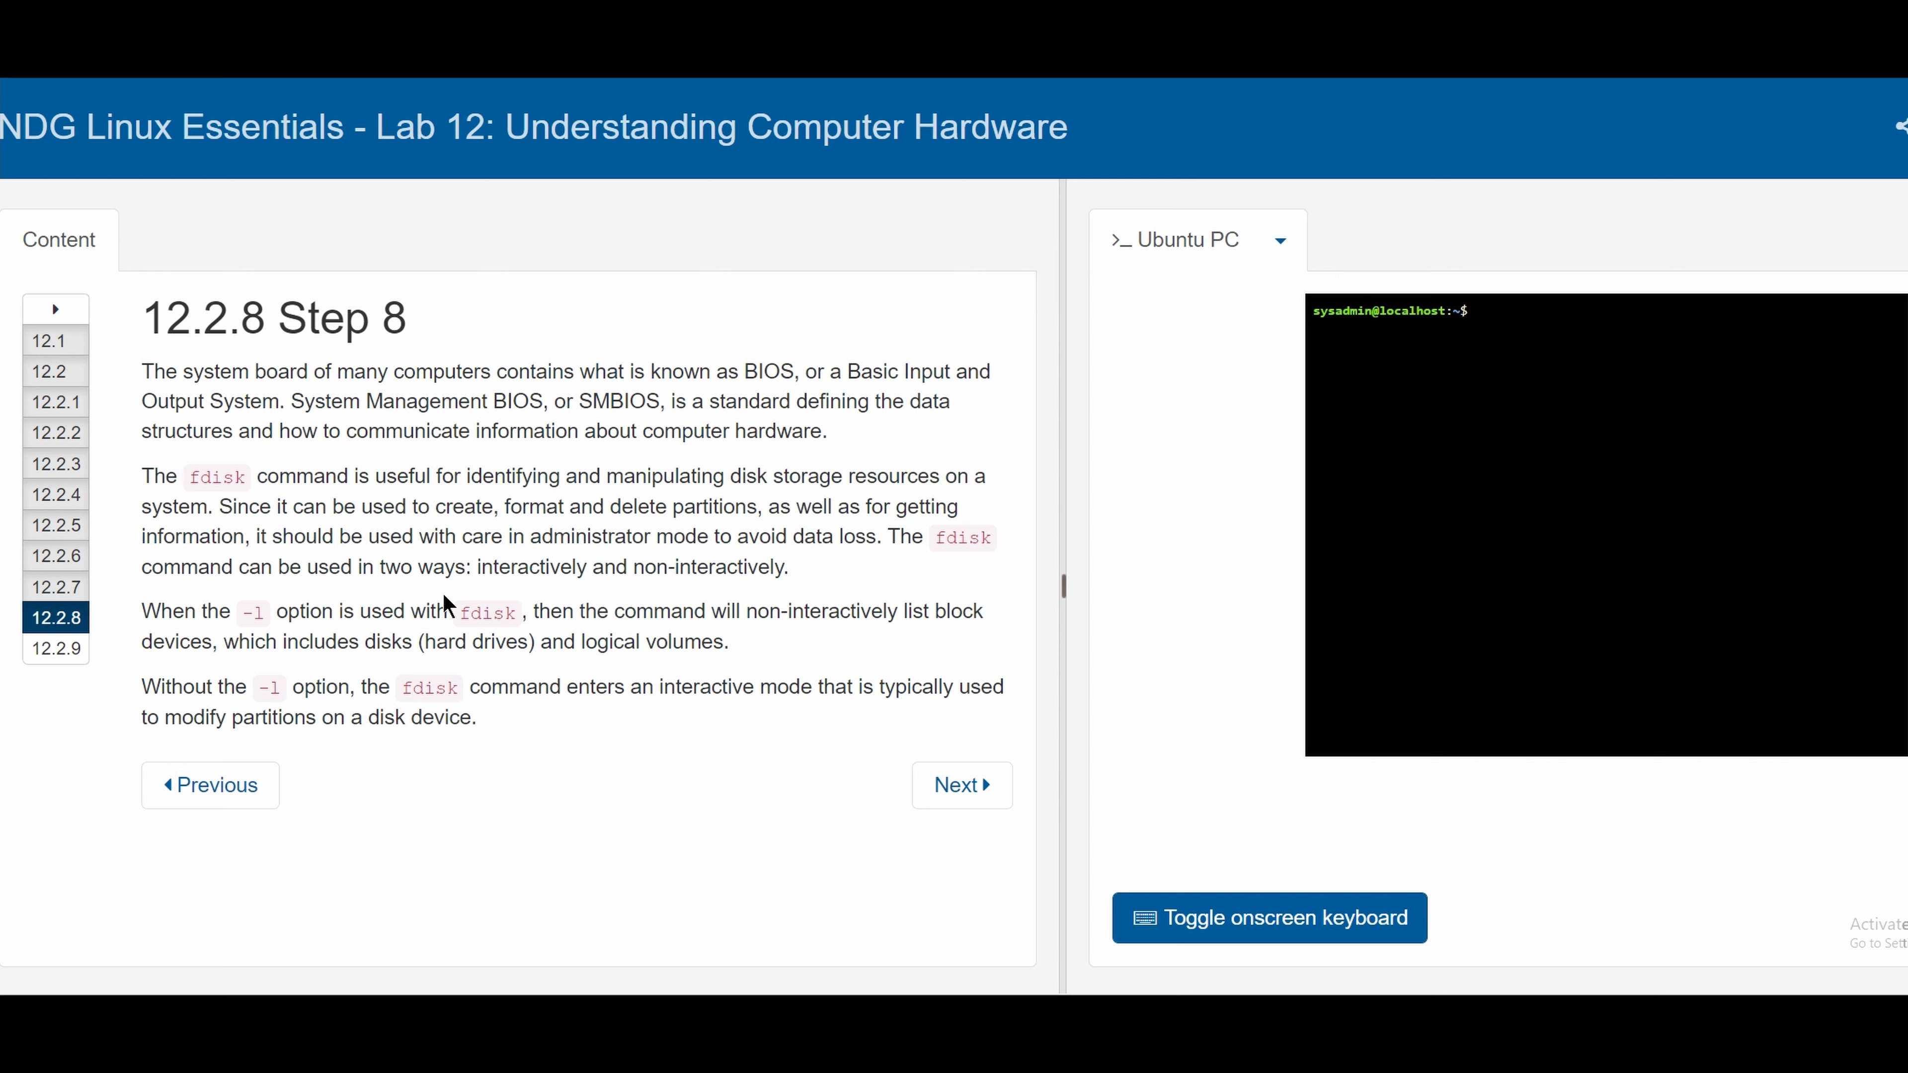
mouse_move(601, 532)
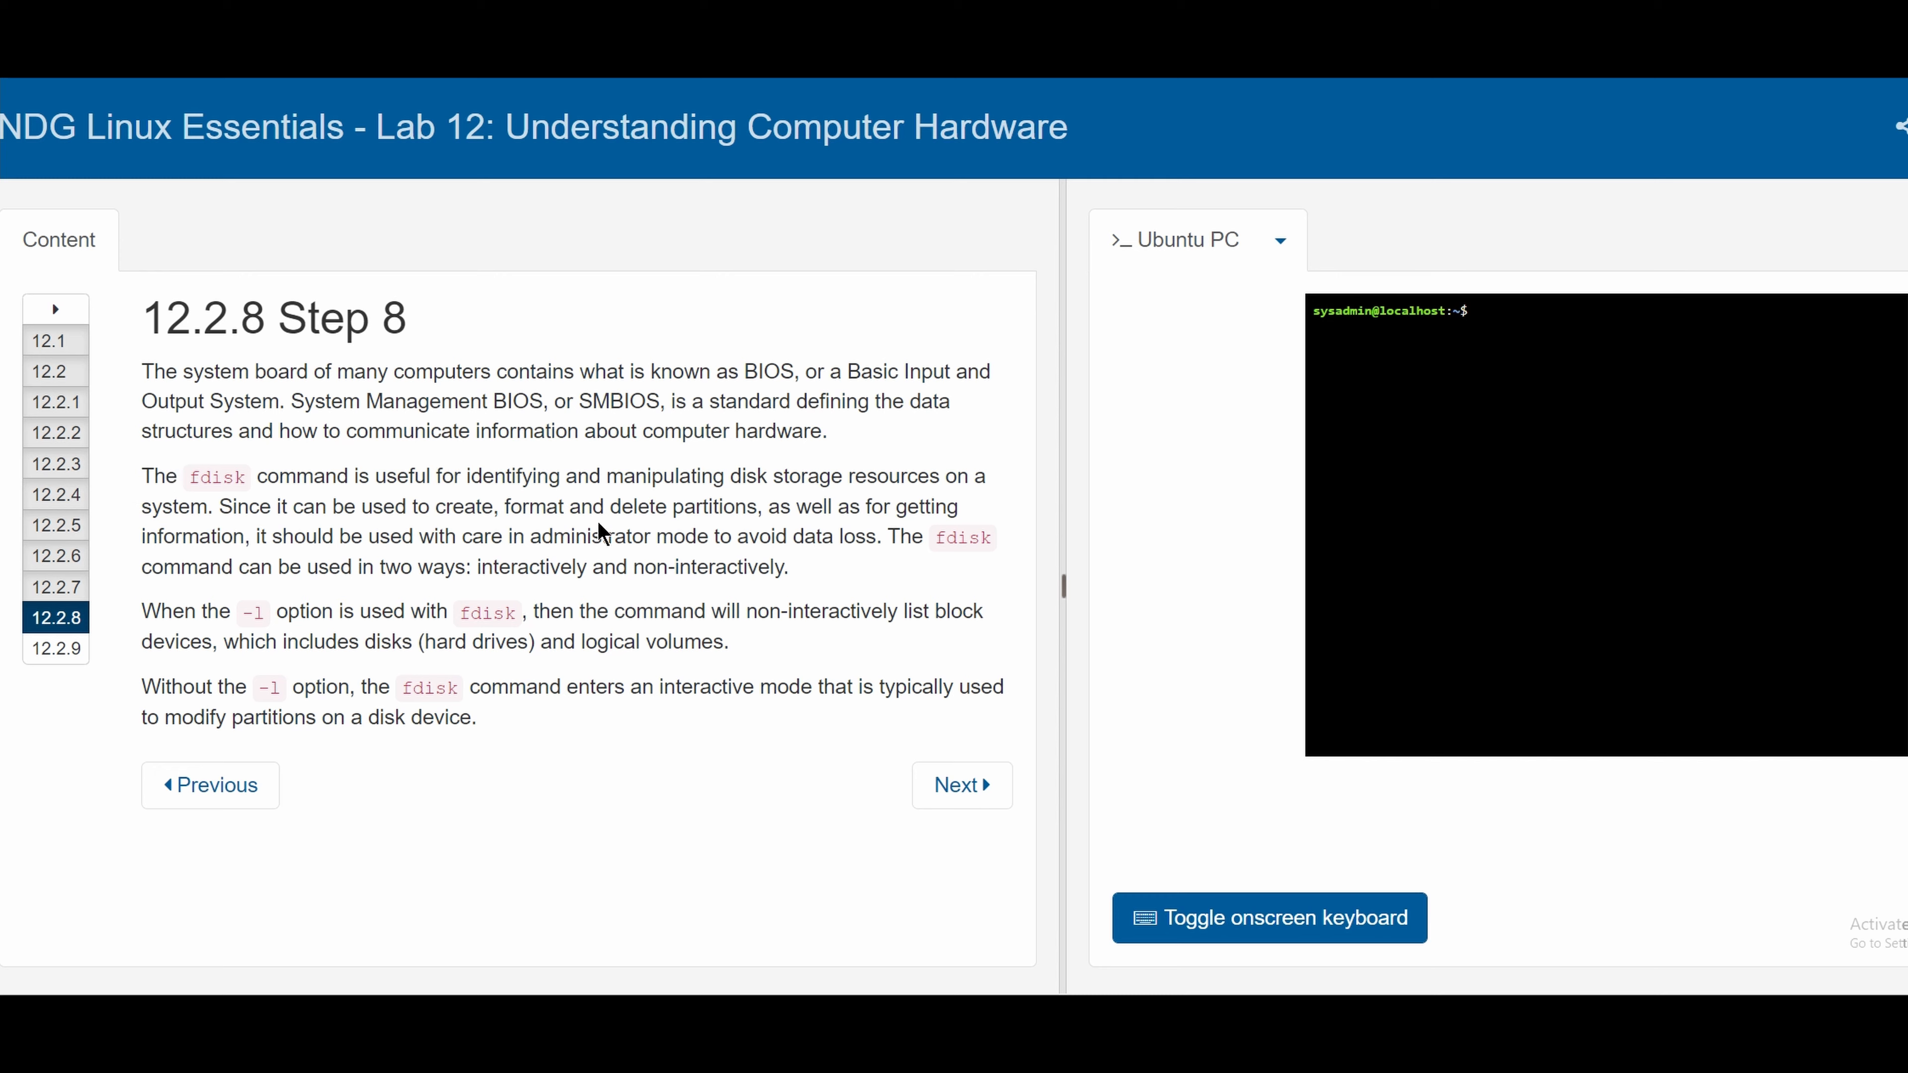
mouse_move(709, 548)
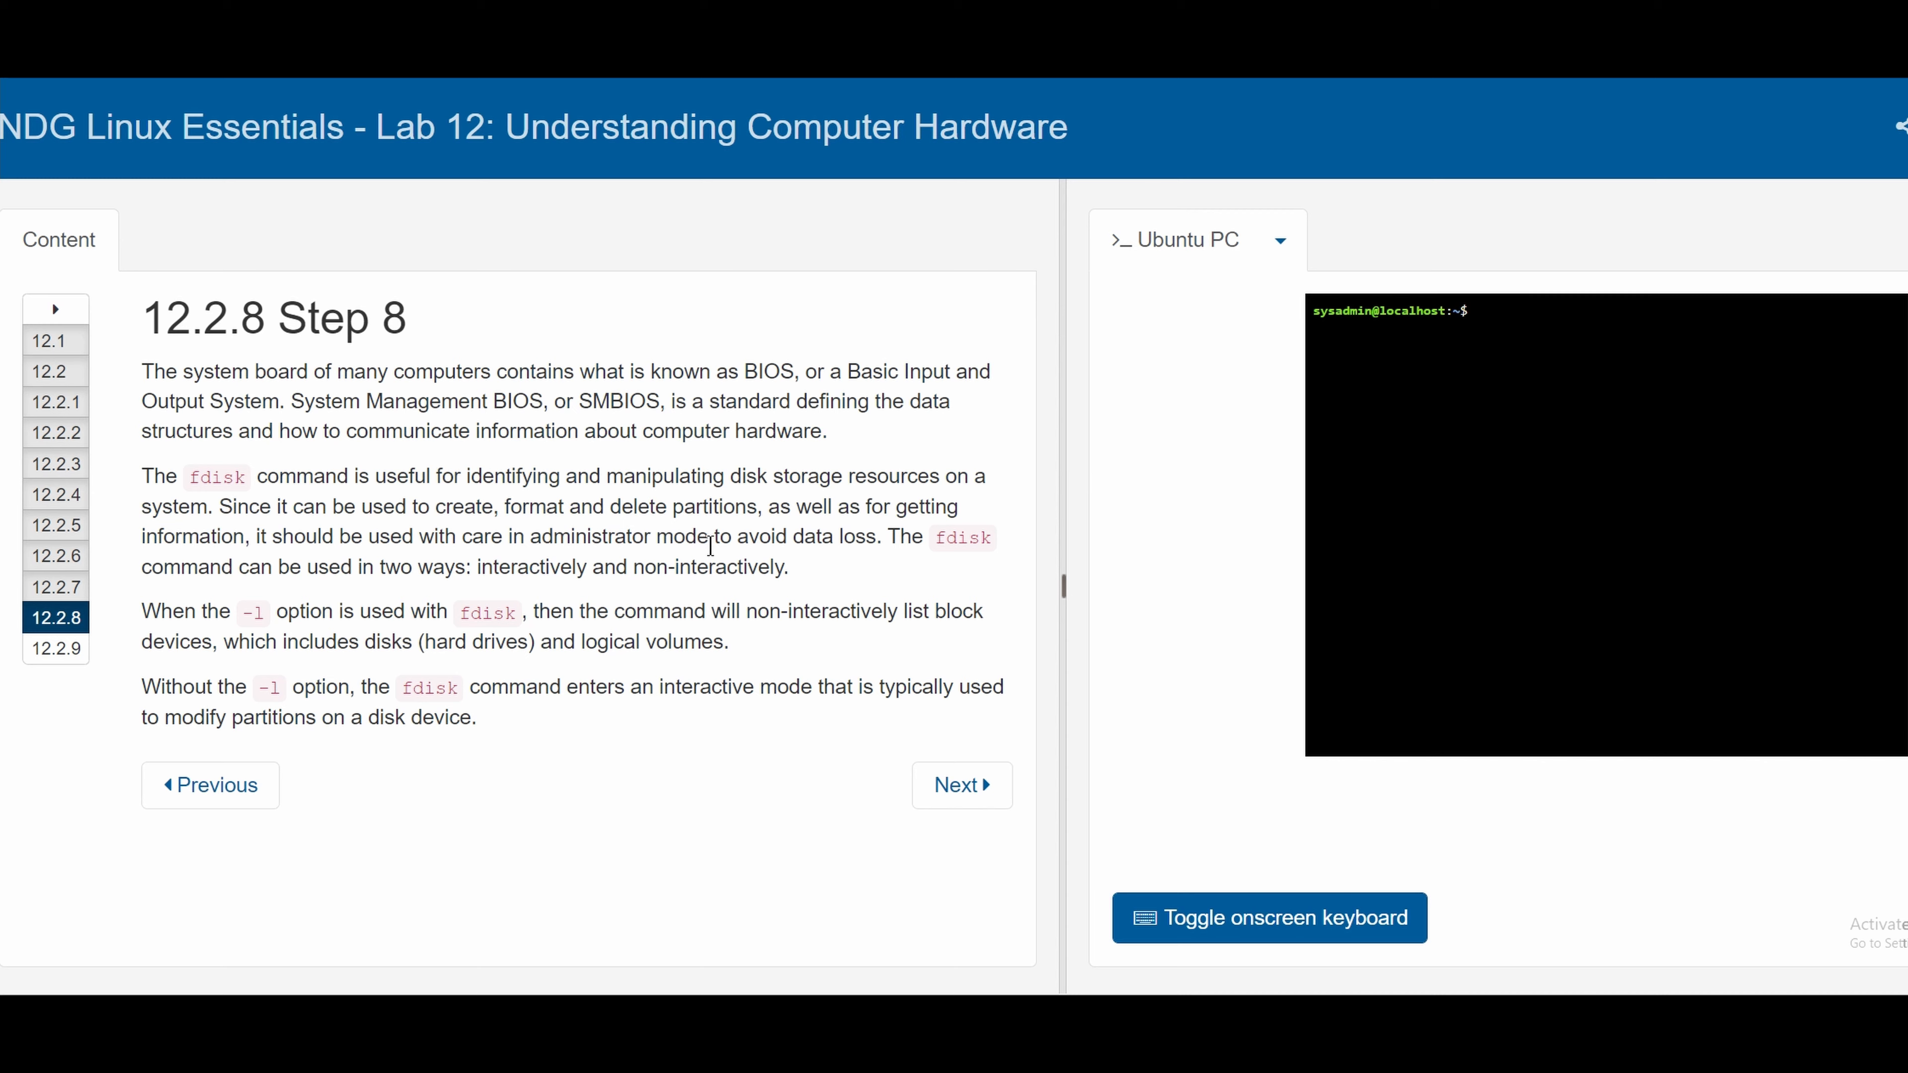
mouse_move(476, 561)
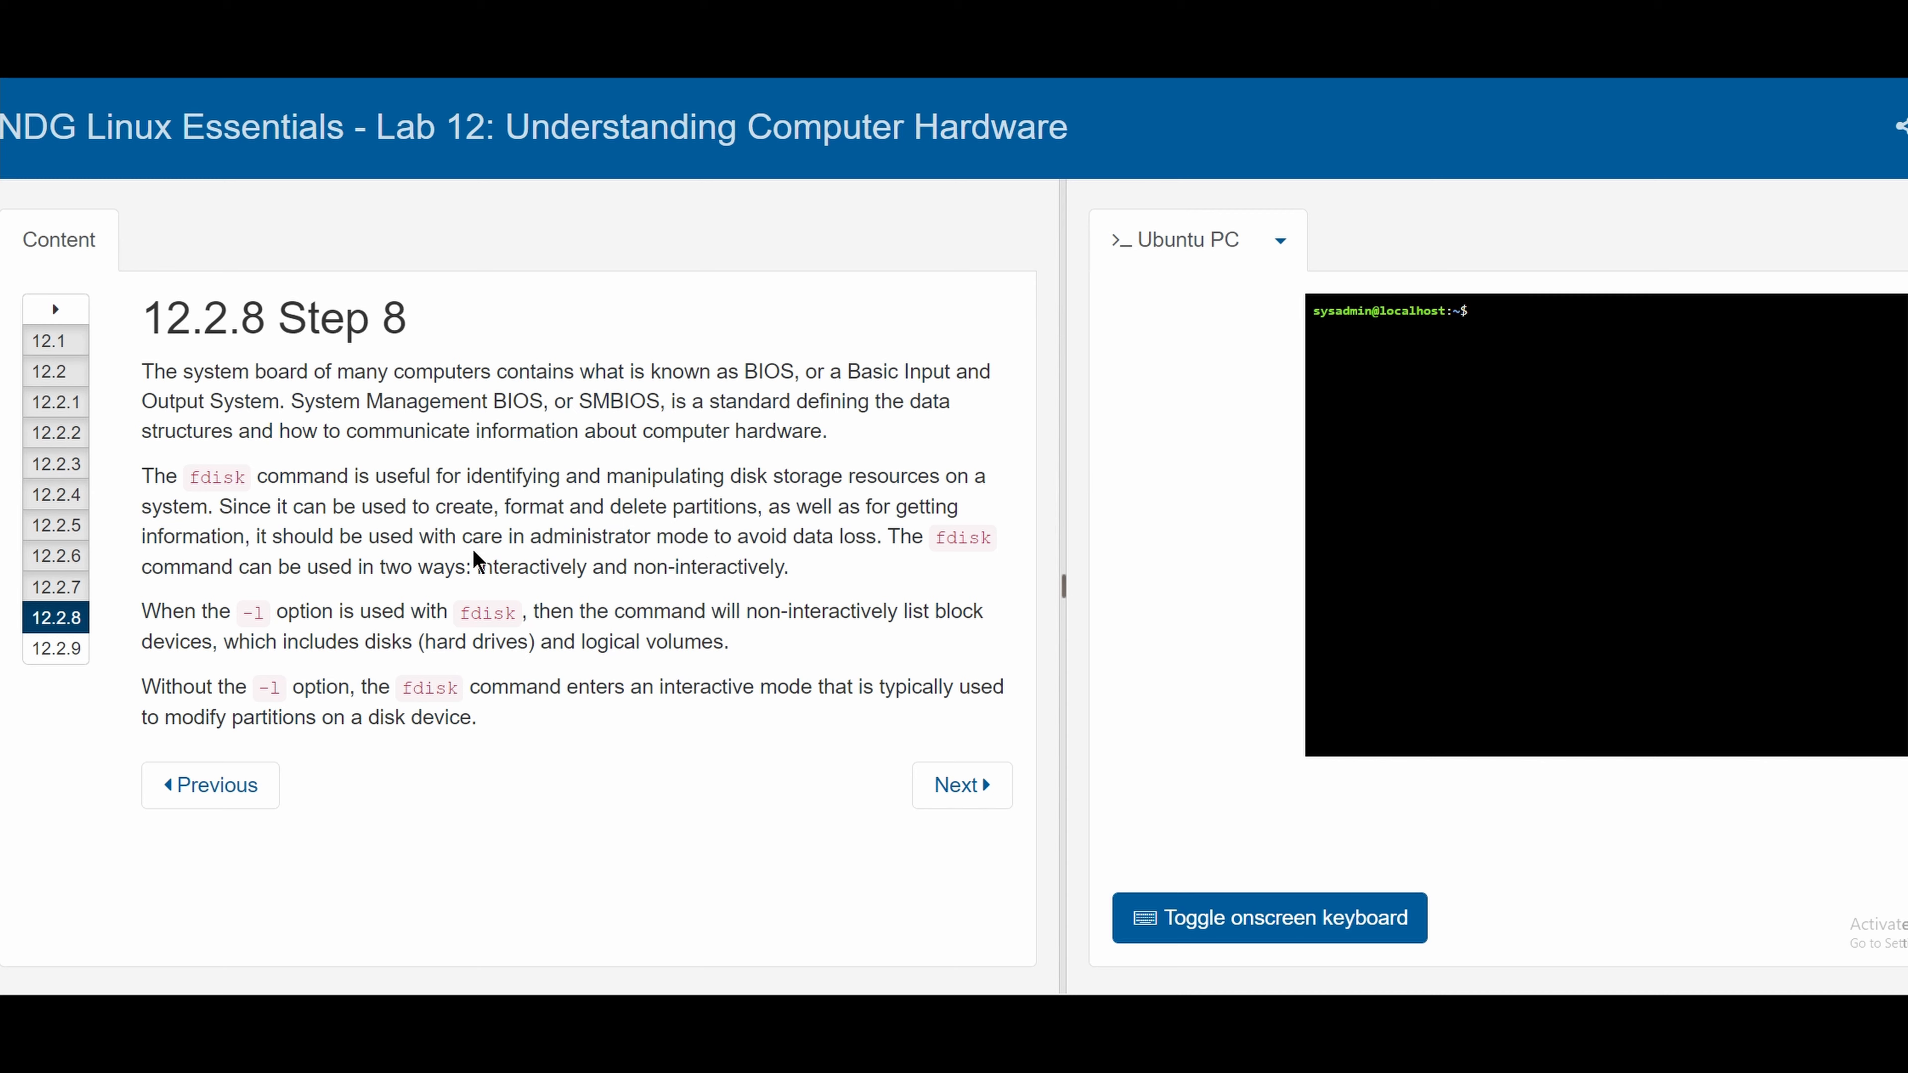
mouse_move(671, 617)
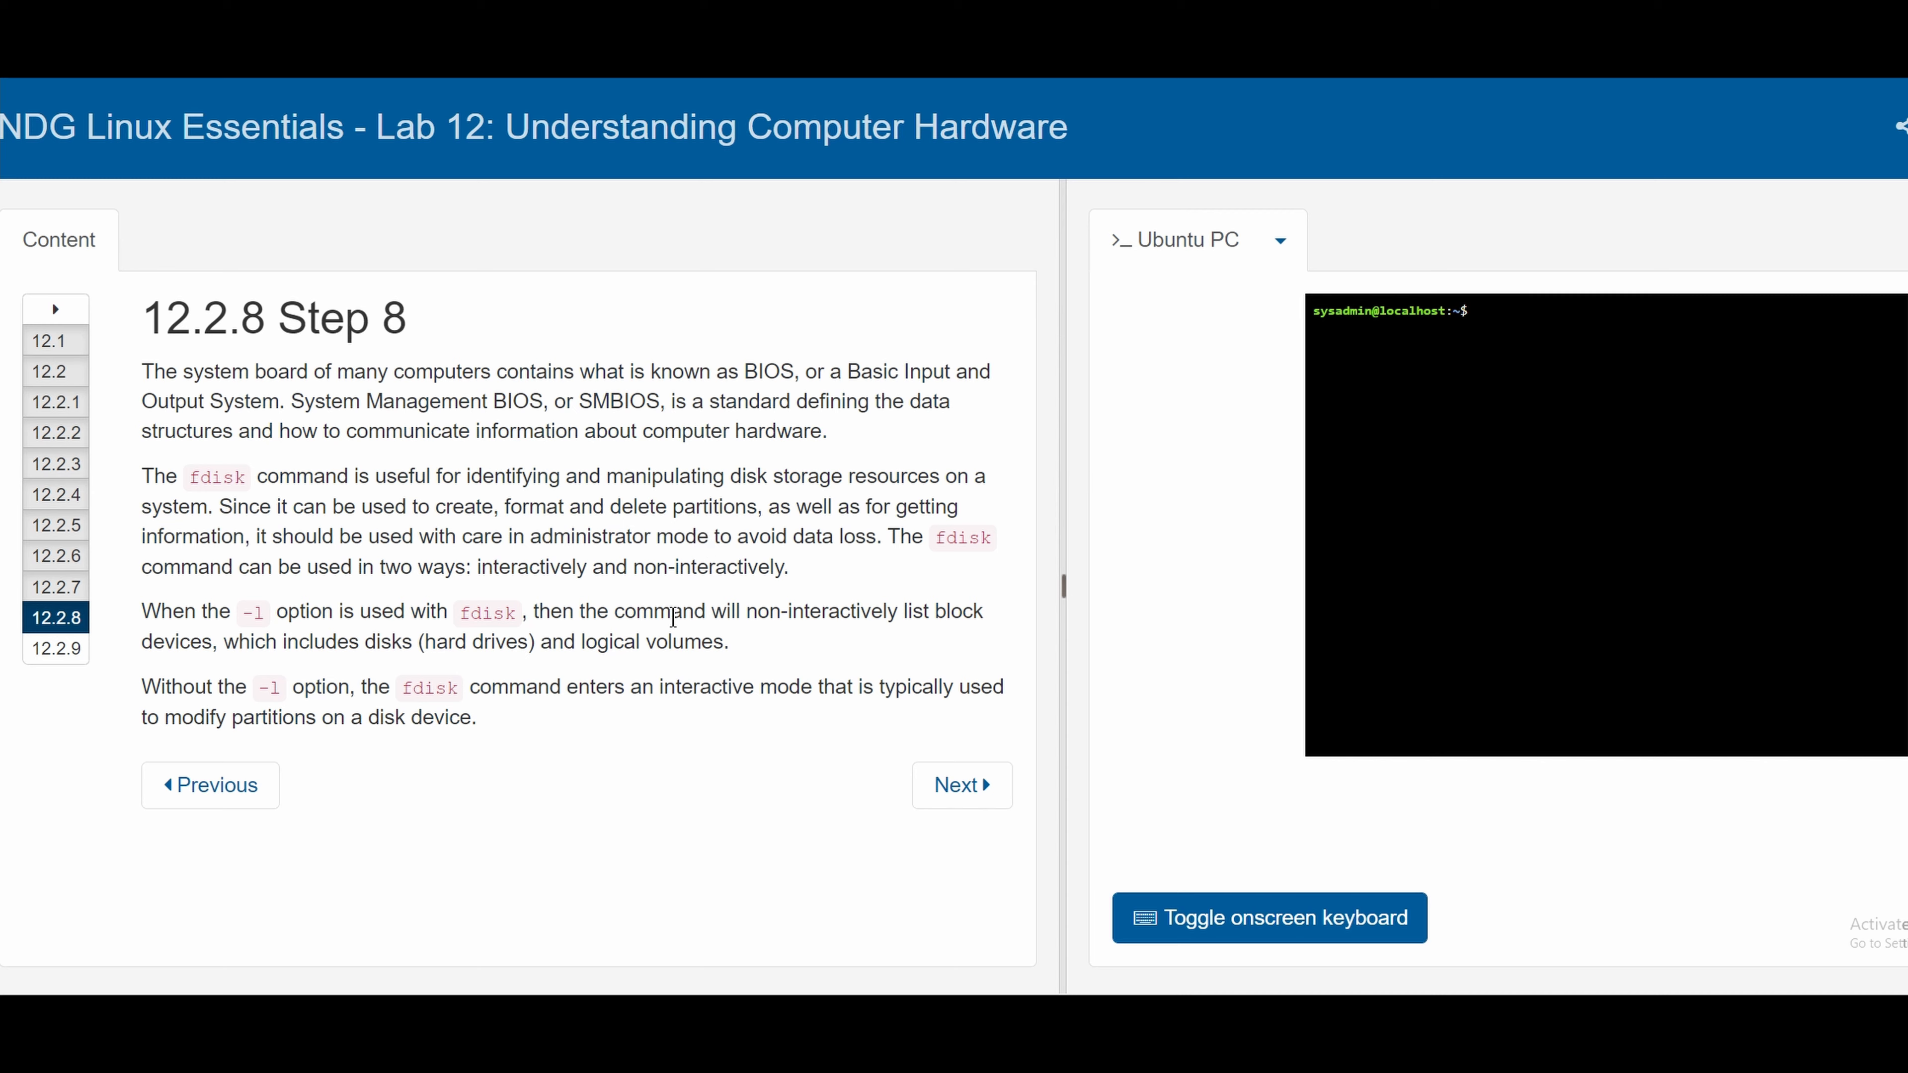
click(960, 785)
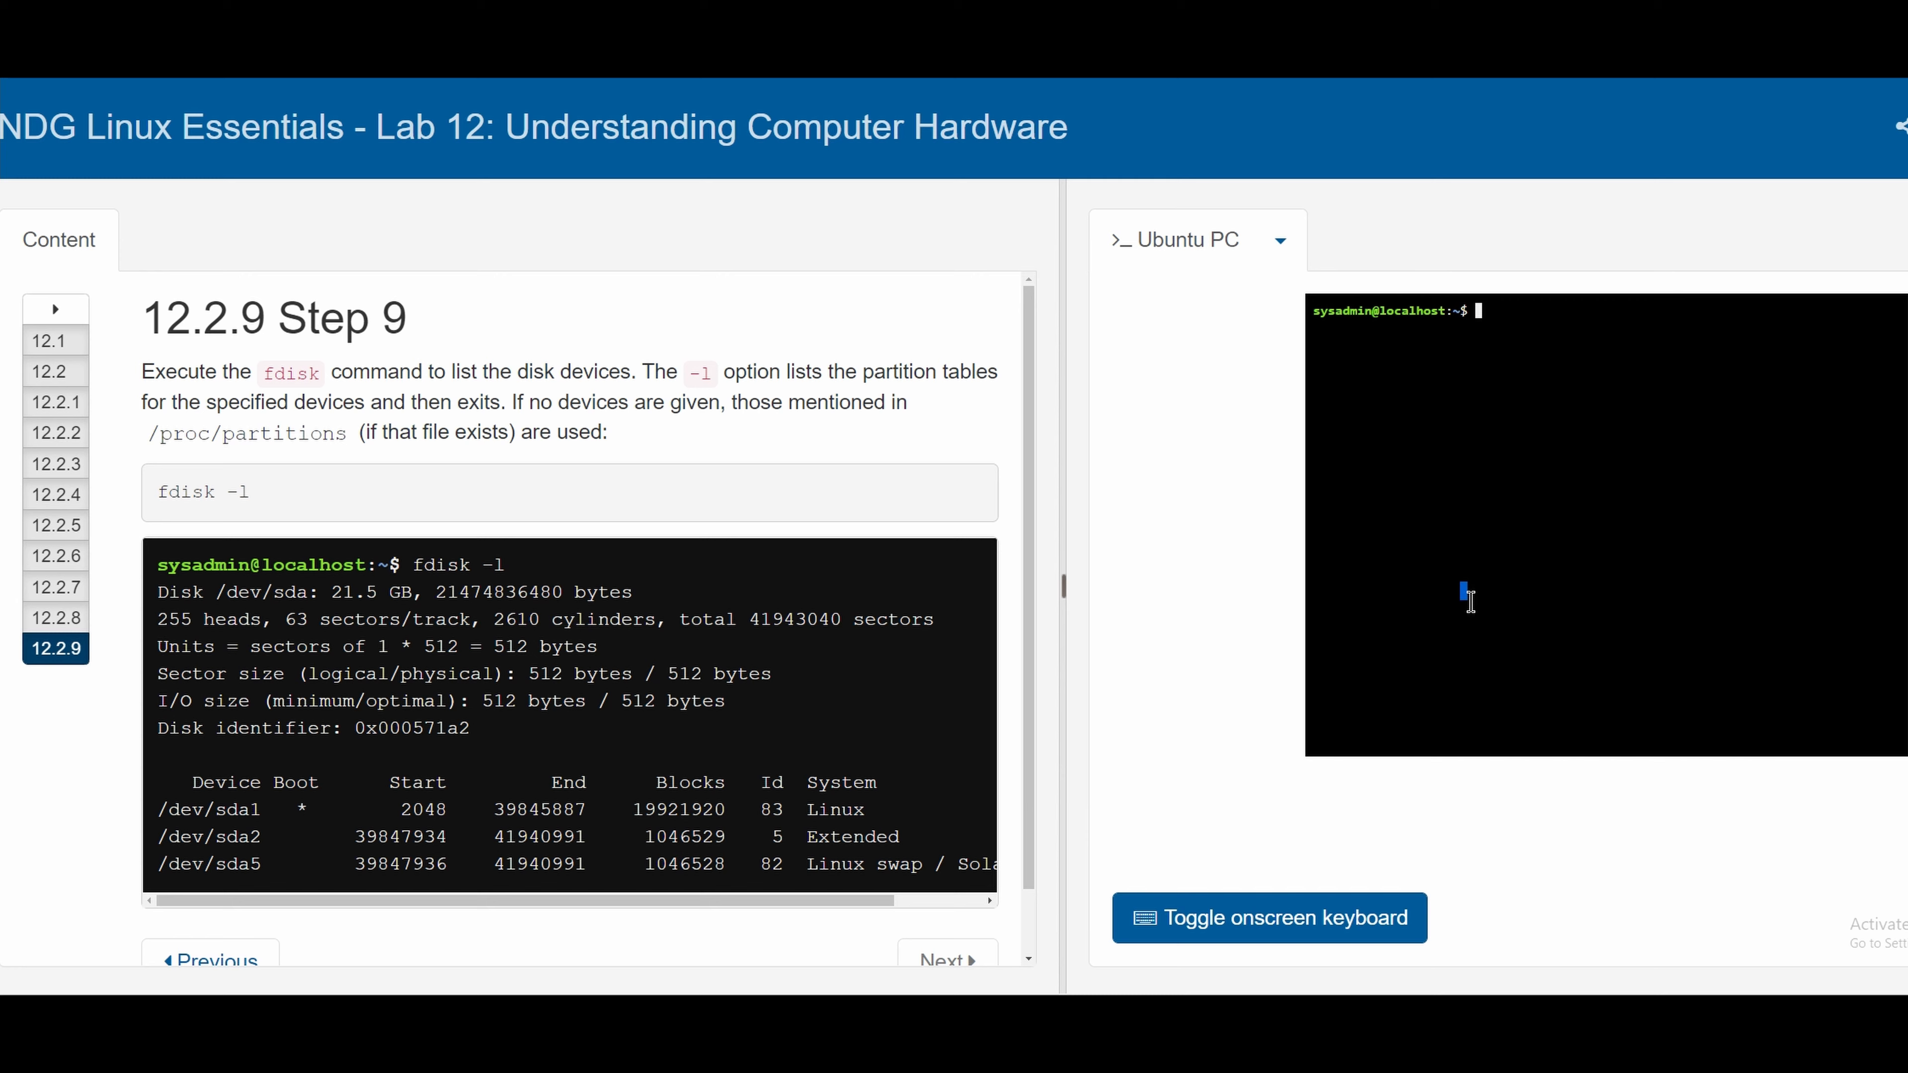
Run fdisk -l to list /dev/sda with partitions sda1, sda2 and sda5, highlighting values in the output
key(Return)
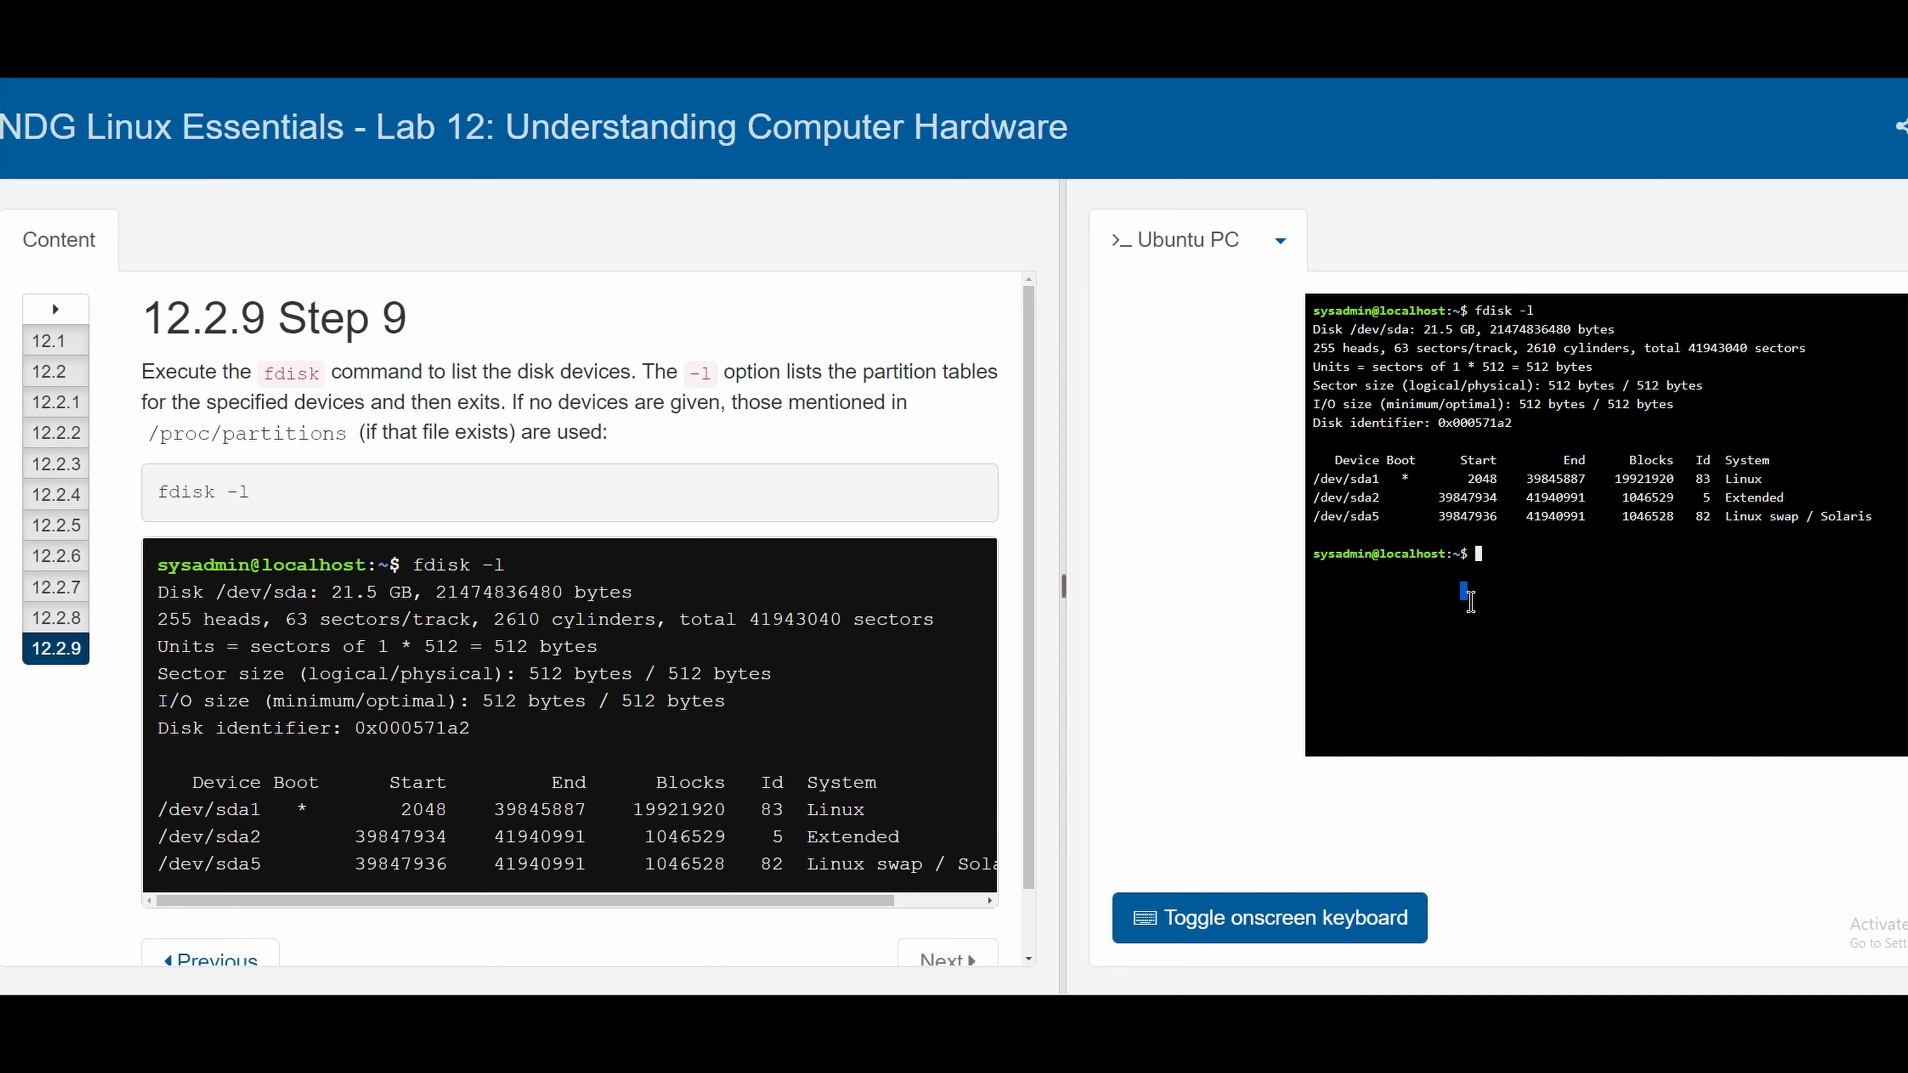
mouse_move(1314, 338)
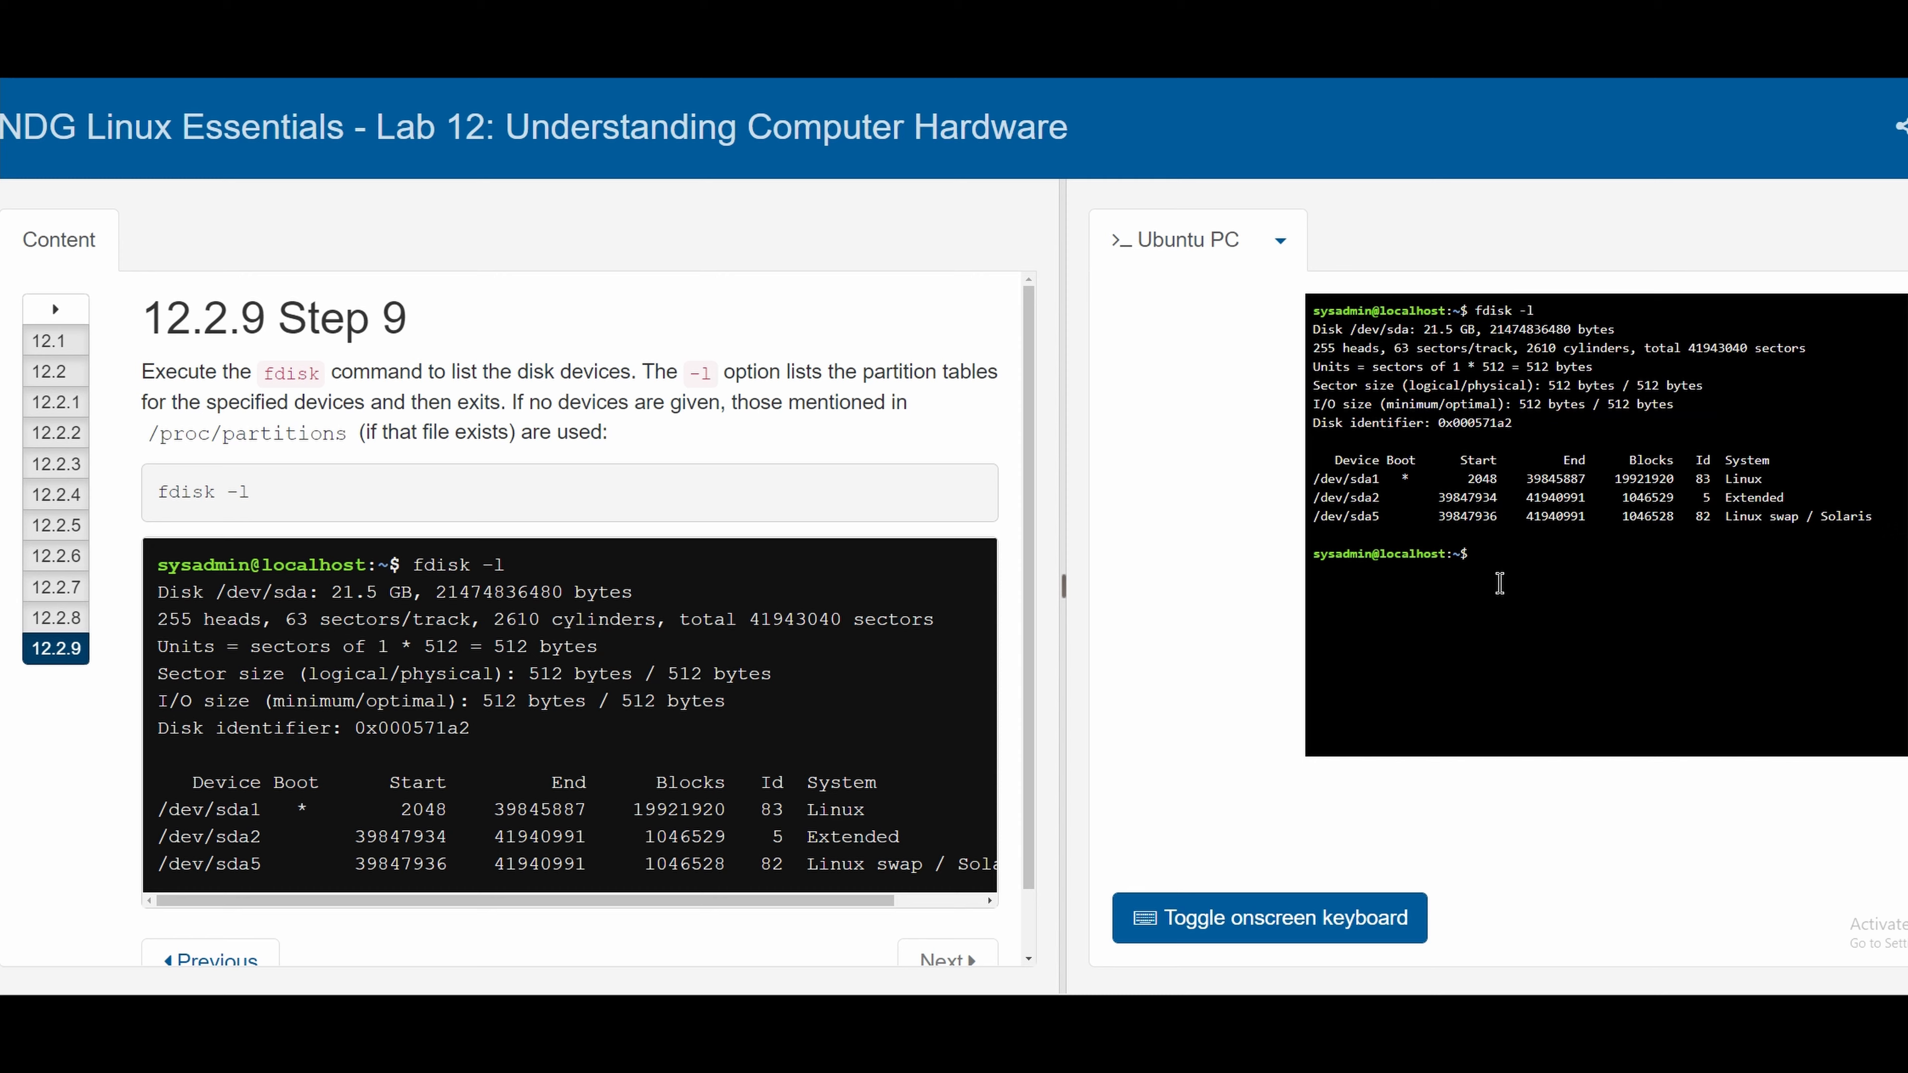
mouse_move(1508, 592)
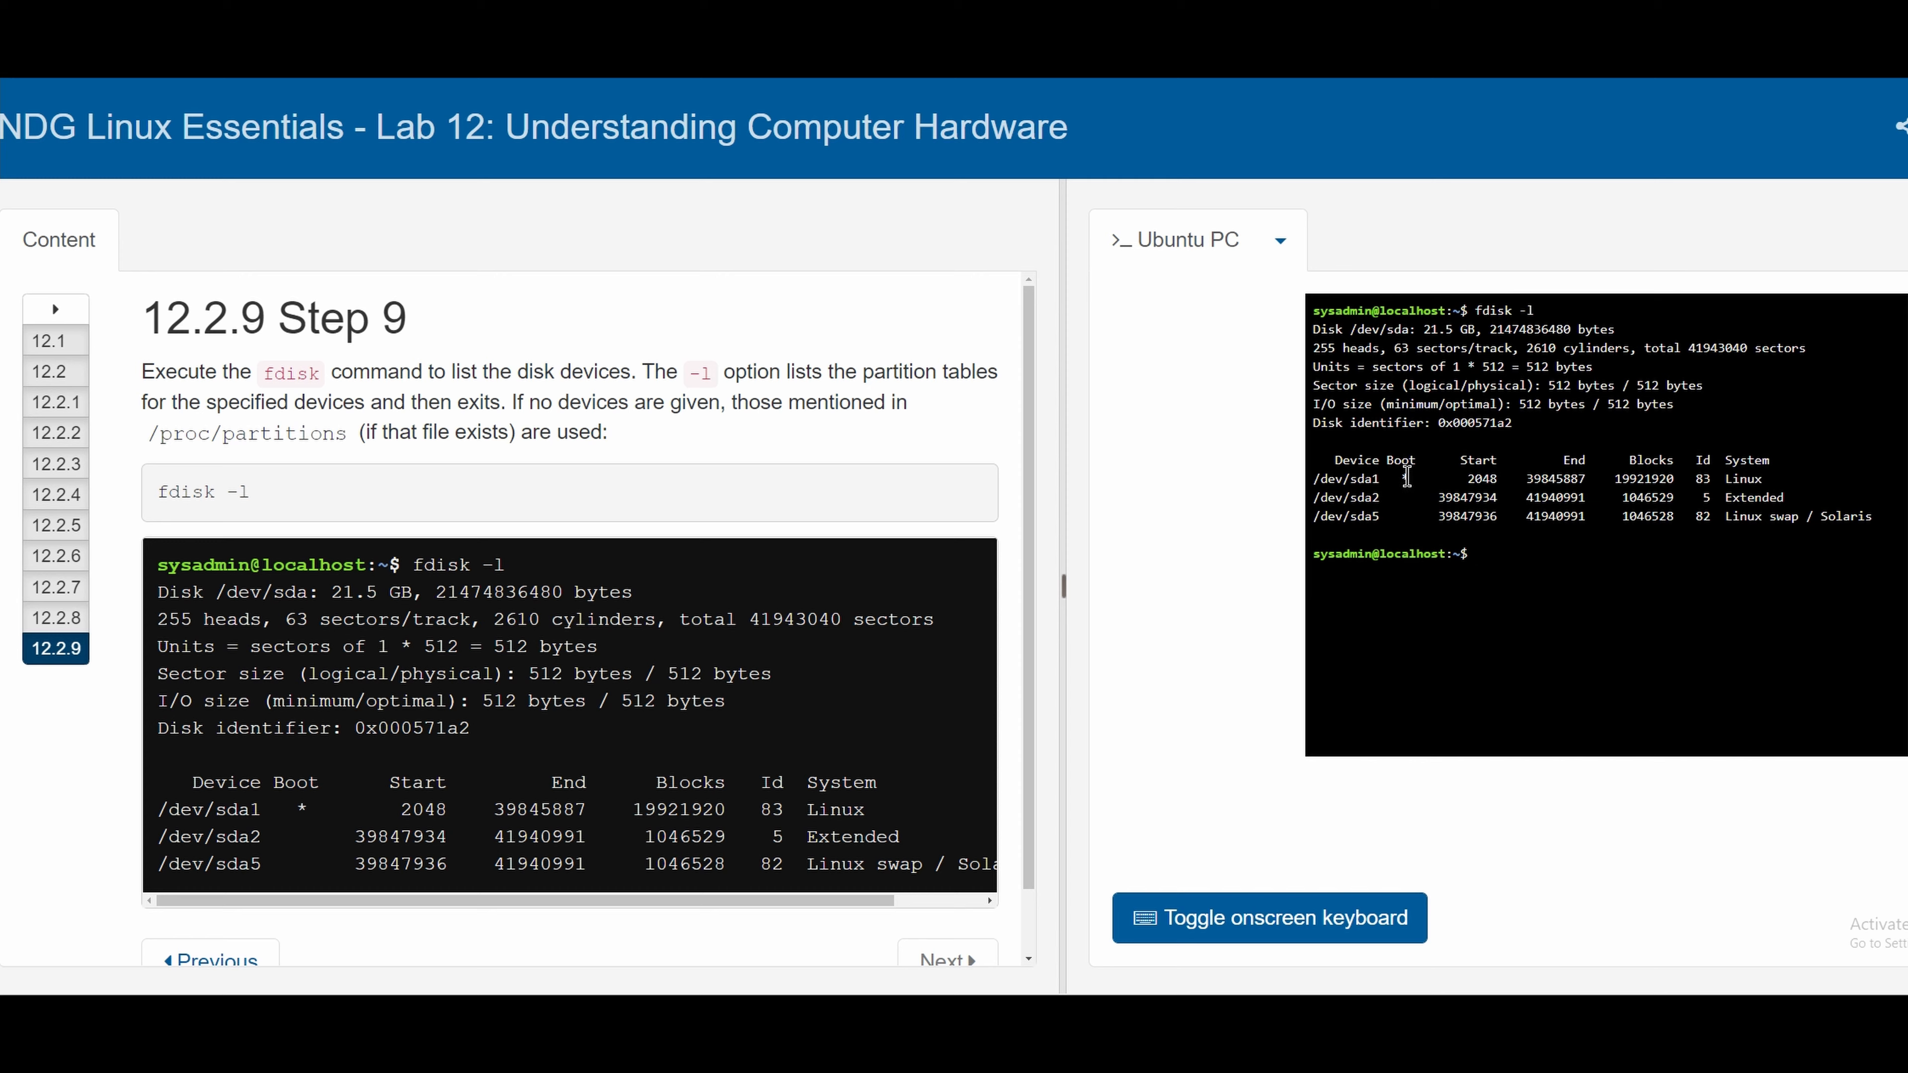
double_click(1399, 460)
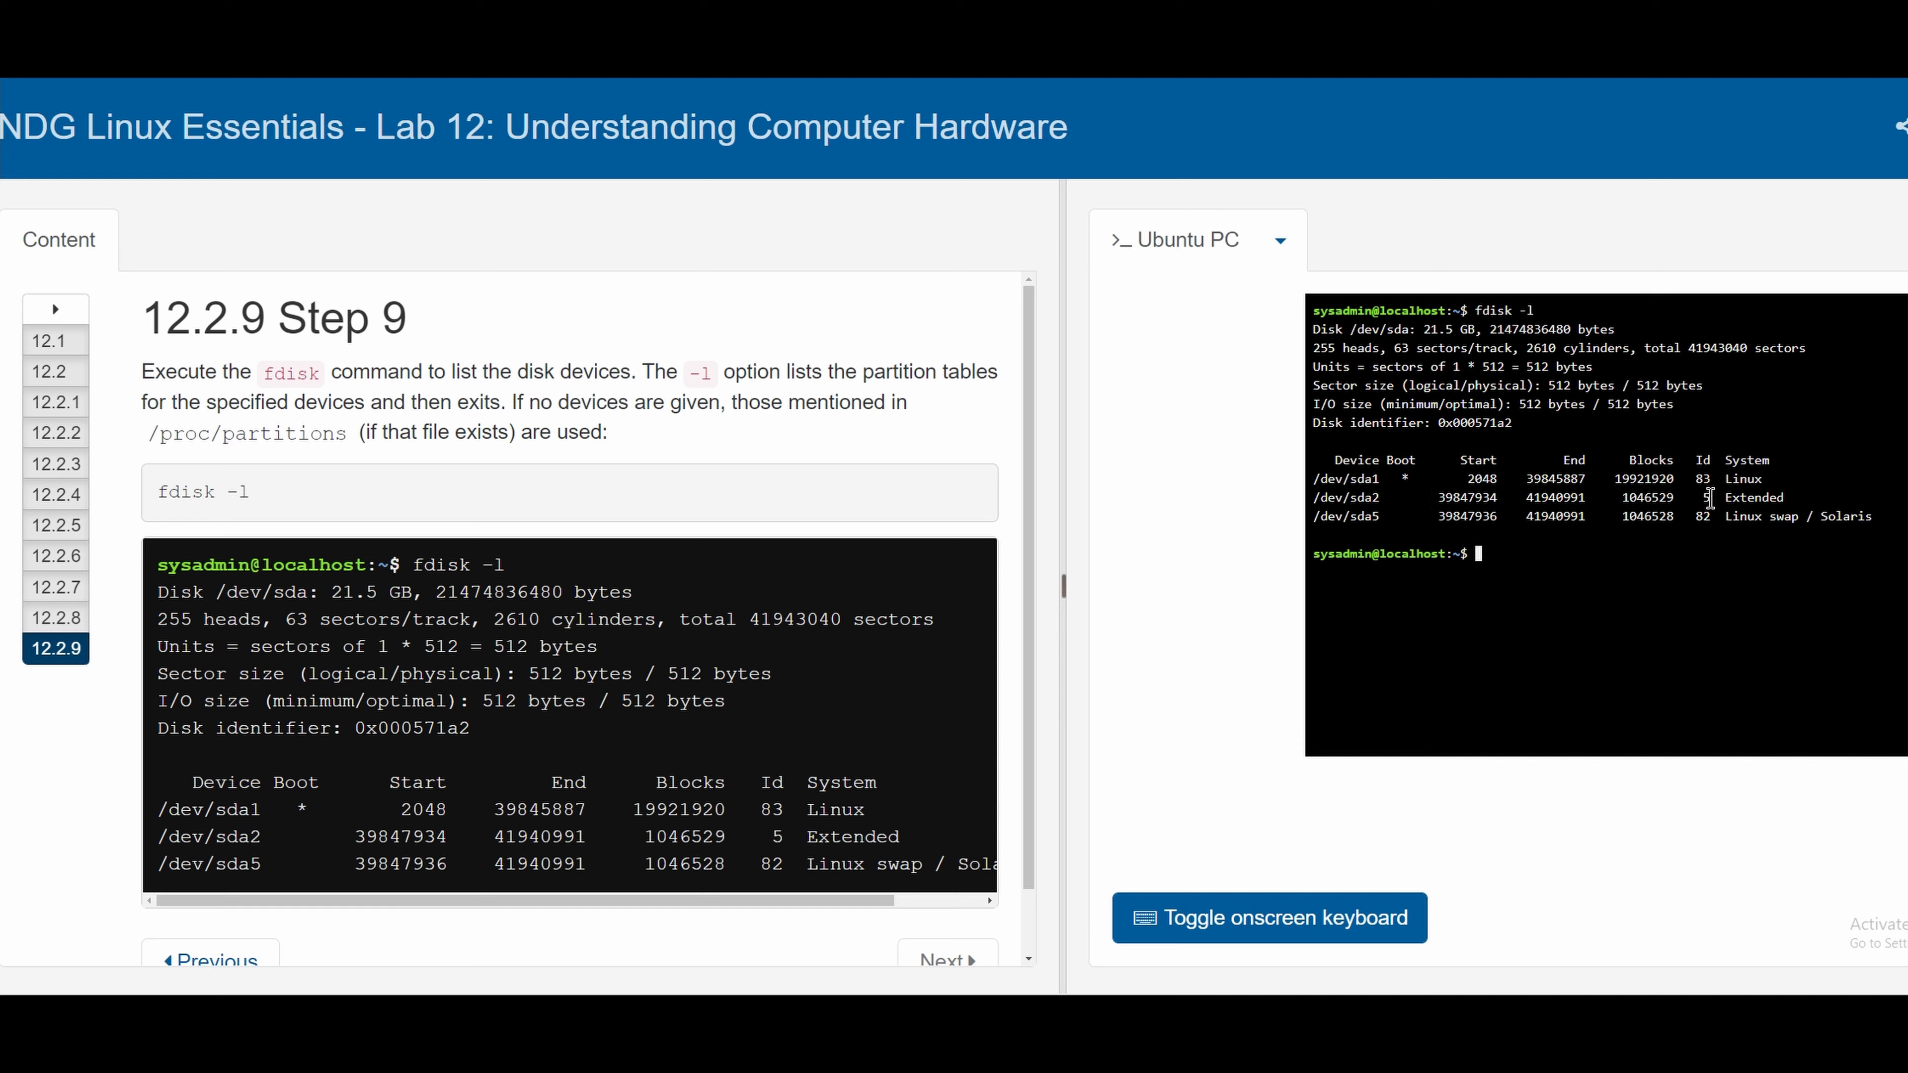
double_click(1742, 478)
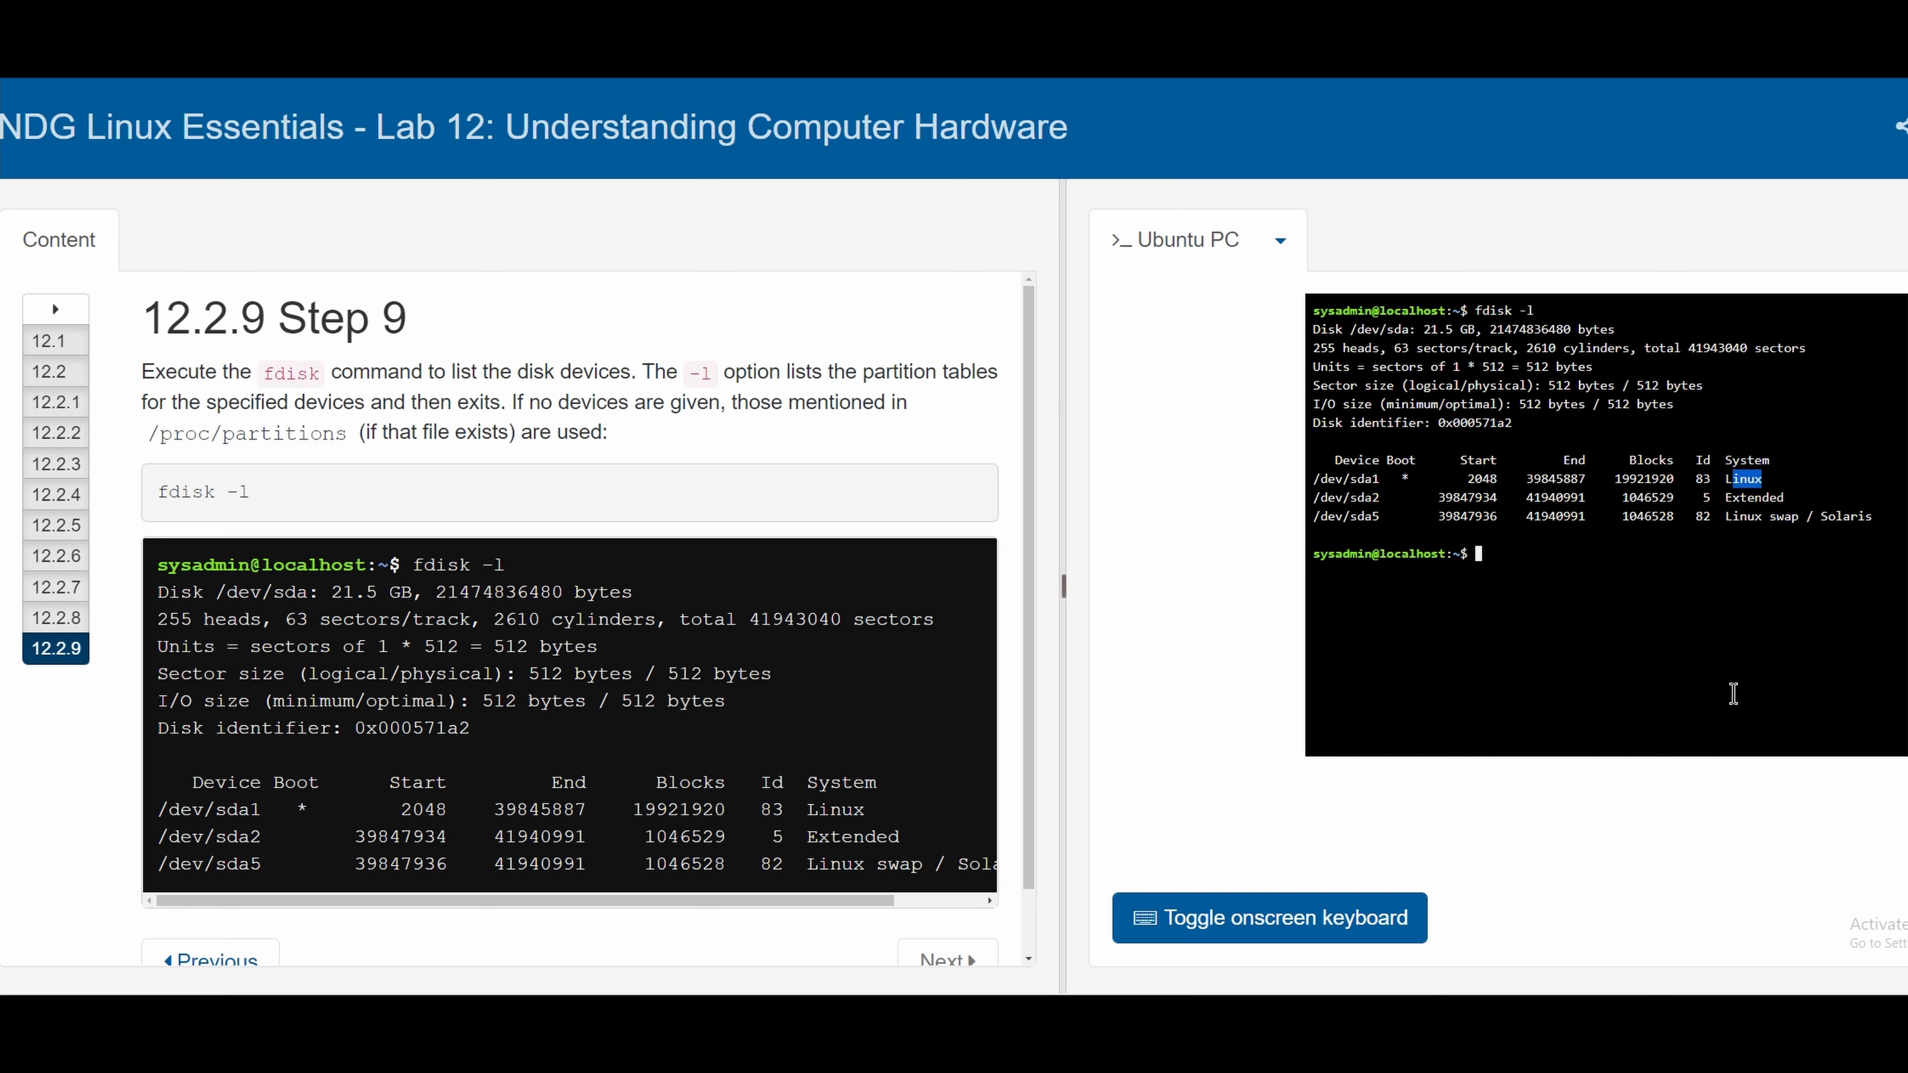
mouse_move(779, 689)
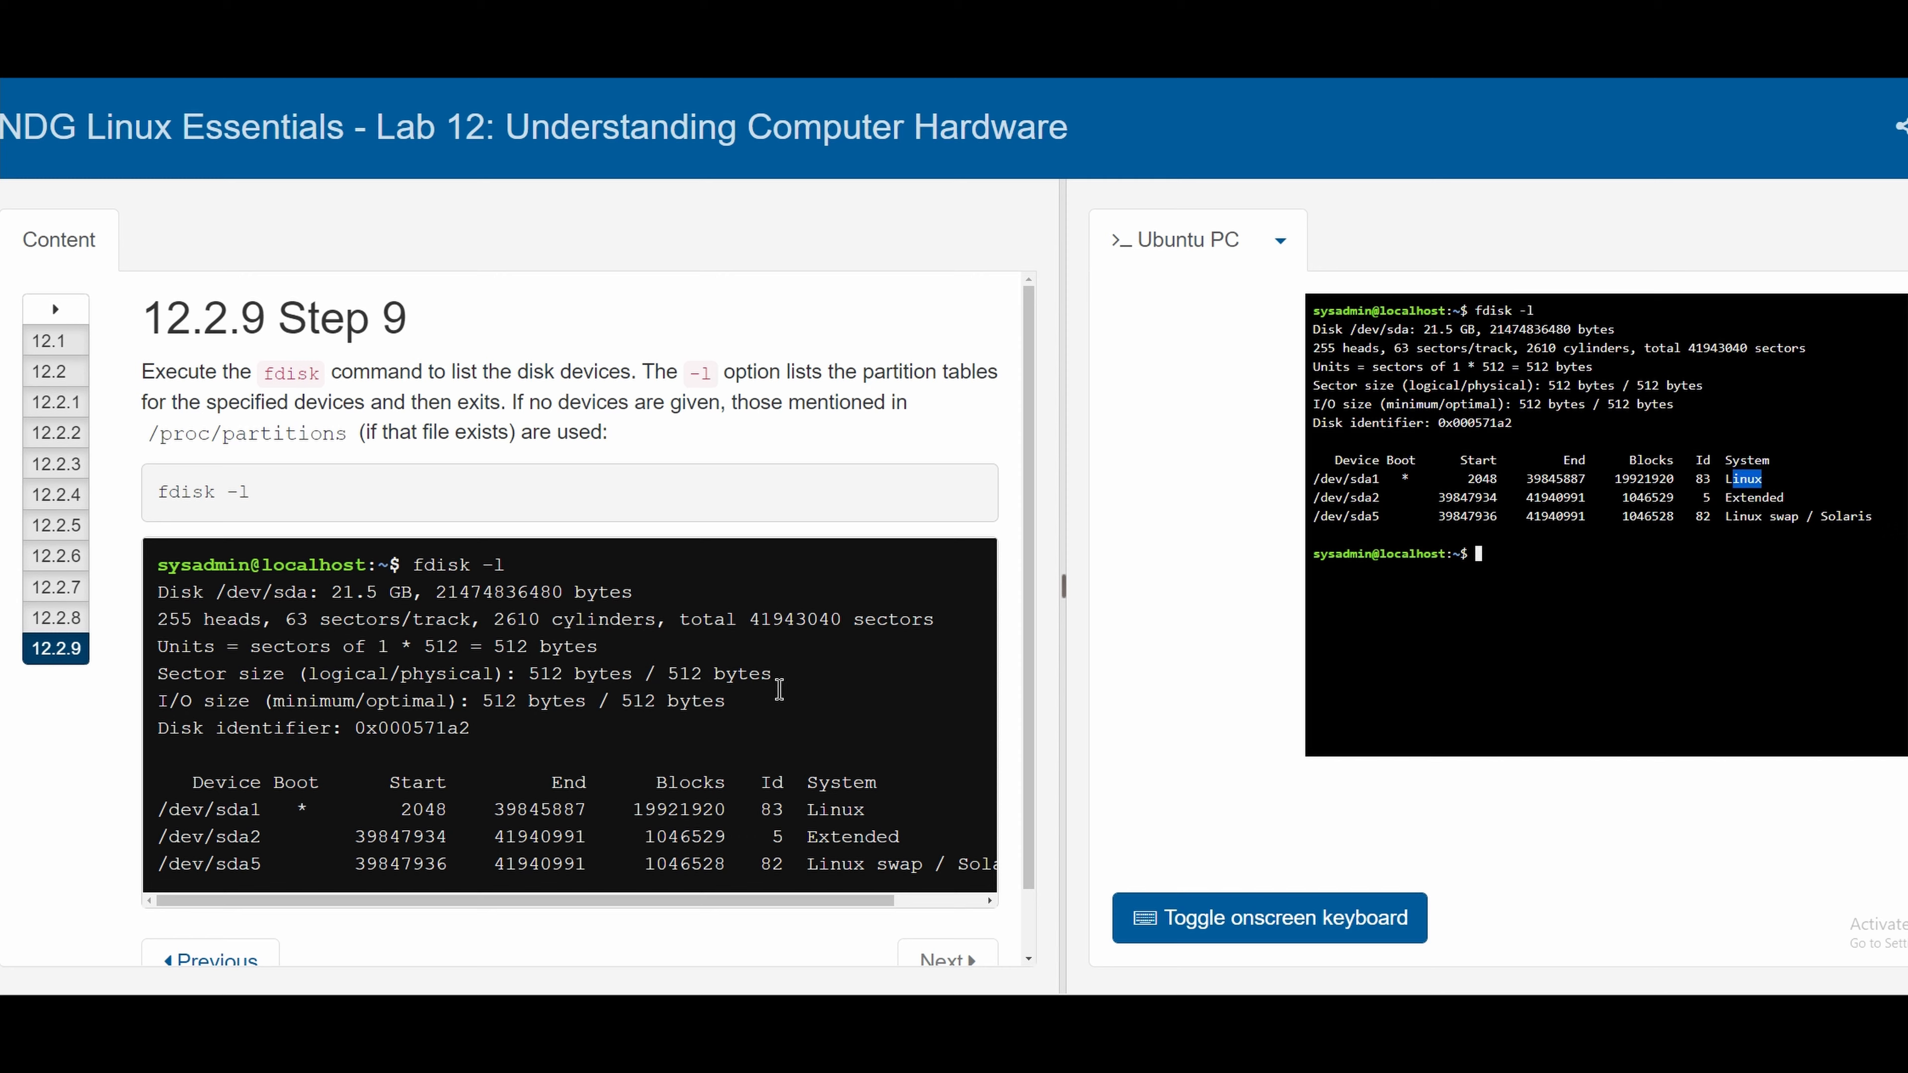